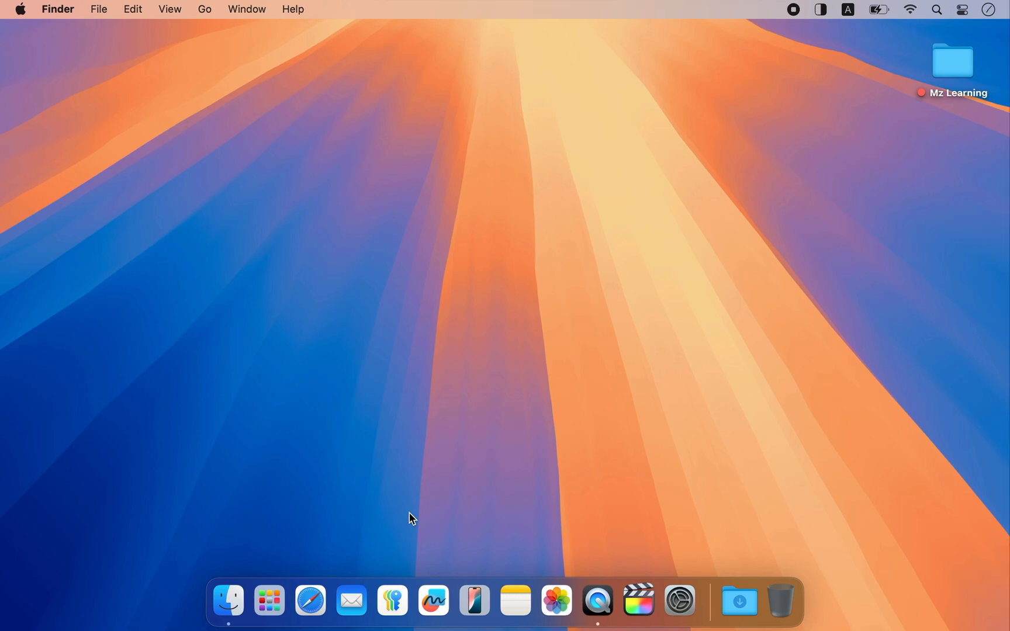
Step: Launch Safari on Apple's older-macOS page and start the El Capitan 10.11 disk image download
left_click(310, 600)
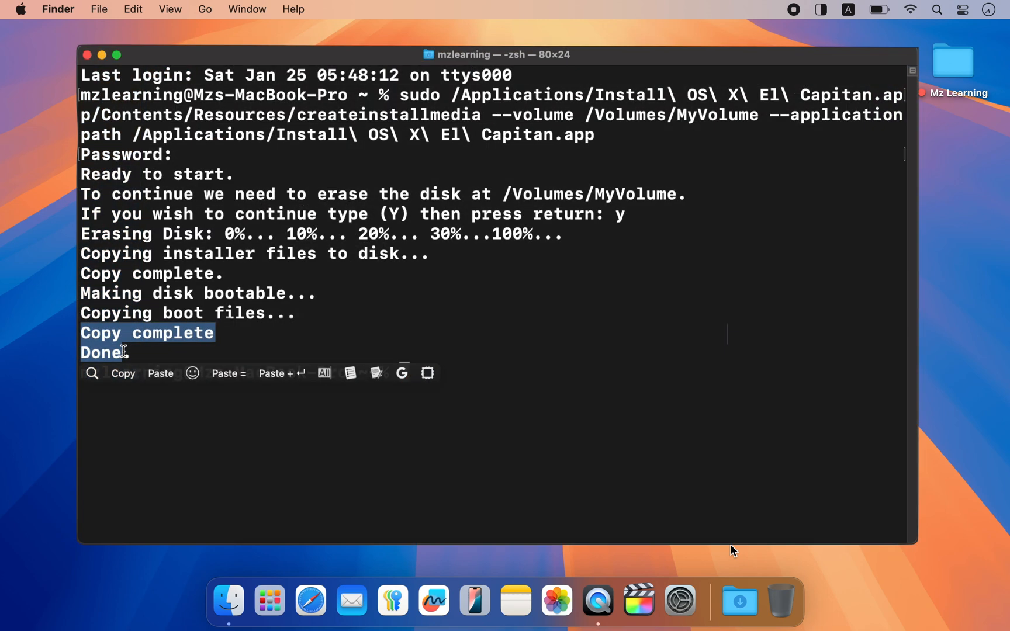
left_click(85, 54)
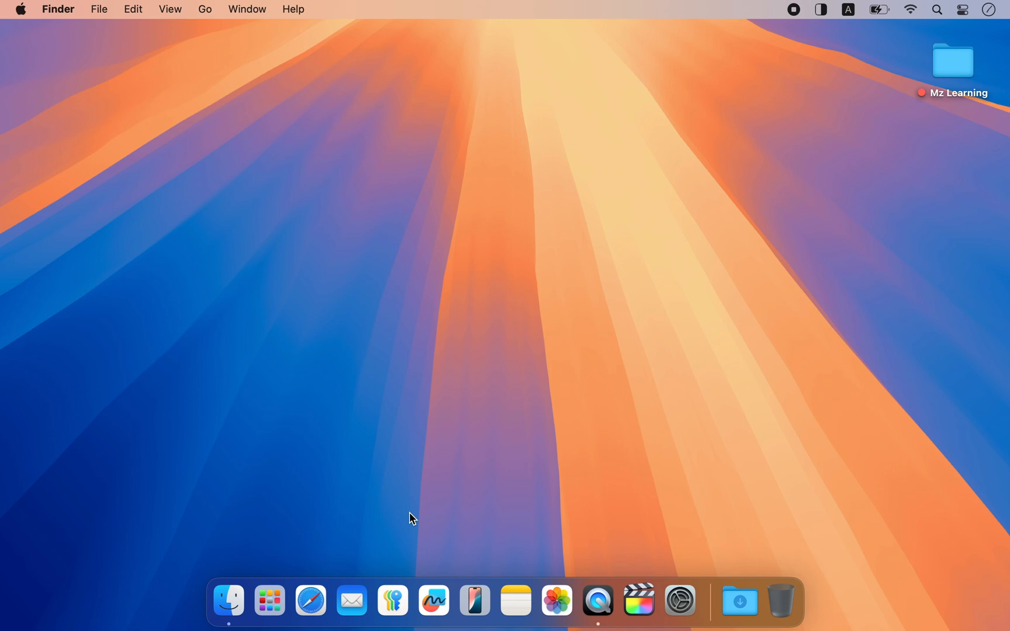
mouse_move(356, 516)
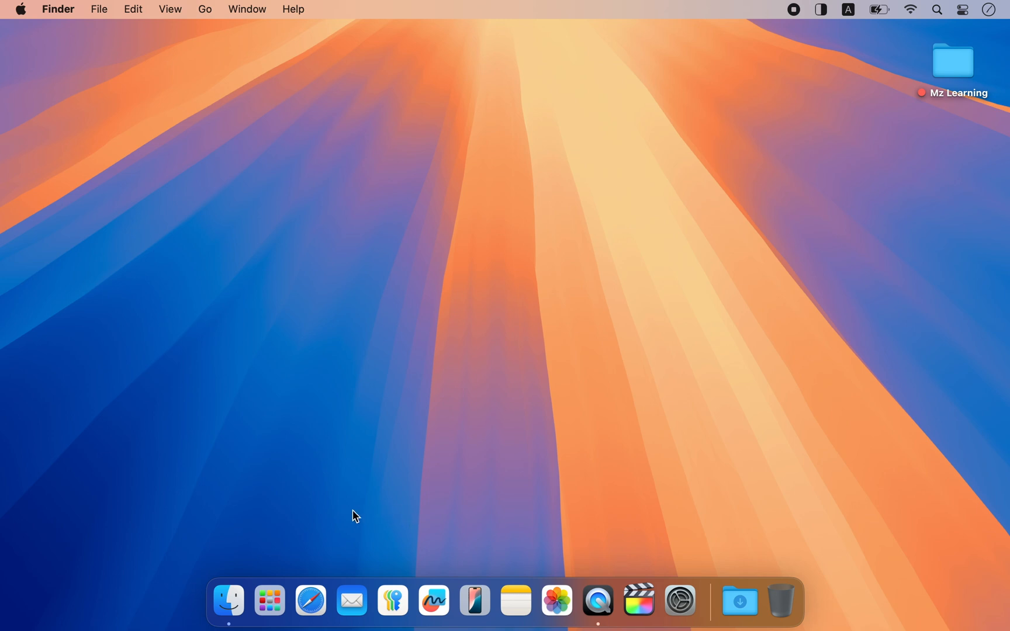
left_click(311, 600)
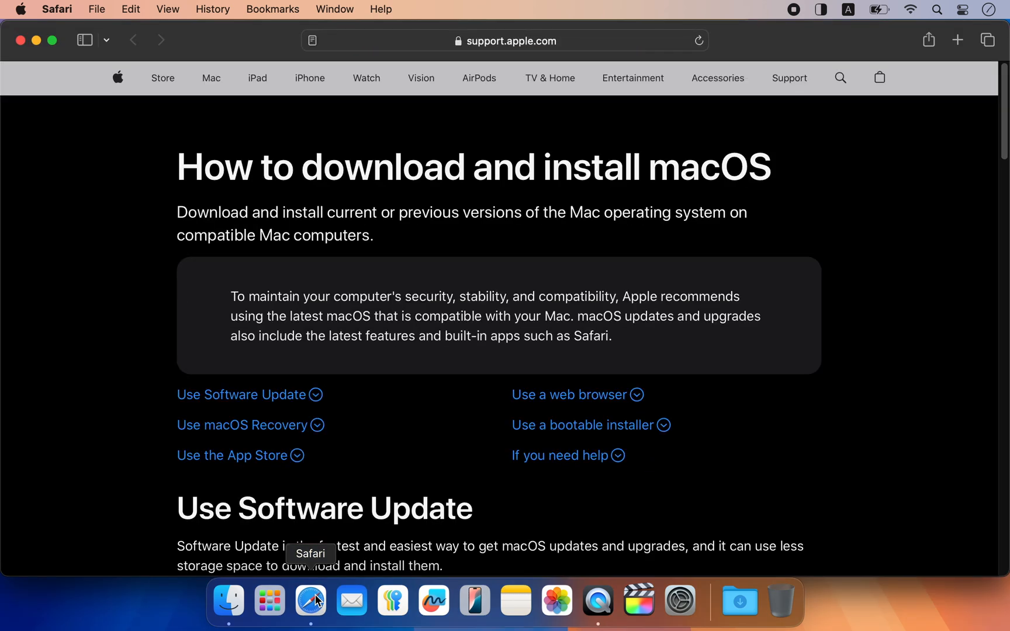
mouse_move(446, 509)
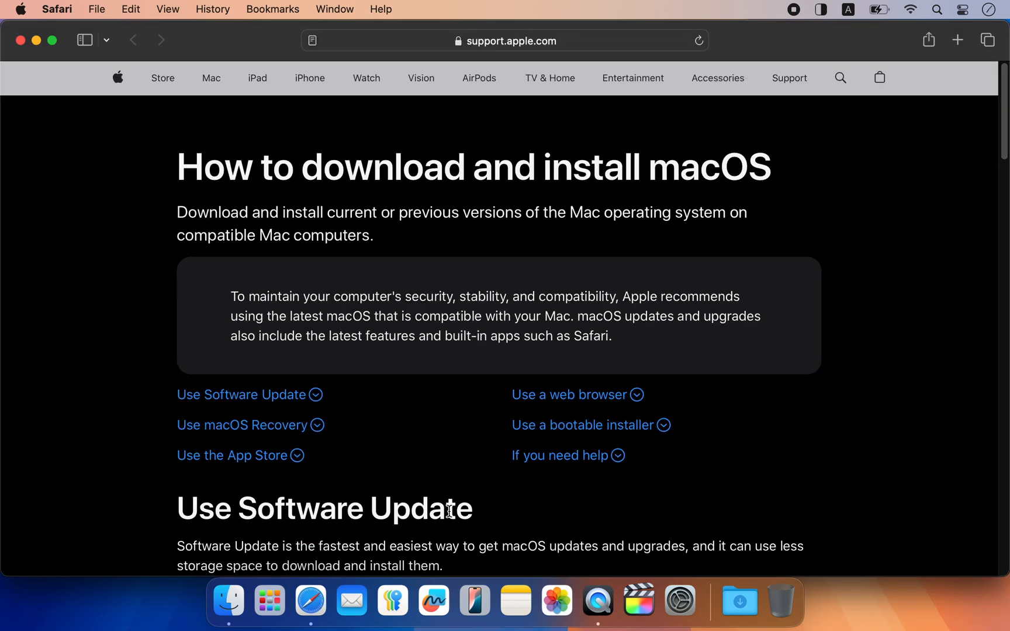
scroll("down", 3)
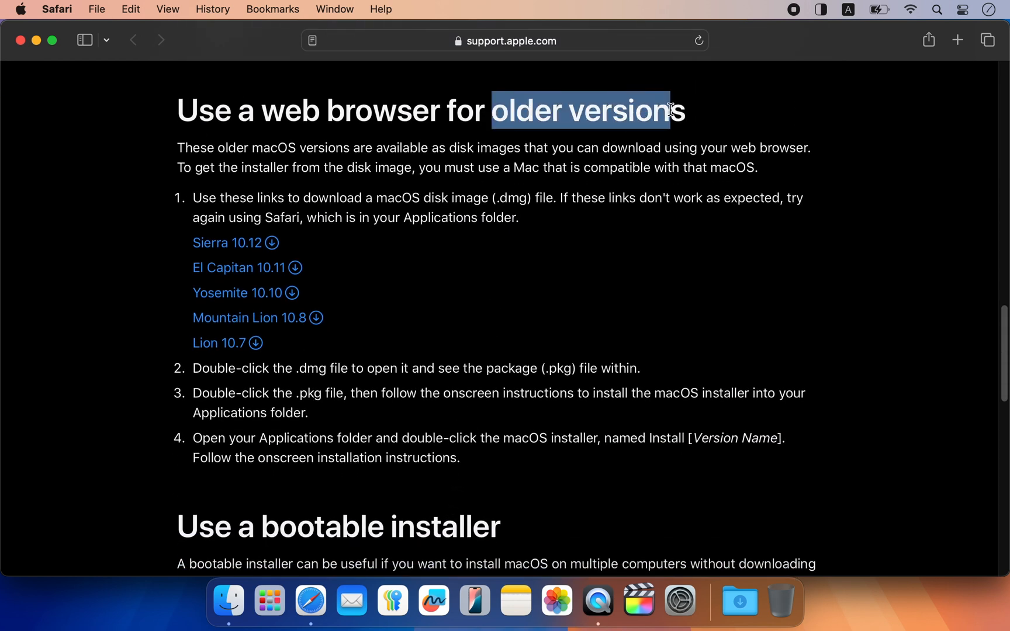
mouse_move(238, 268)
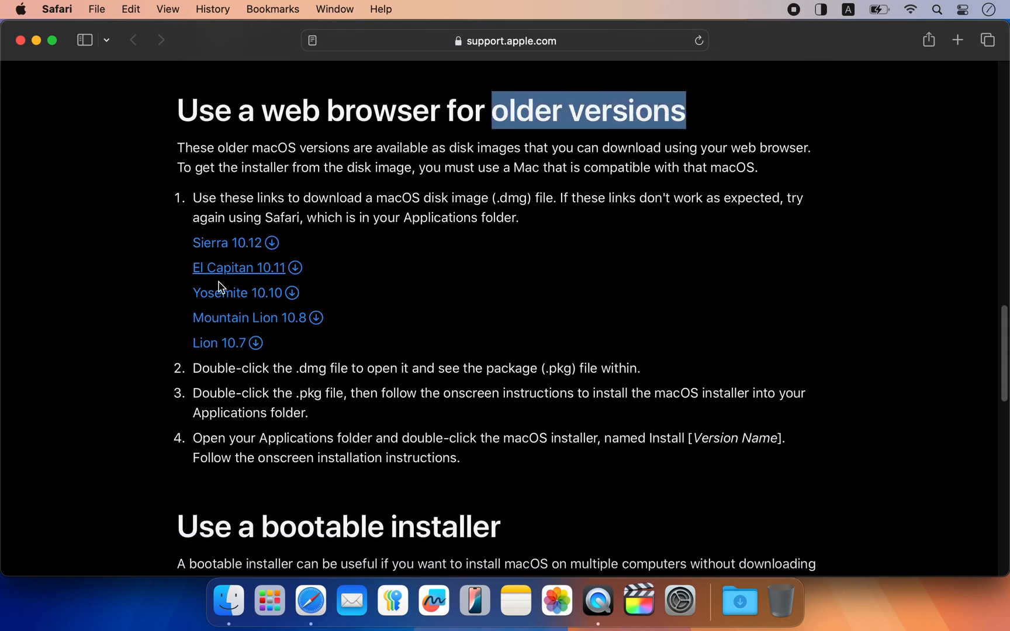
mouse_move(185, 352)
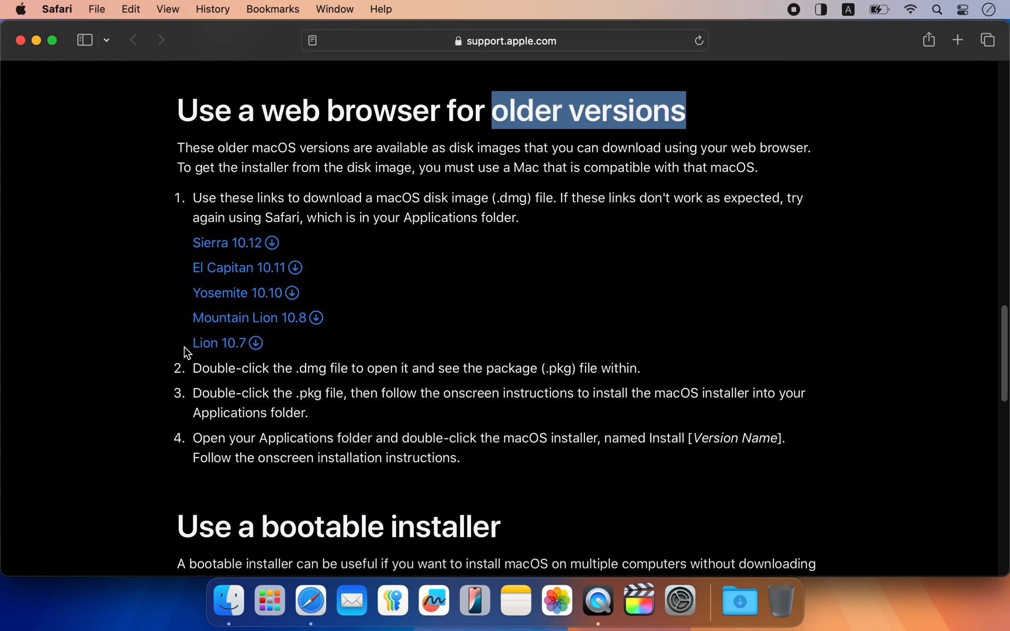
mouse_move(226, 243)
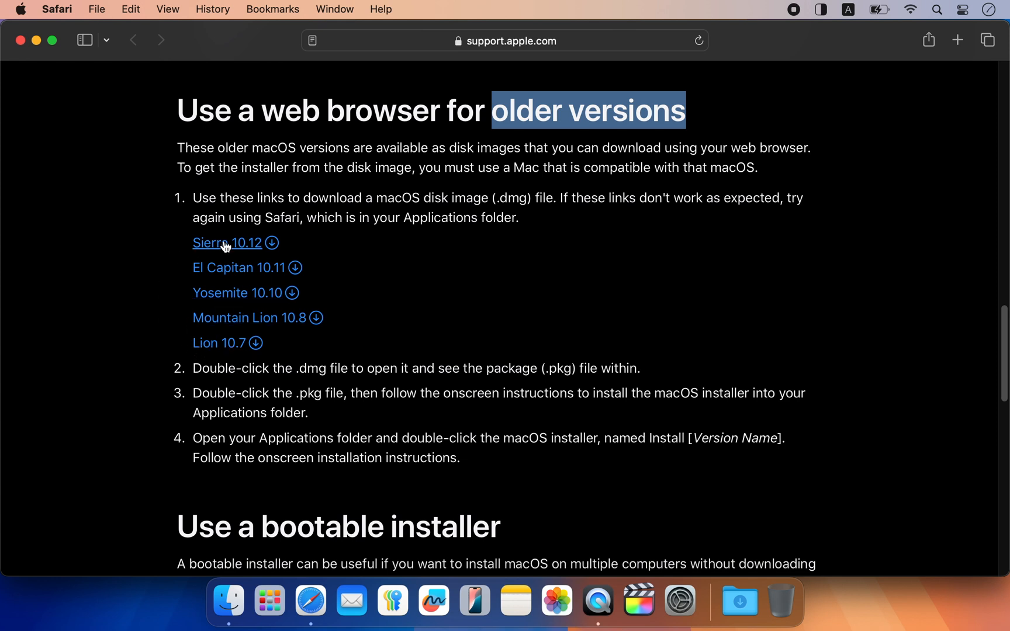
mouse_move(201, 263)
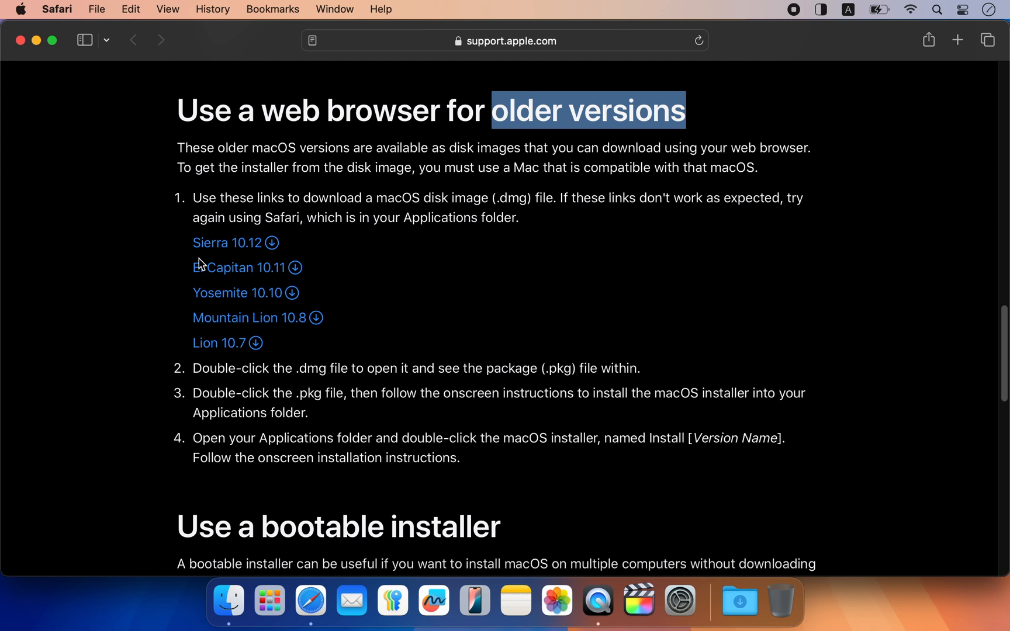
left_click(238, 268)
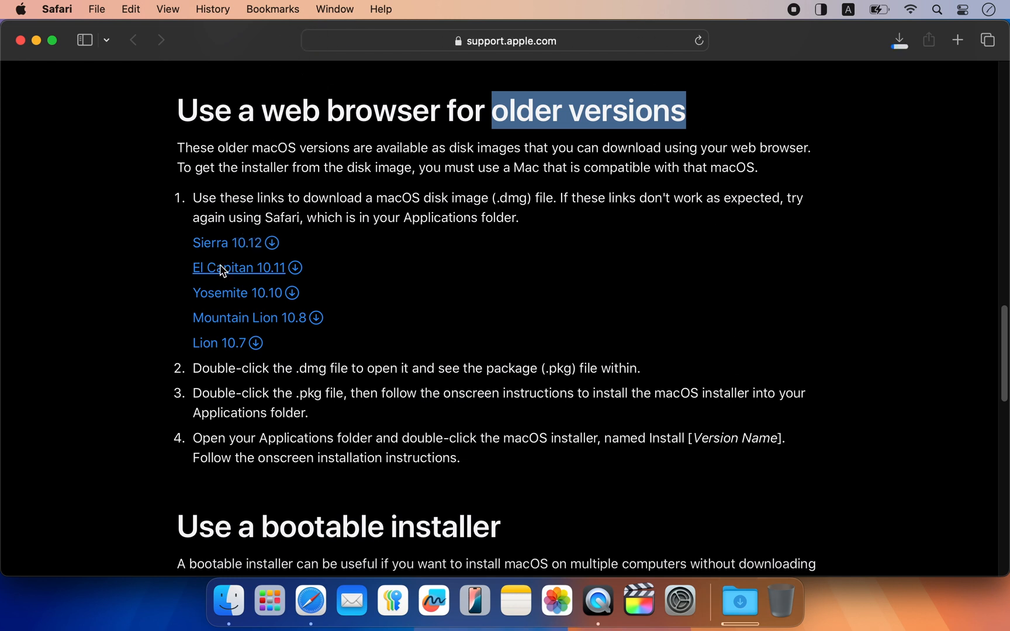
mouse_move(227, 243)
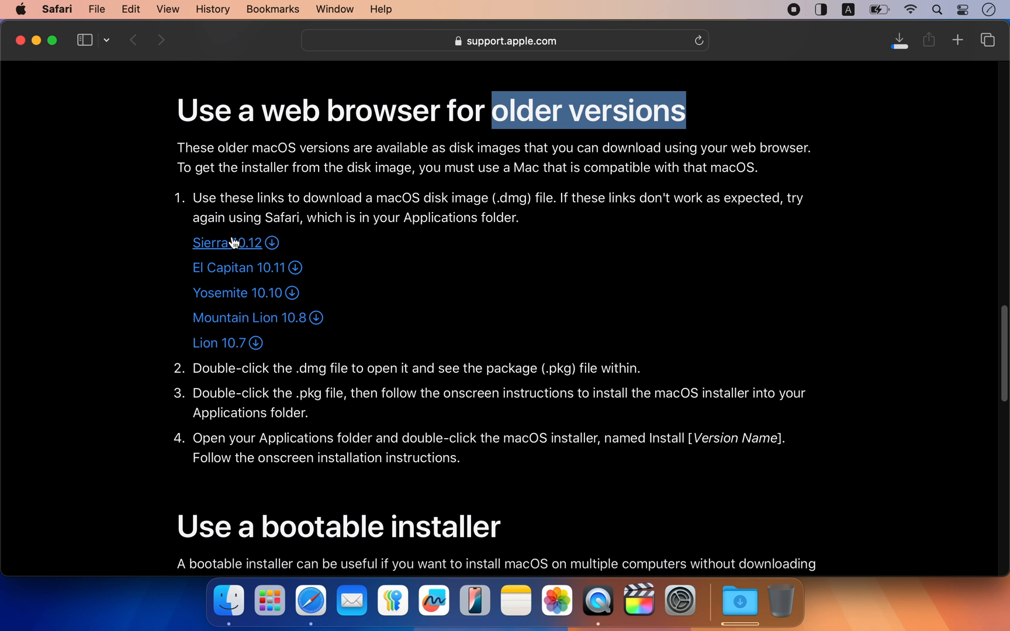
mouse_move(251, 318)
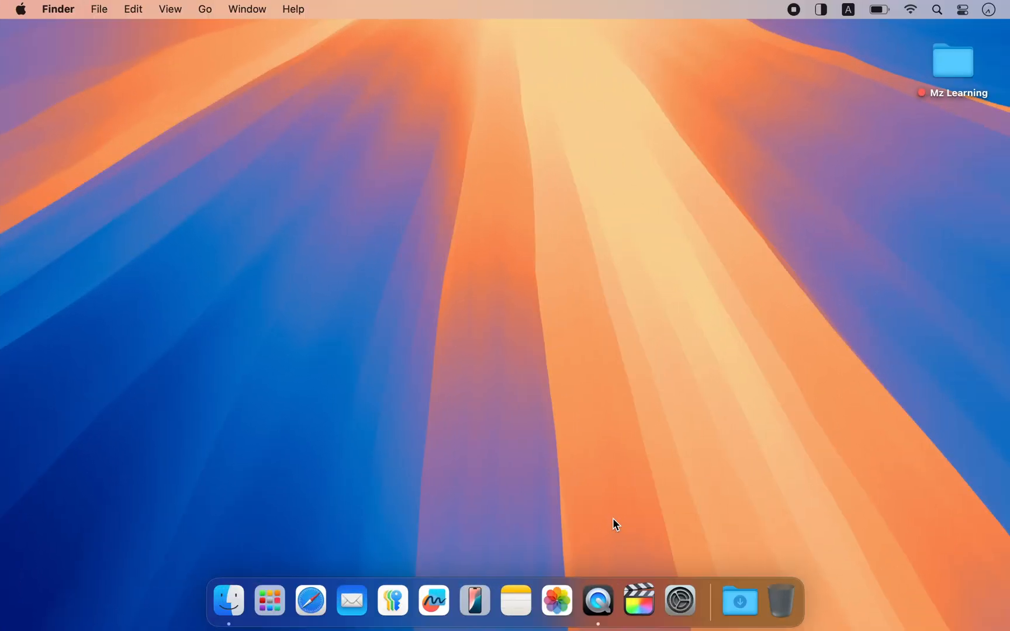
mouse_move(740, 603)
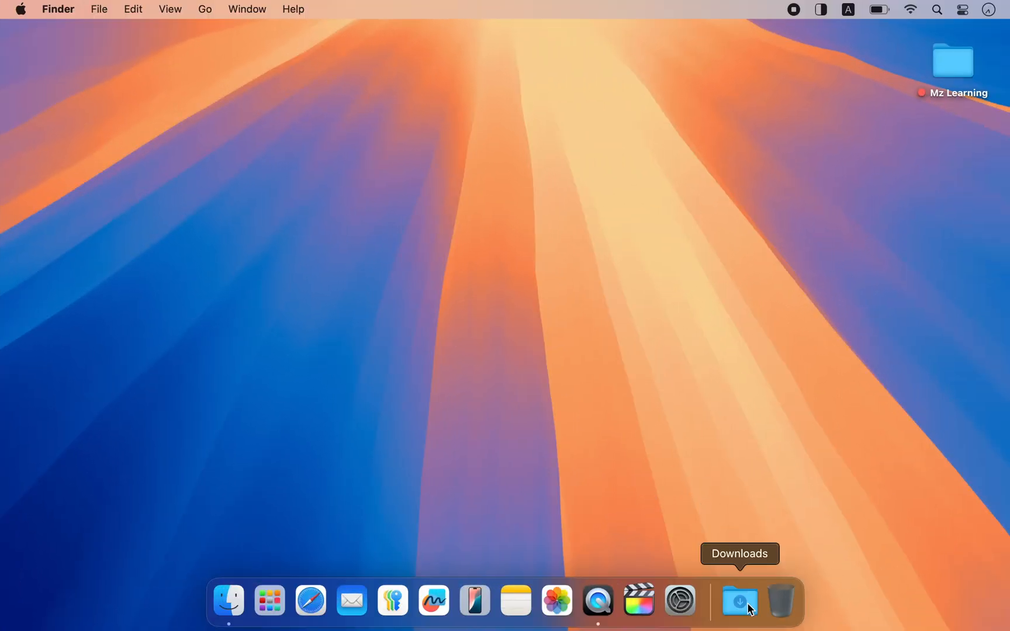
Step: Mount the downloaded El Capitan .dmg from Downloads so InstallMacOSX.pkg appears
left_click(740, 602)
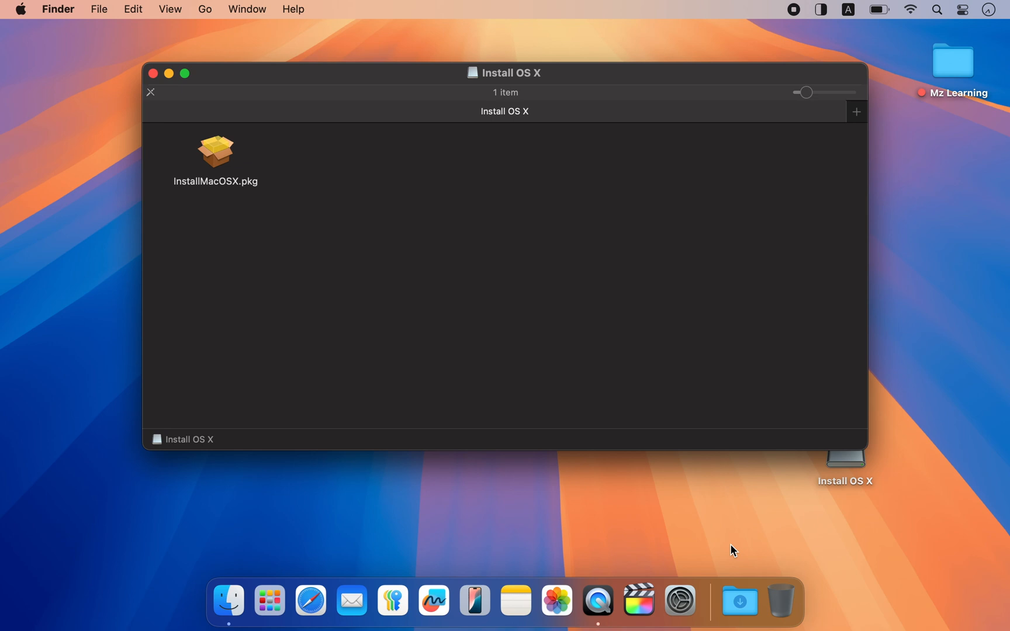
mouse_move(541, 345)
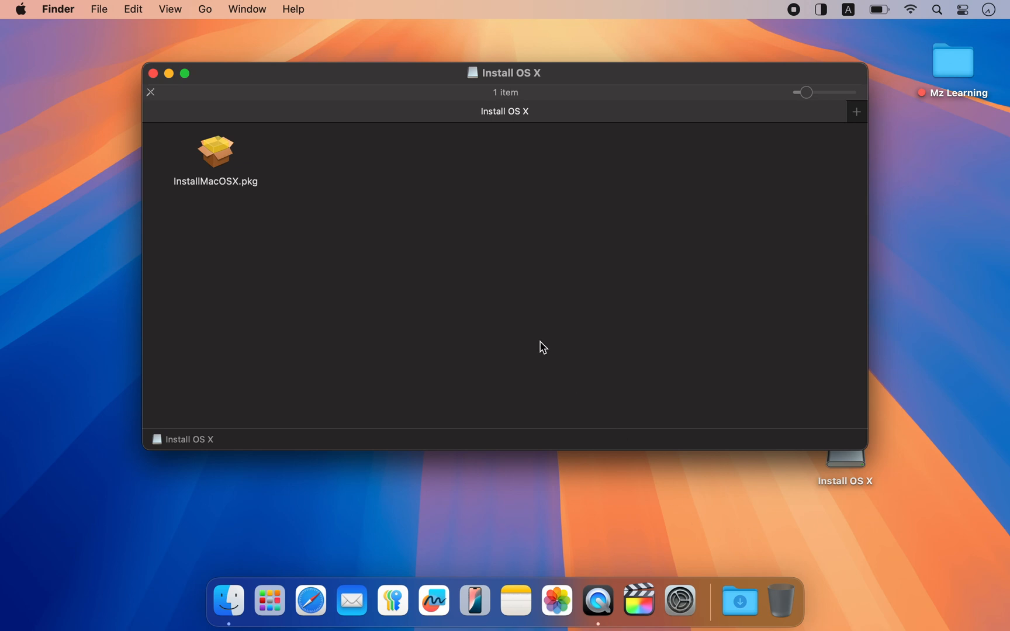
left_click(169, 72)
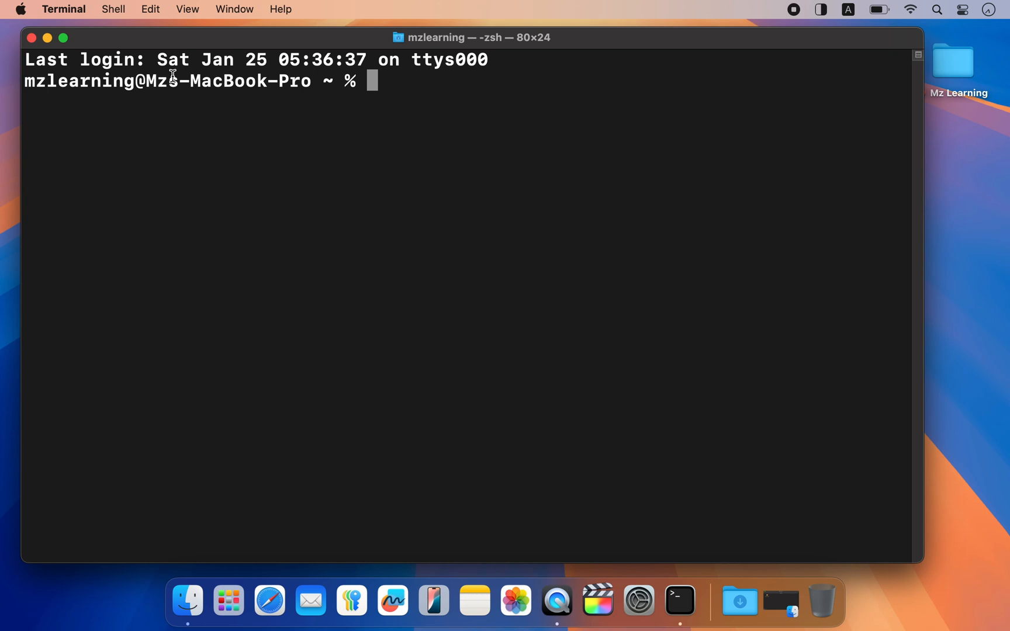
Step: Change Terminal's working directory to the Desktop with cd desktop
type("cd")
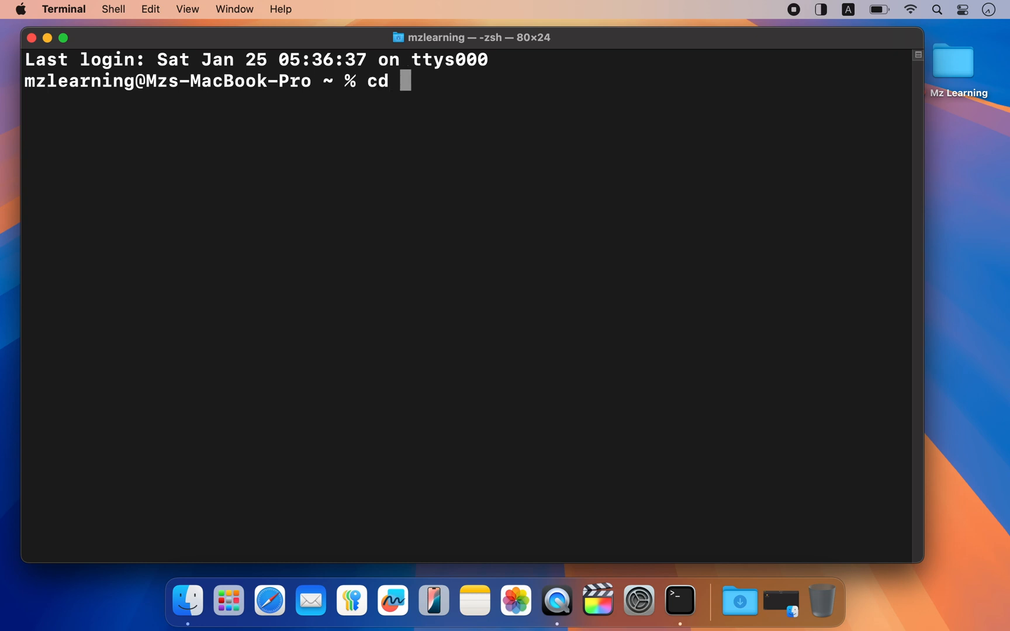
type("desktop")
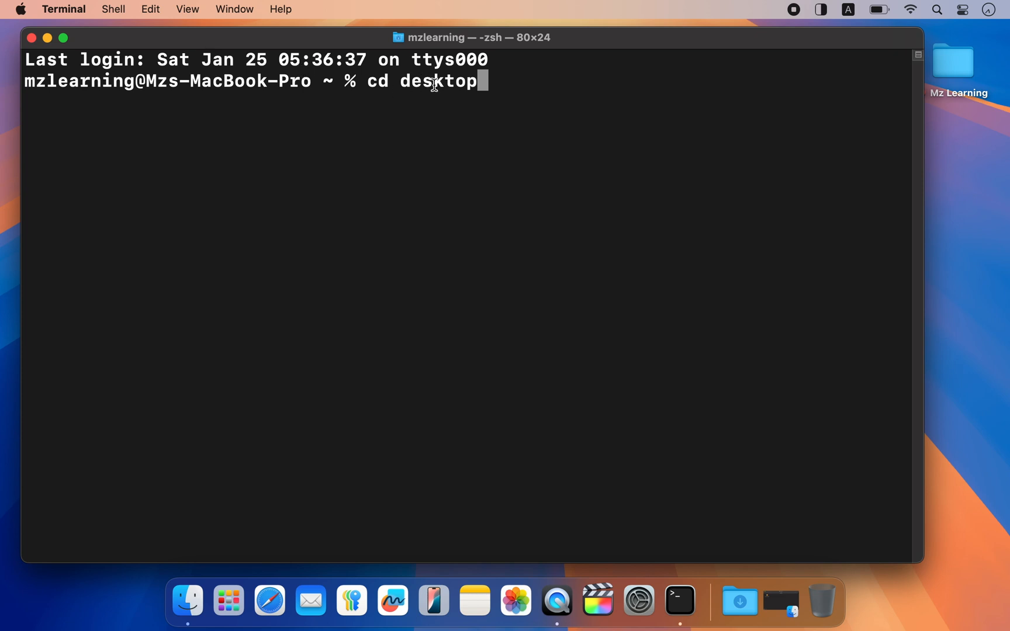
key("Return")
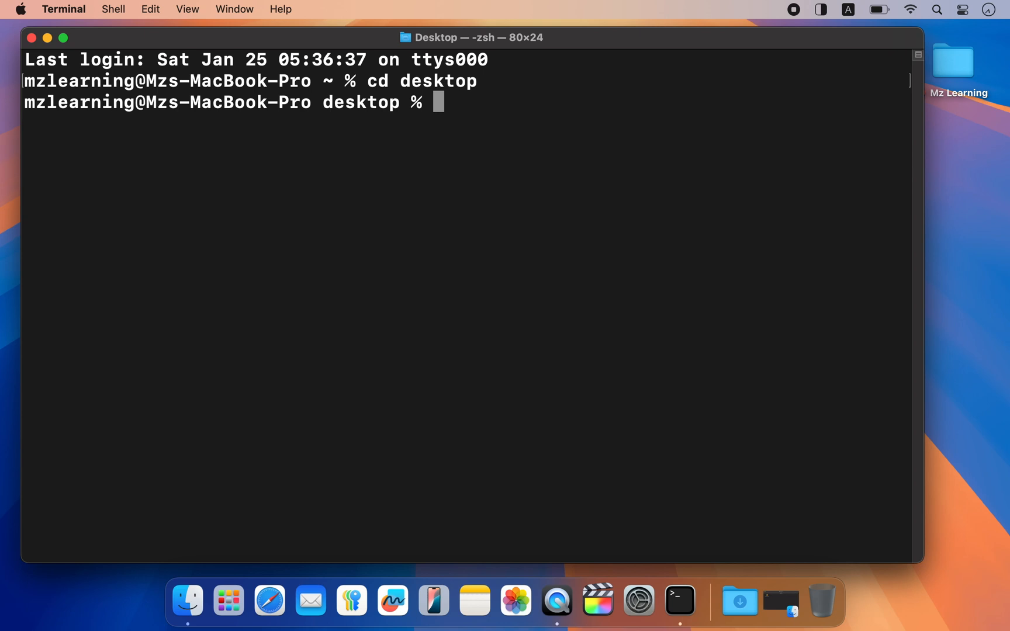
mouse_move(409, 108)
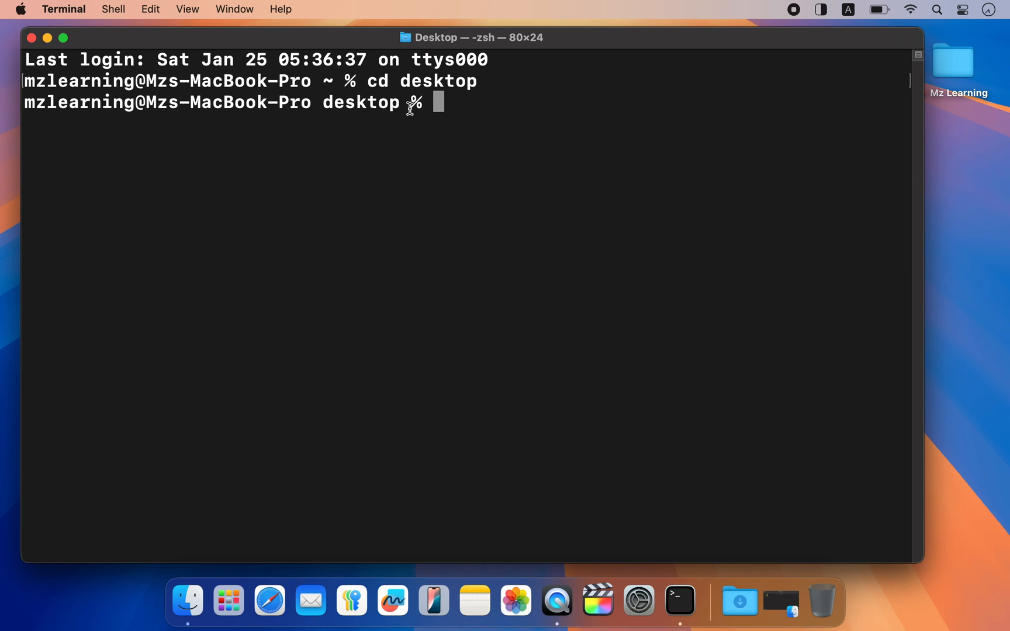
Step: Begin a pkgutil --expand-full command for InstallMacOSX.pkg at the prompt
double_click(361, 102)
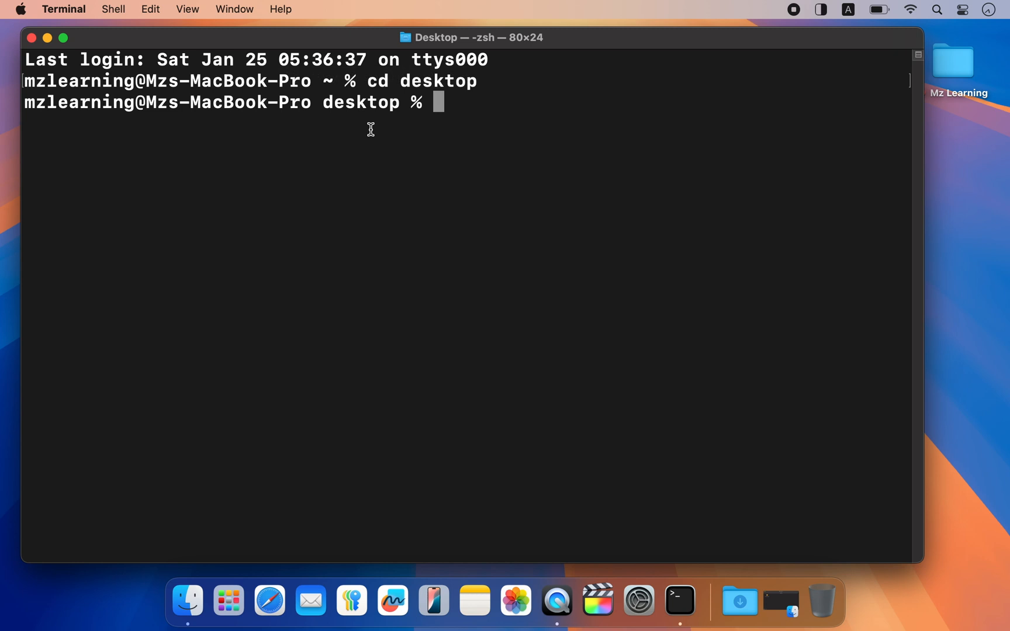
type("pkgutil")
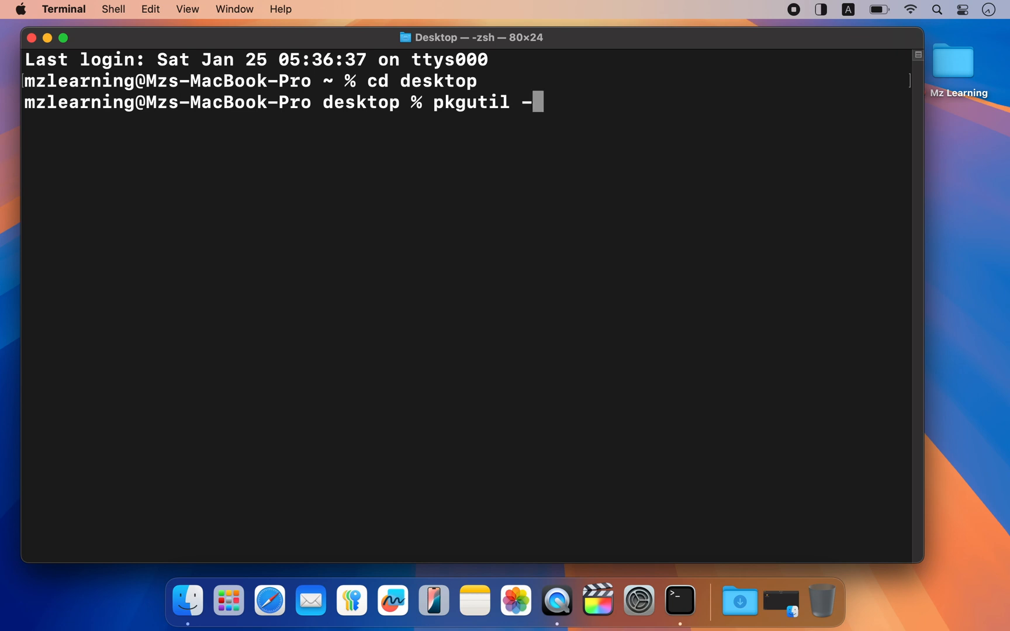
type("-expand")
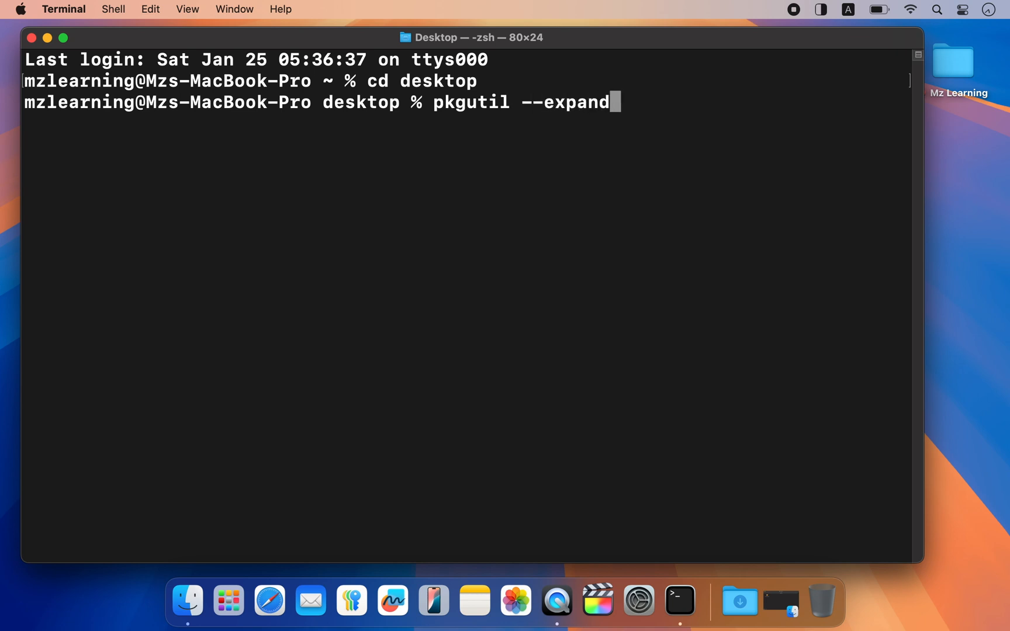
type("-full")
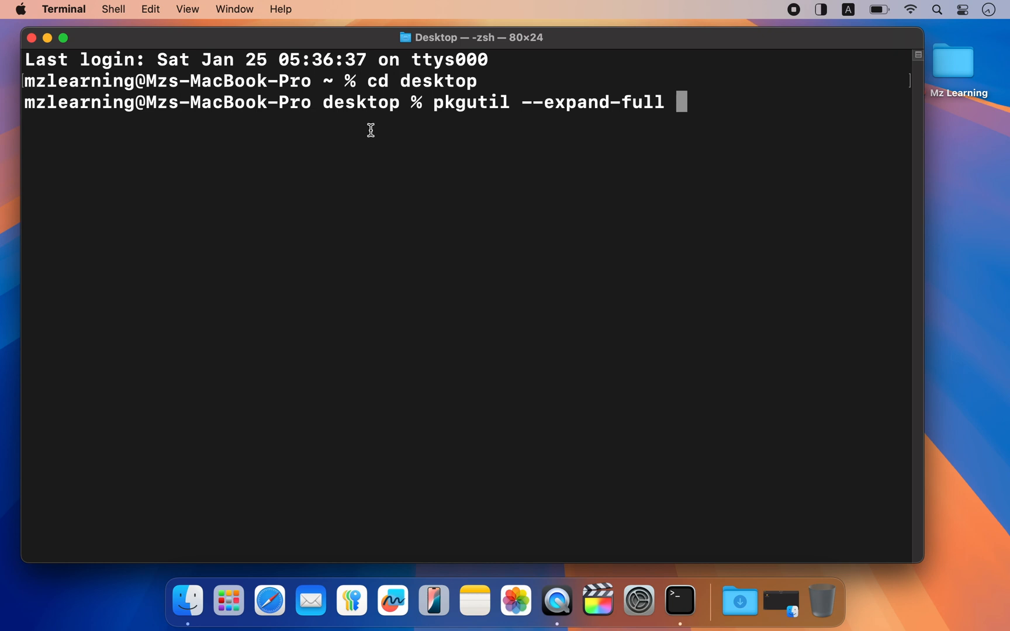
mouse_move(779, 604)
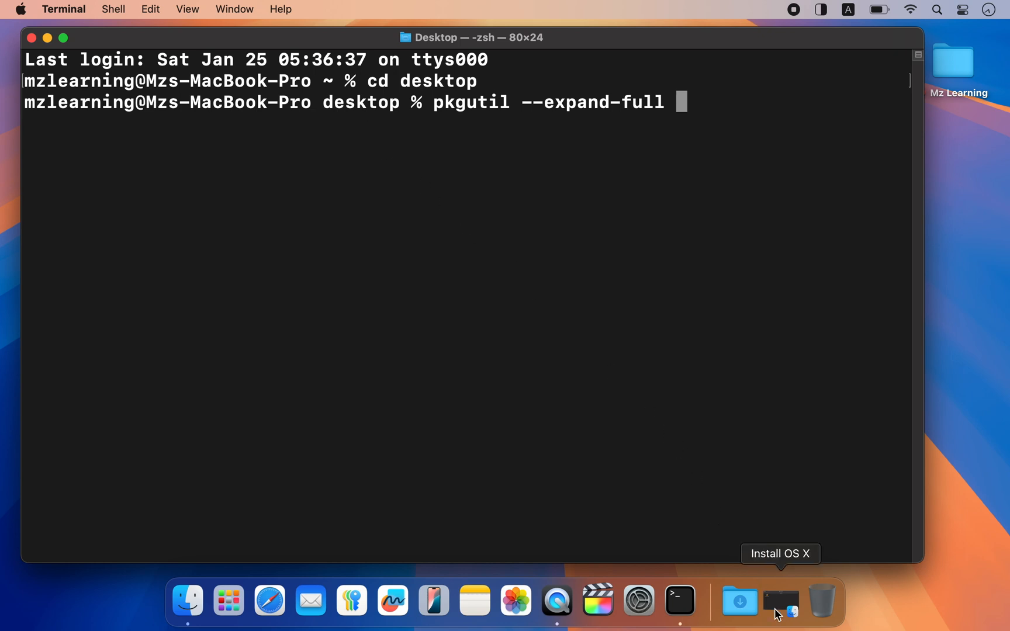
Step: Run pkgutil --expand-full to unpack InstallMacOSX.pkg into a new desktop folder named -f
left_click(780, 602)
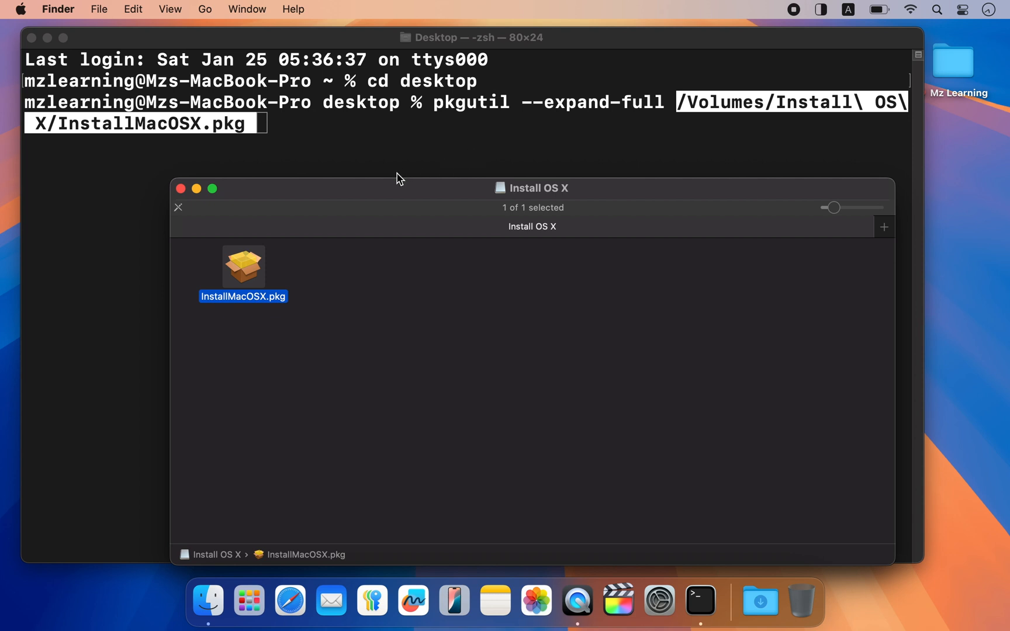
left_click(181, 188)
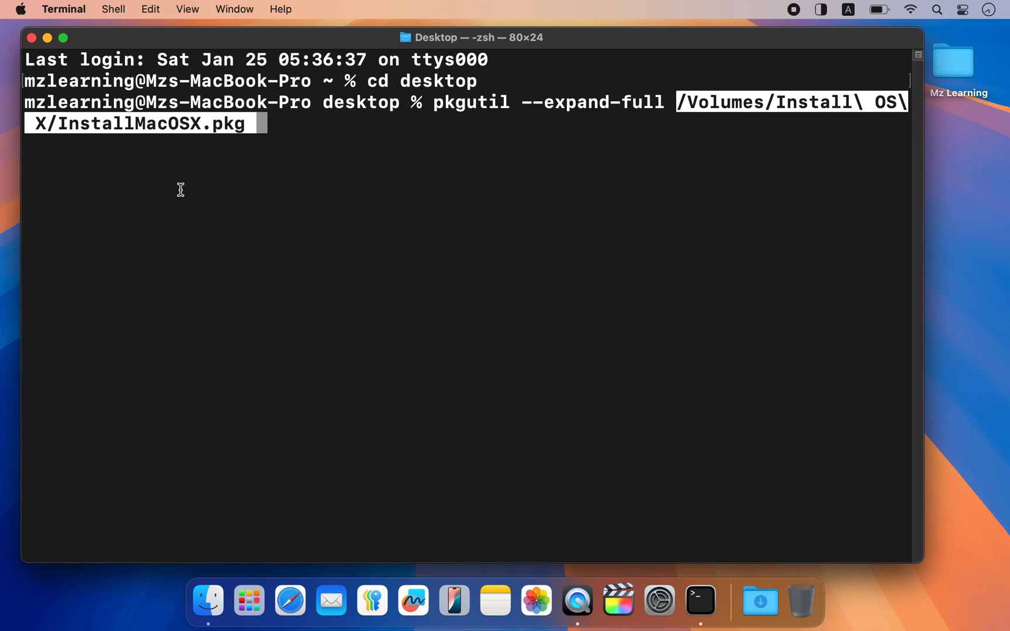
type("-f")
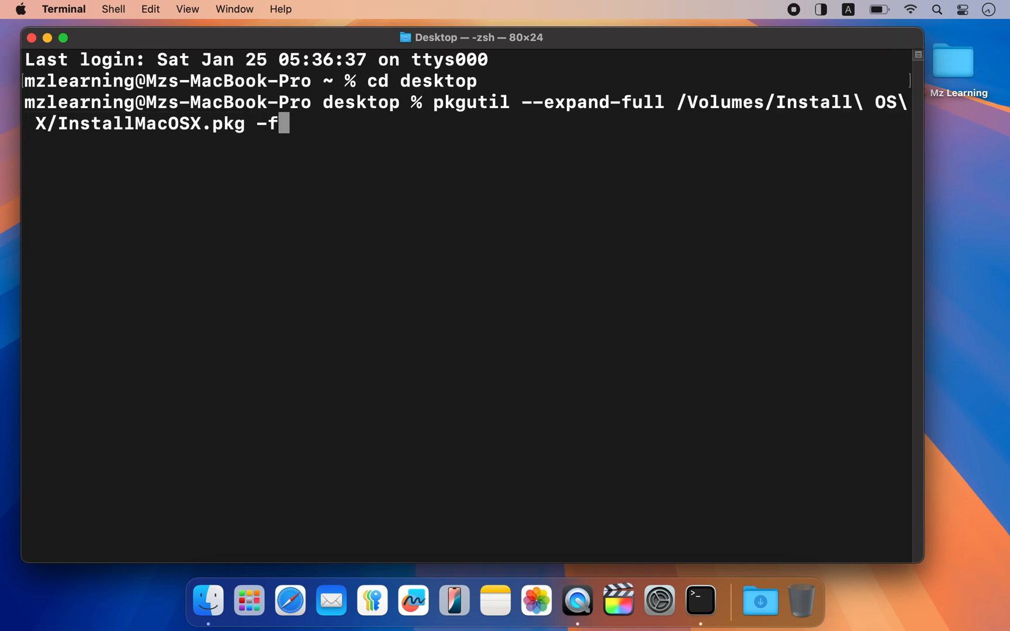
key("Return")
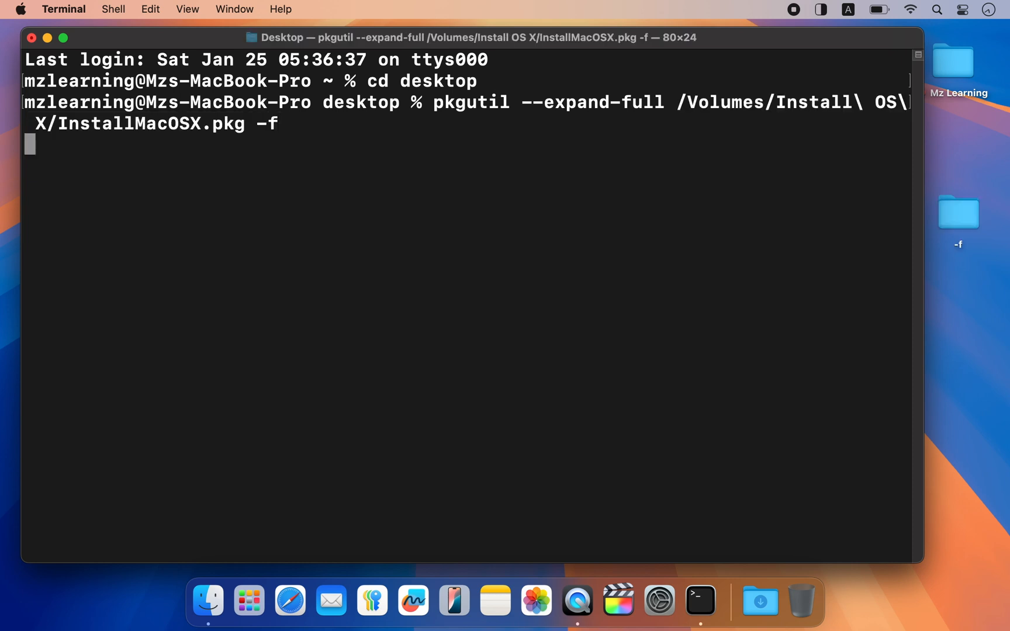
mouse_move(650, 240)
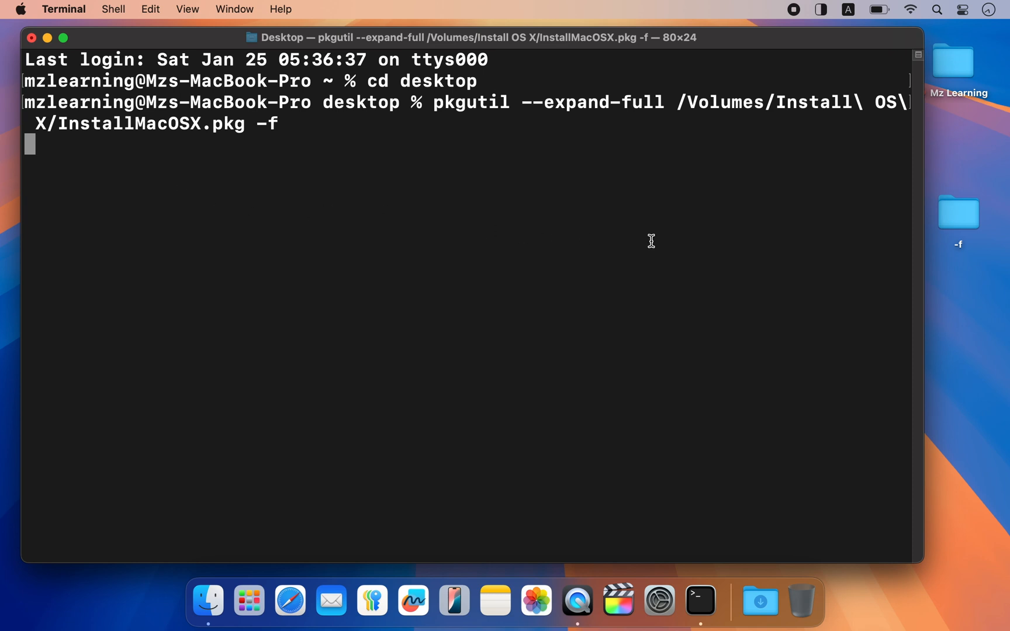
mouse_move(962, 214)
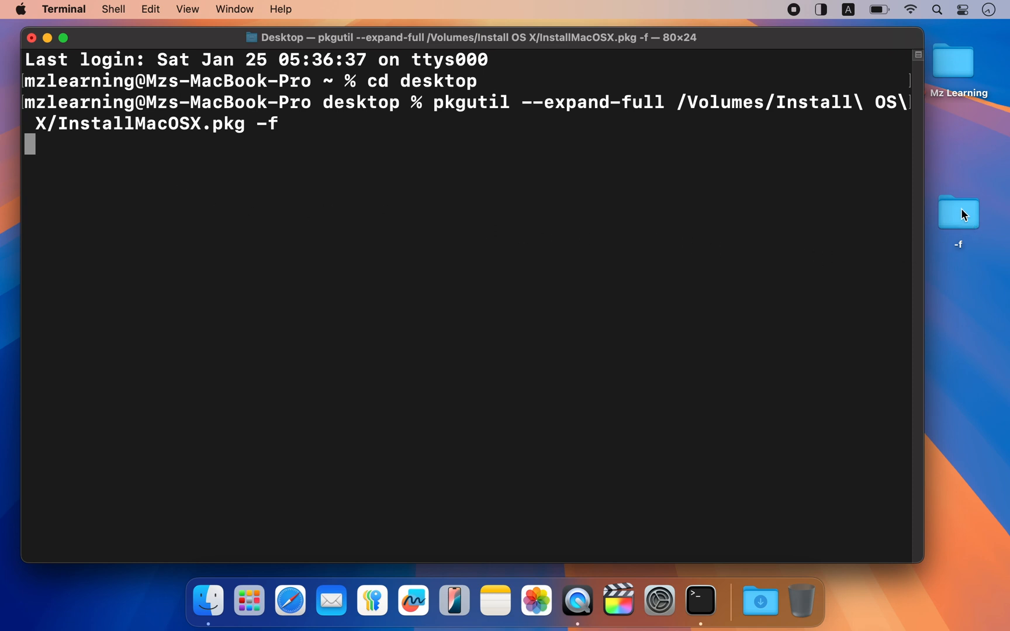
mouse_move(964, 220)
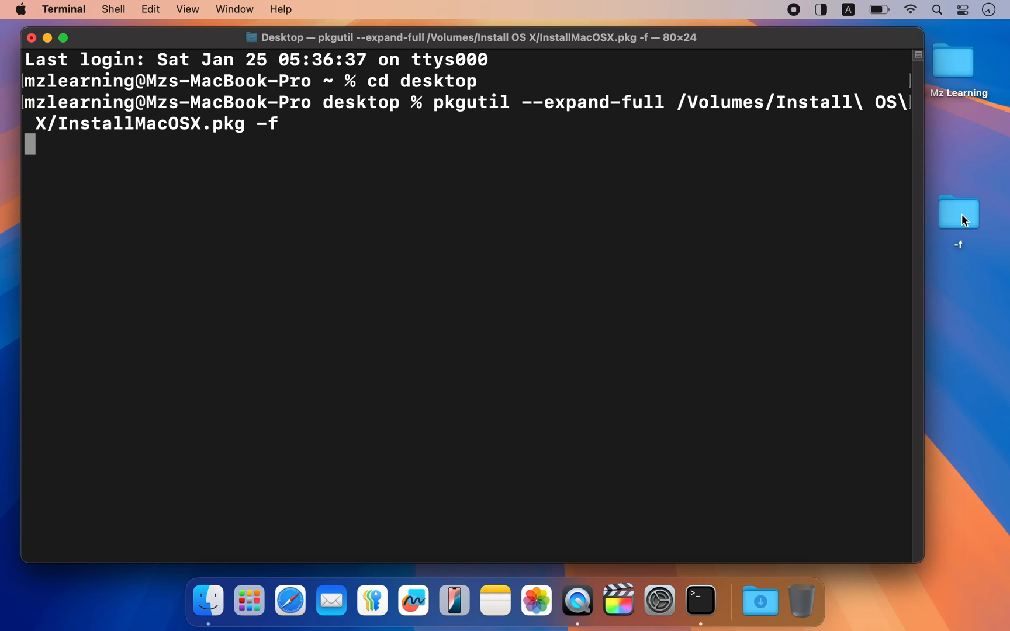
key("Return")
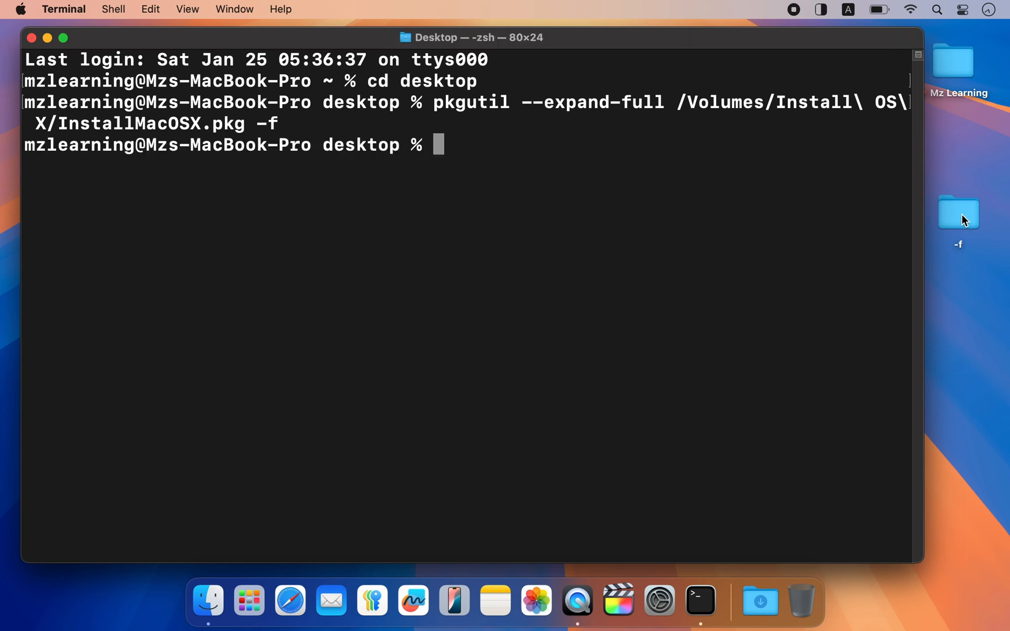
mouse_move(222, 191)
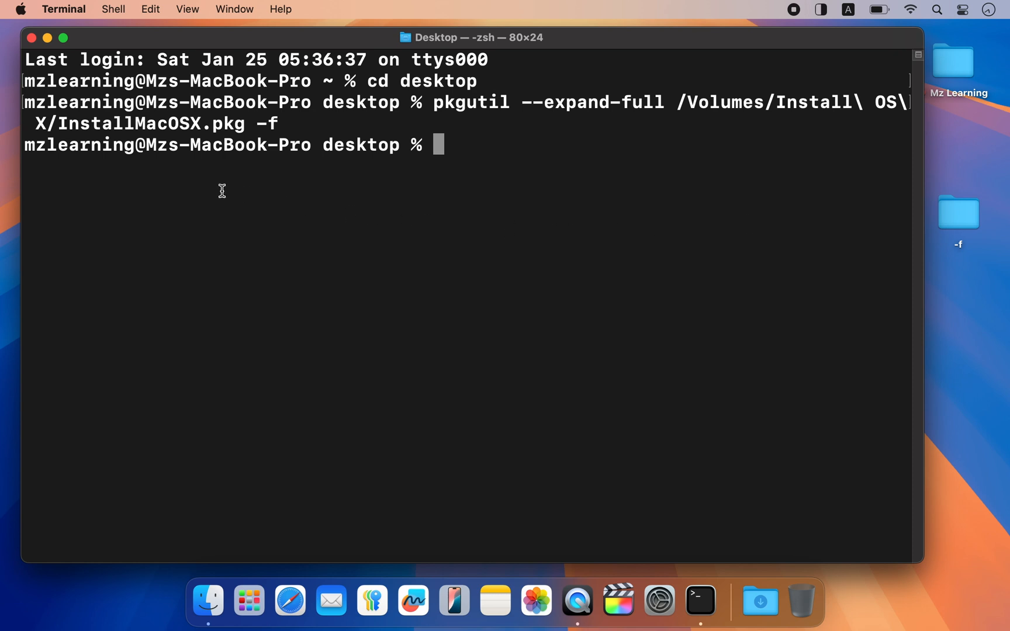
mouse_move(73, 11)
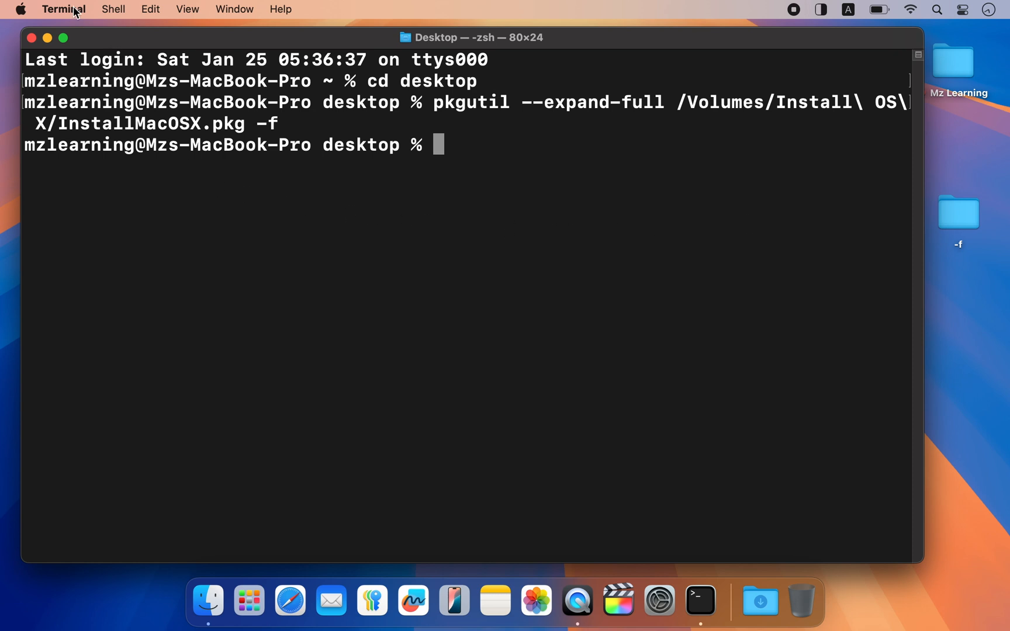
Step: Quit Terminal and eject the Install OS X disk from the desktop
left_click(65, 9)
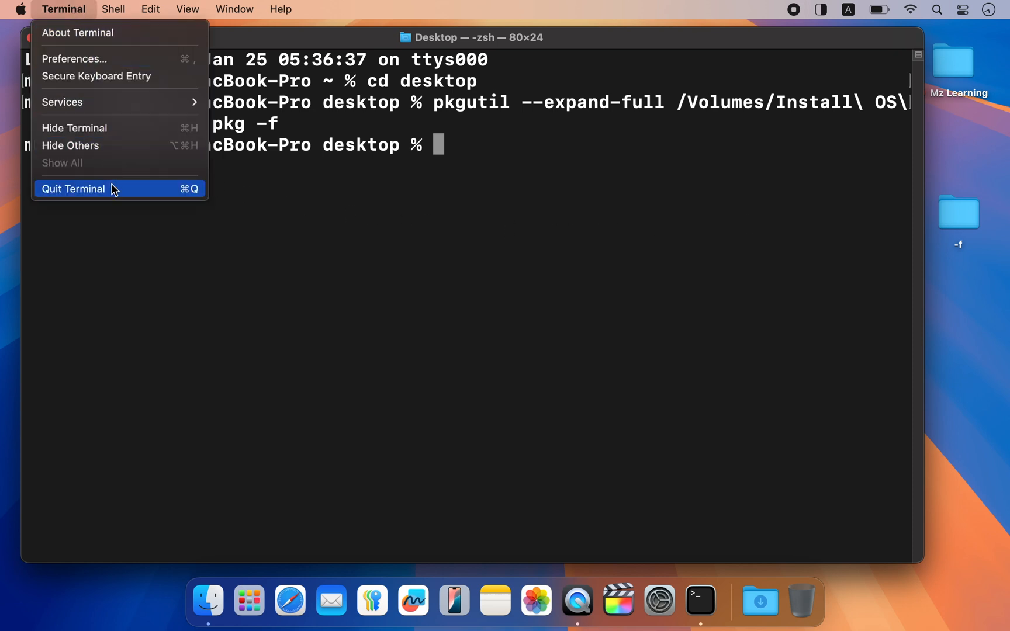
left_click(72, 188)
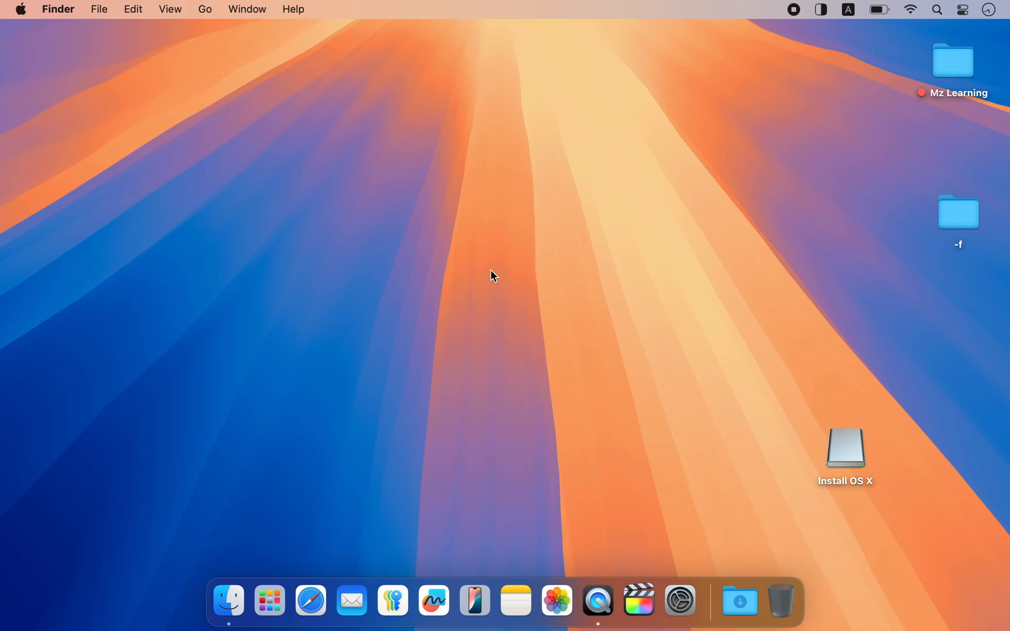
right_click(844, 448)
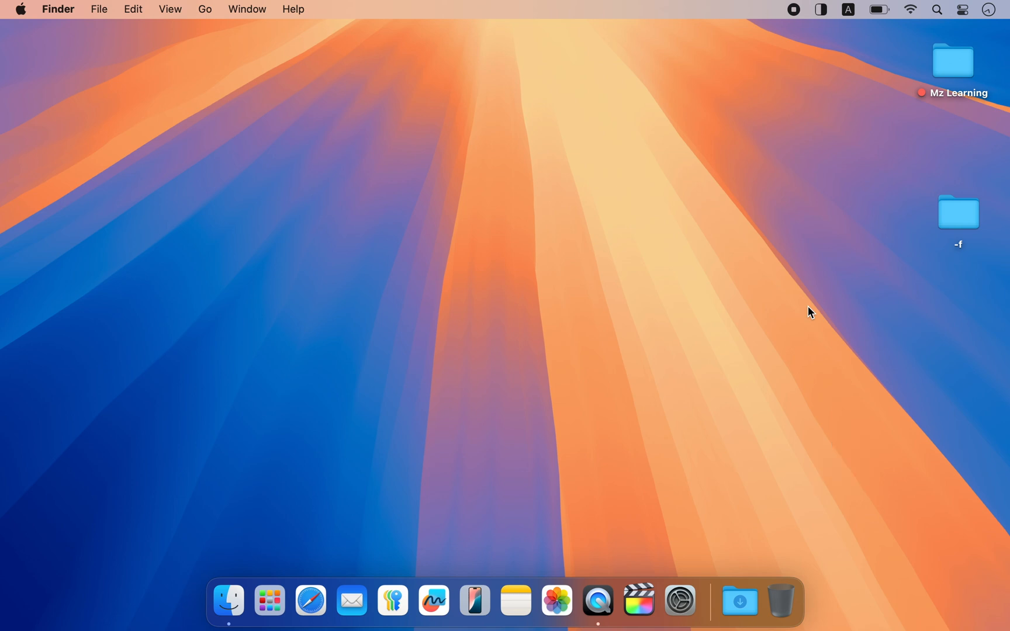
Step: Show InstallMacOSX.pkg's package contents in the -f folder and select InstallESD.dmg
double_click(957, 210)
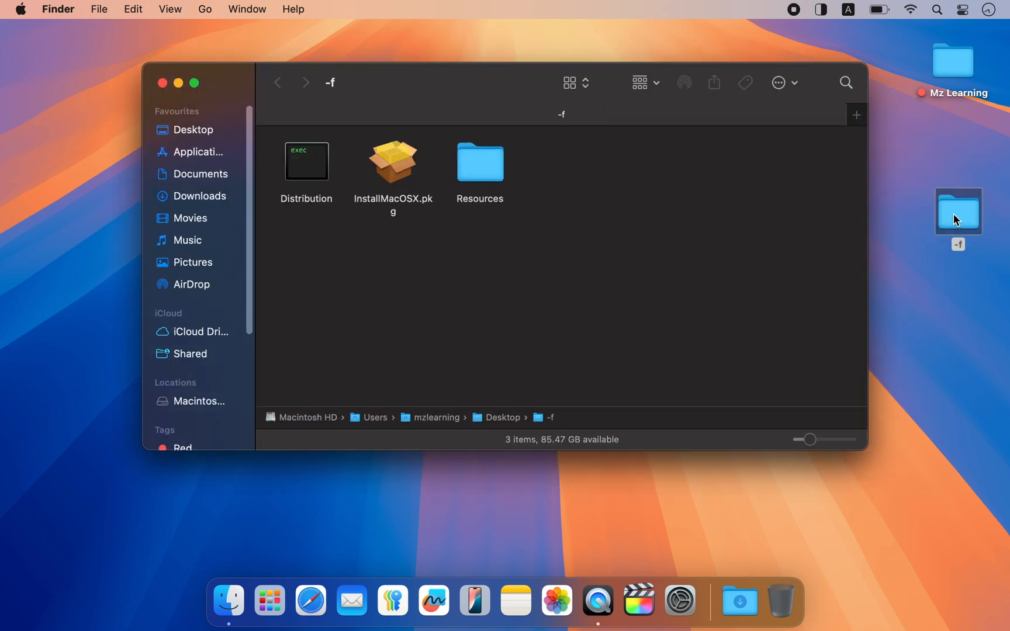
mouse_move(565, 233)
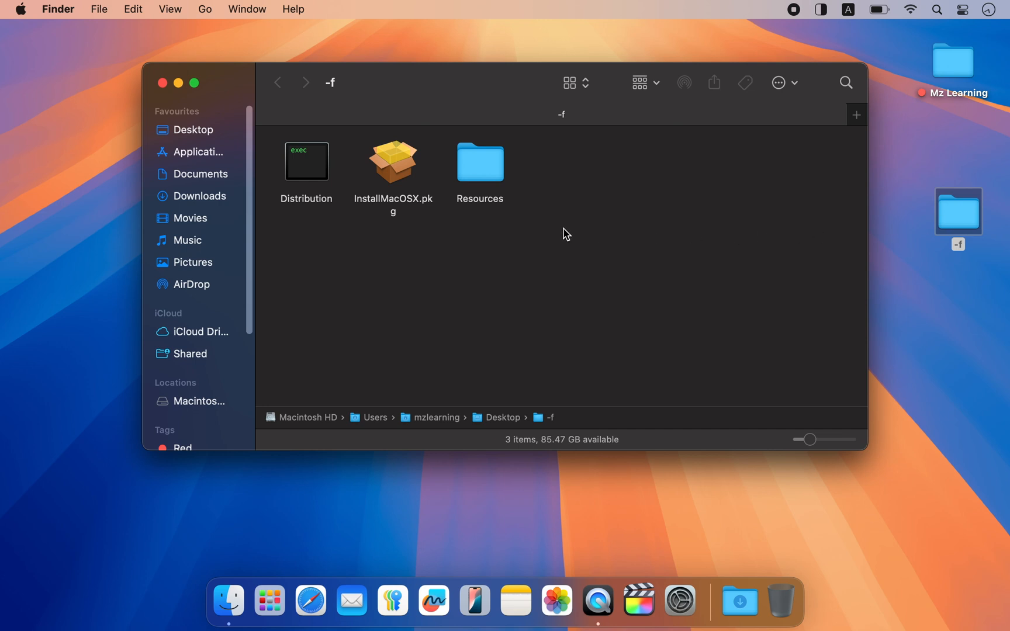
mouse_move(406, 169)
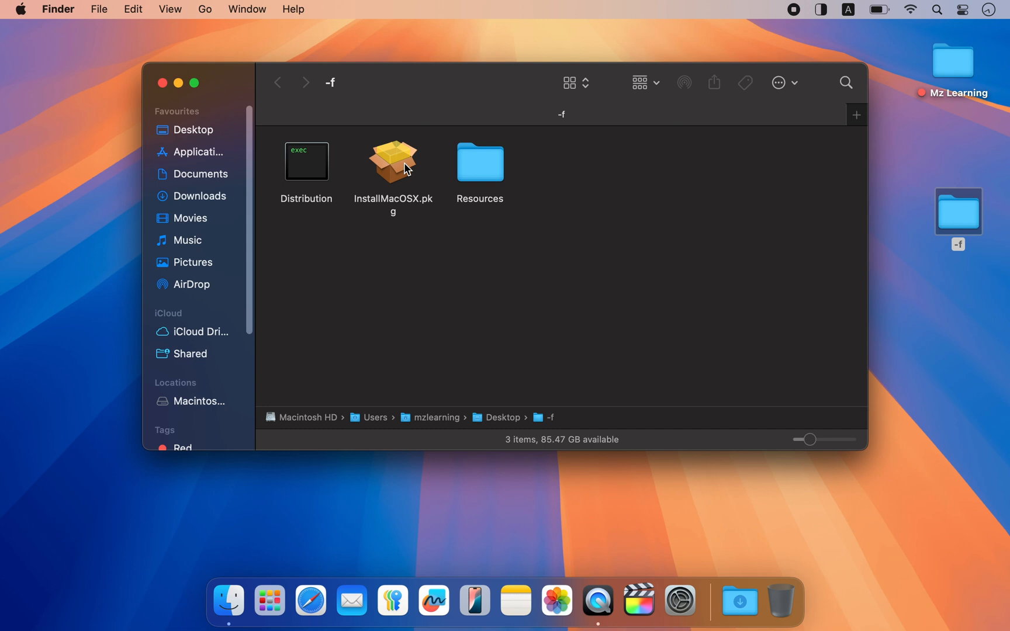
right_click(393, 161)
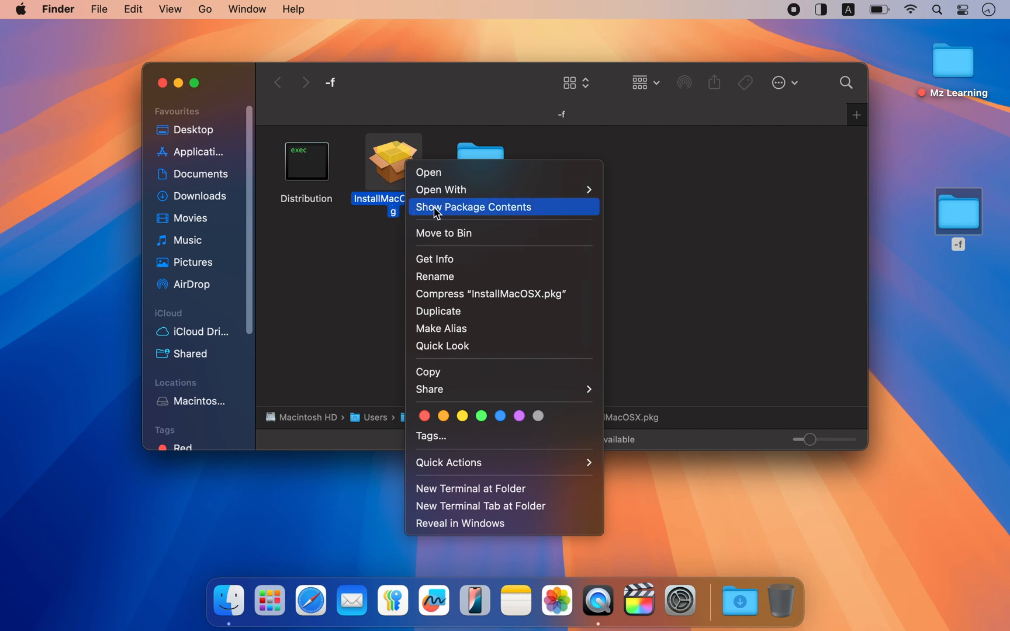
left_click(472, 207)
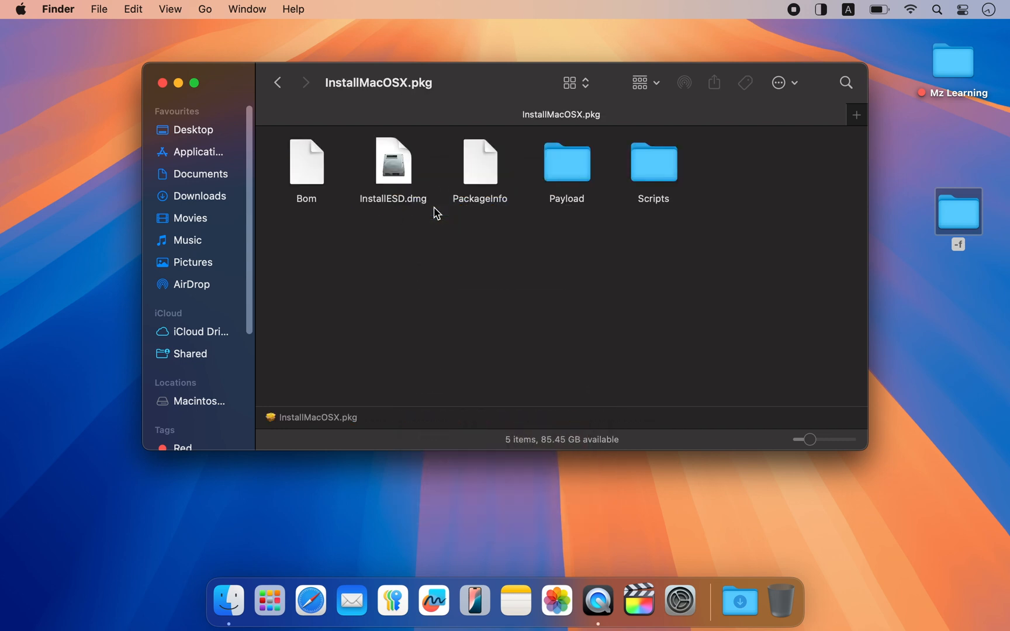
mouse_move(453, 211)
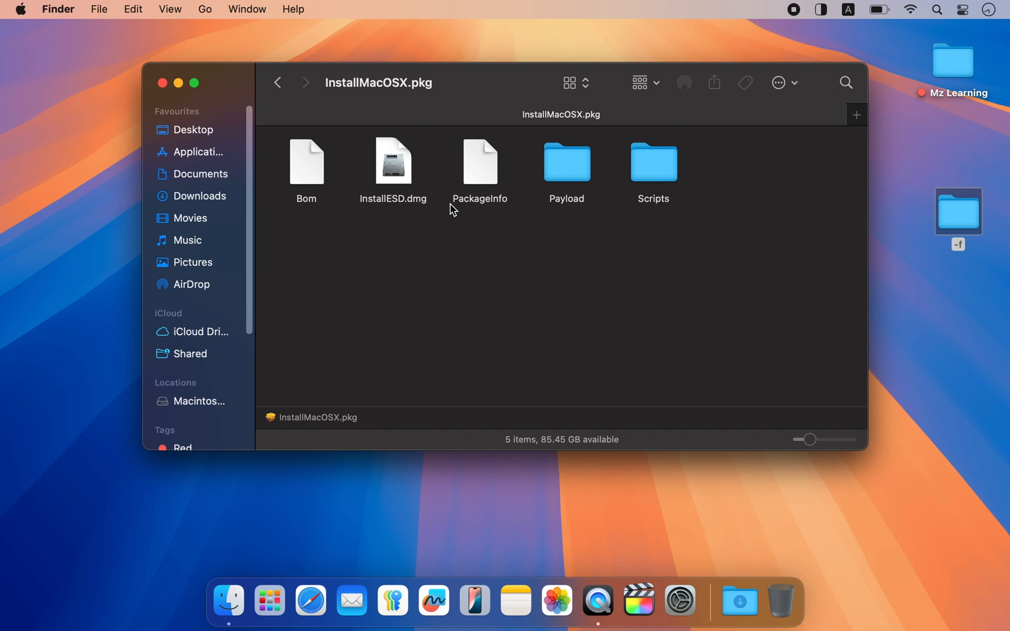
mouse_move(400, 175)
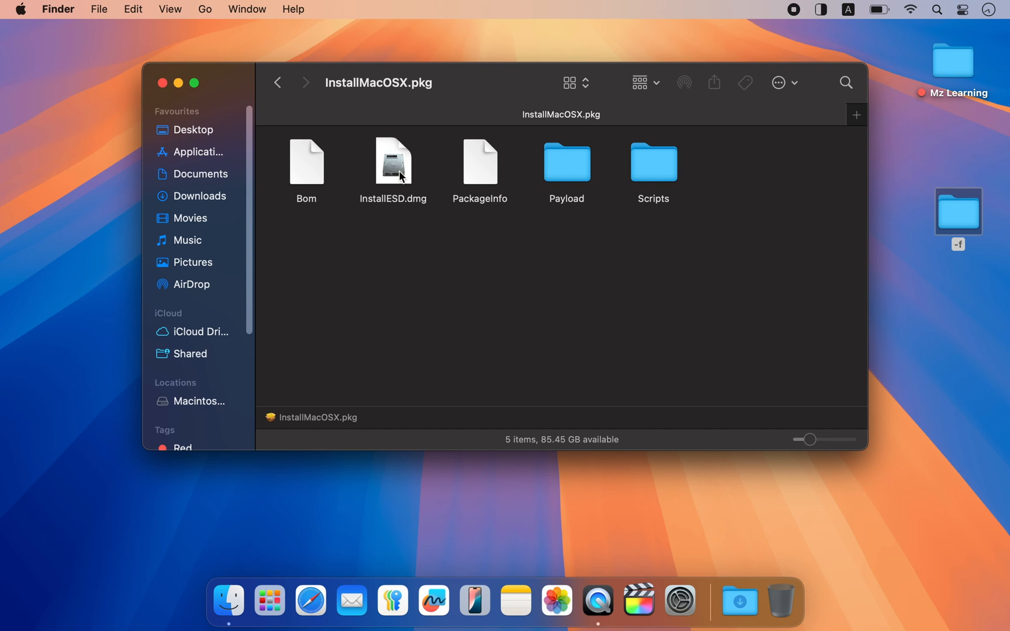
left_click(392, 162)
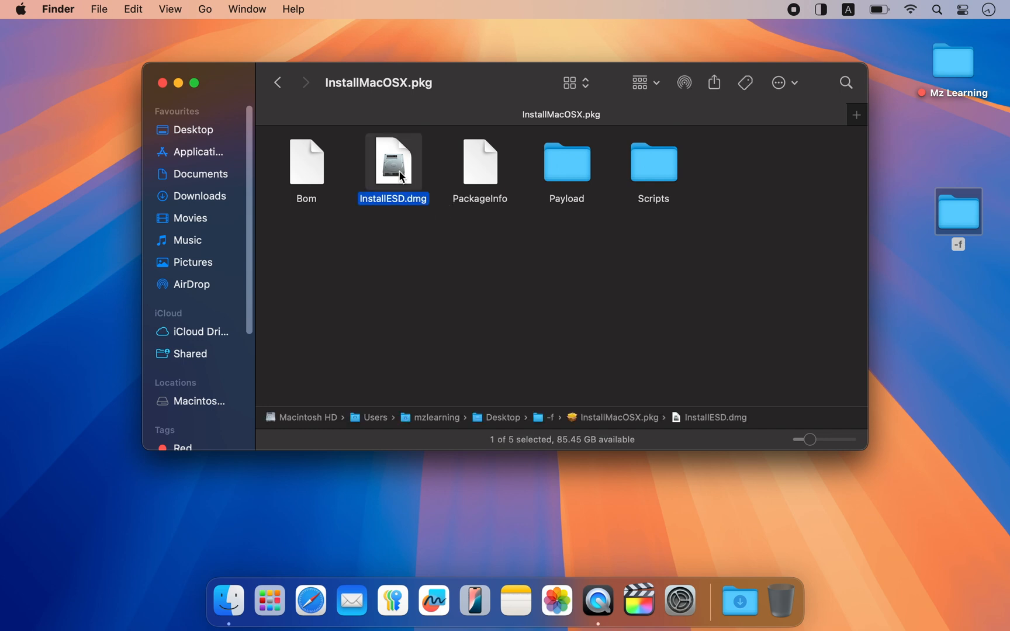
right_click(392, 162)
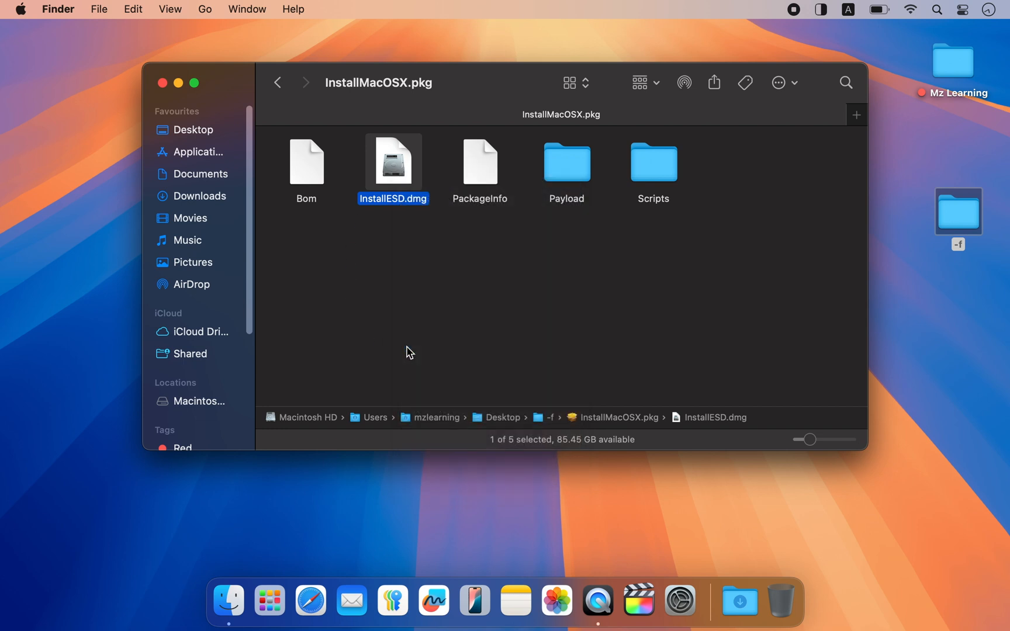
mouse_move(563, 182)
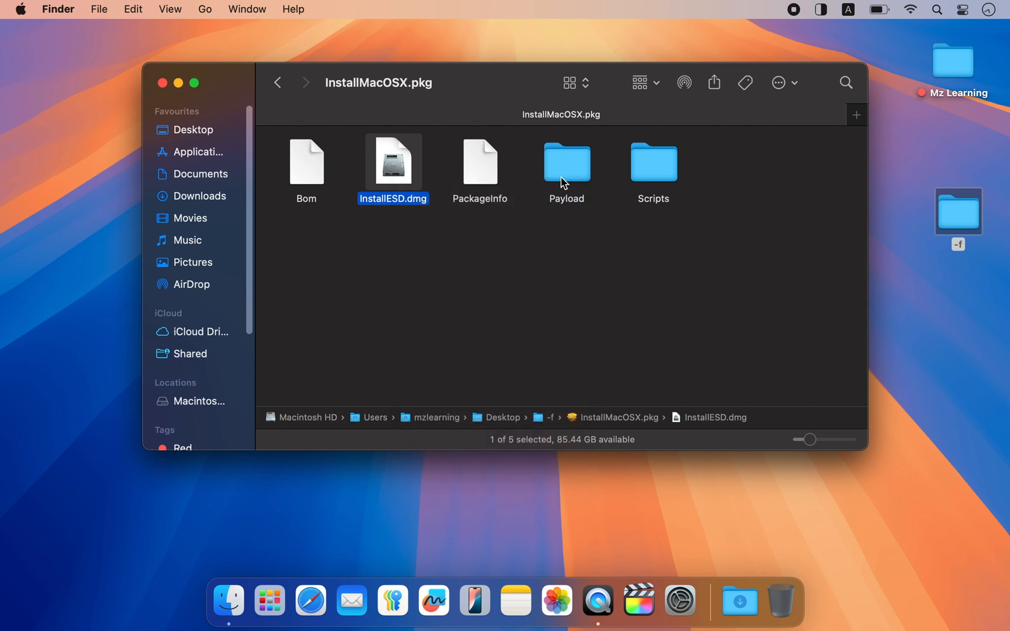
Step: Drill through Payload into the El Capitan installer's Contents/SharedSupport, revealing OSInstall.mpkg
double_click(564, 163)
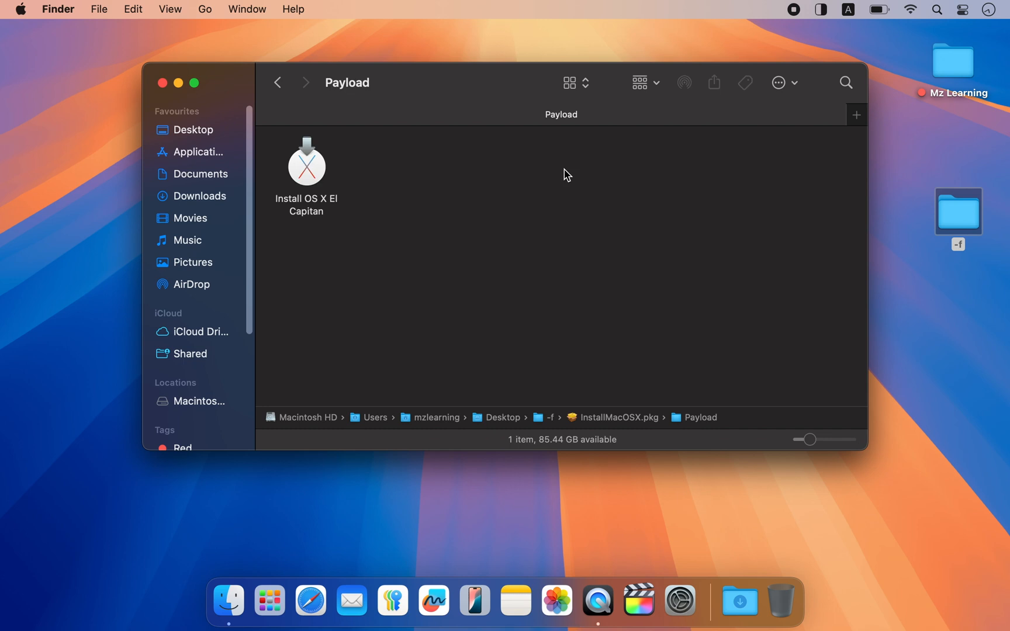
mouse_move(298, 180)
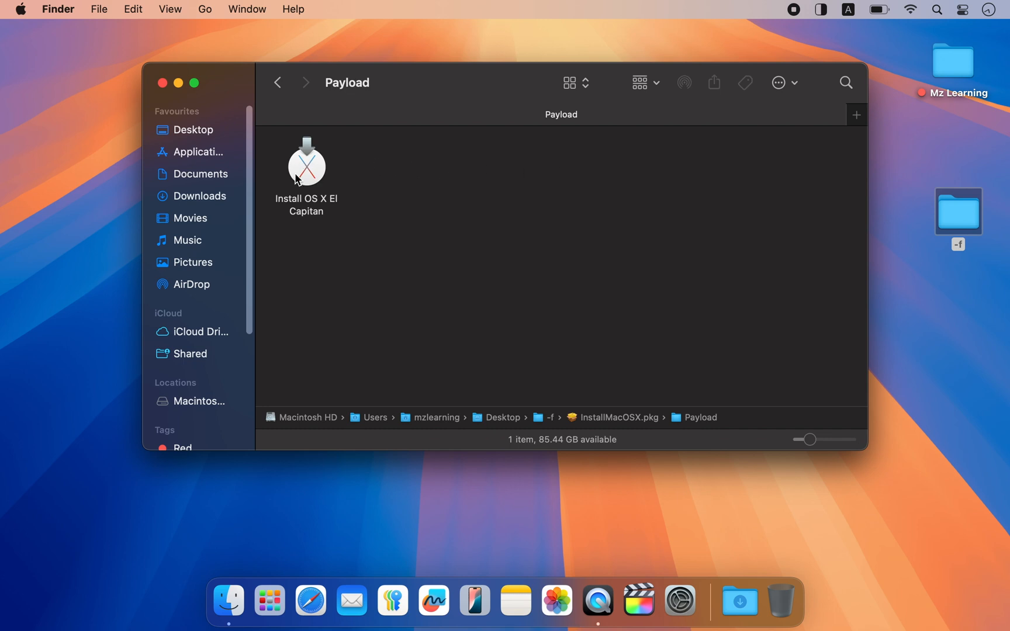
mouse_move(303, 171)
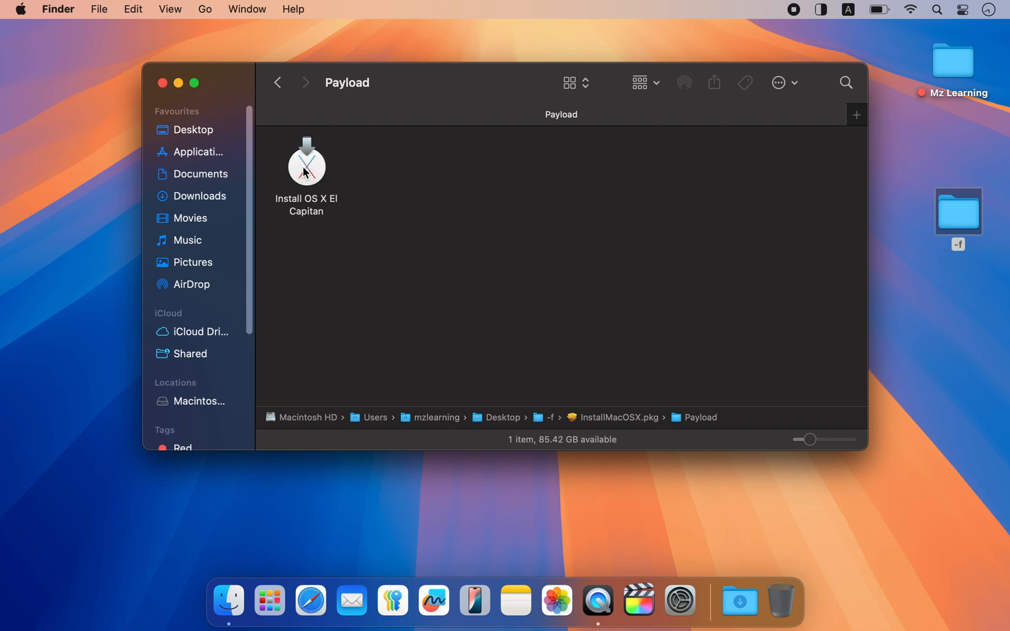
right_click(307, 161)
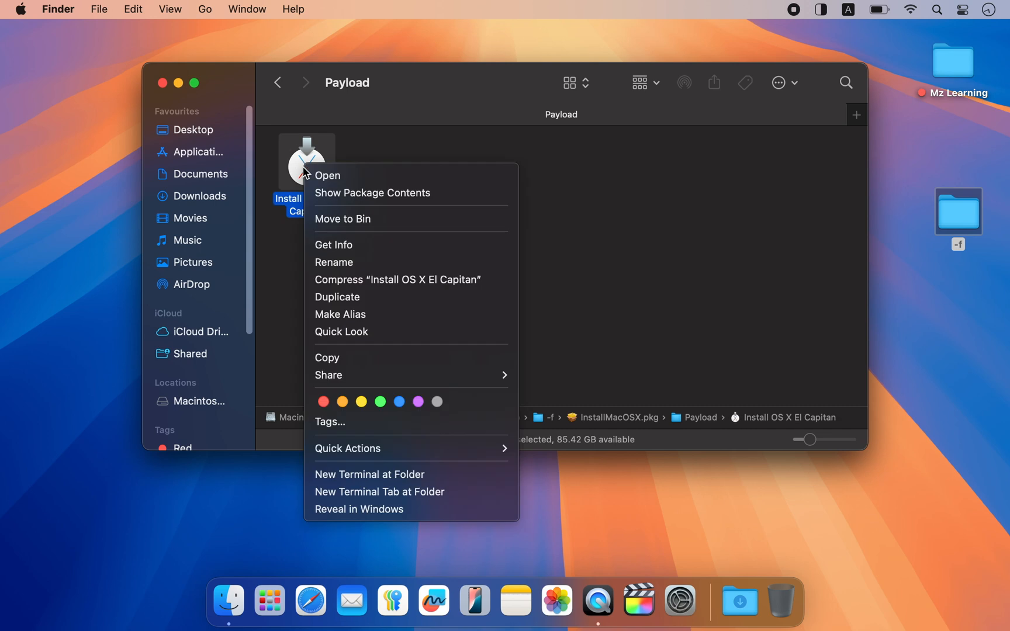
left_click(372, 193)
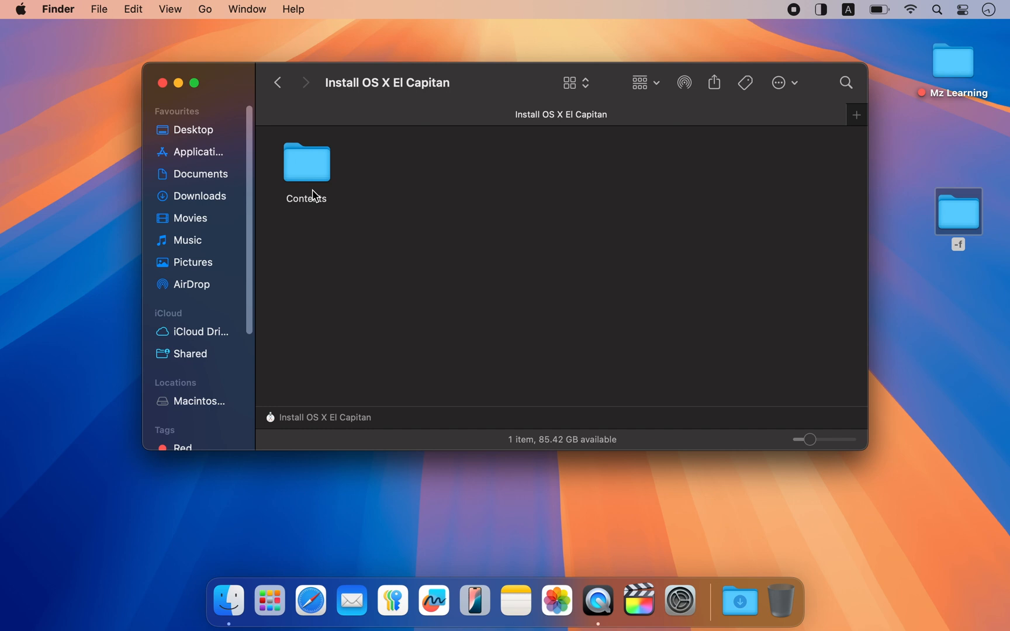
double_click(306, 161)
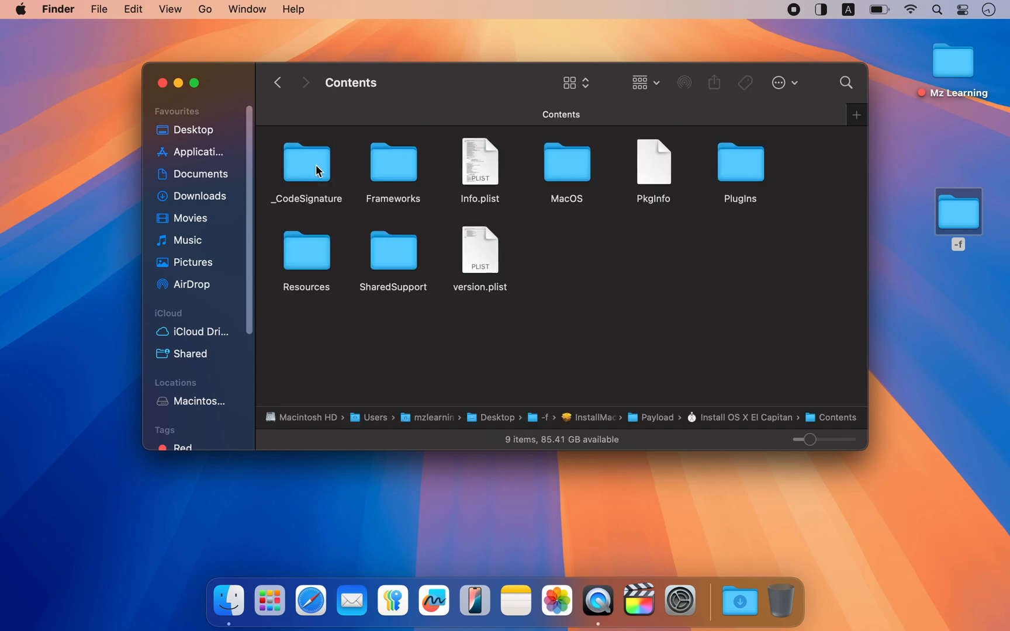
double_click(392, 251)
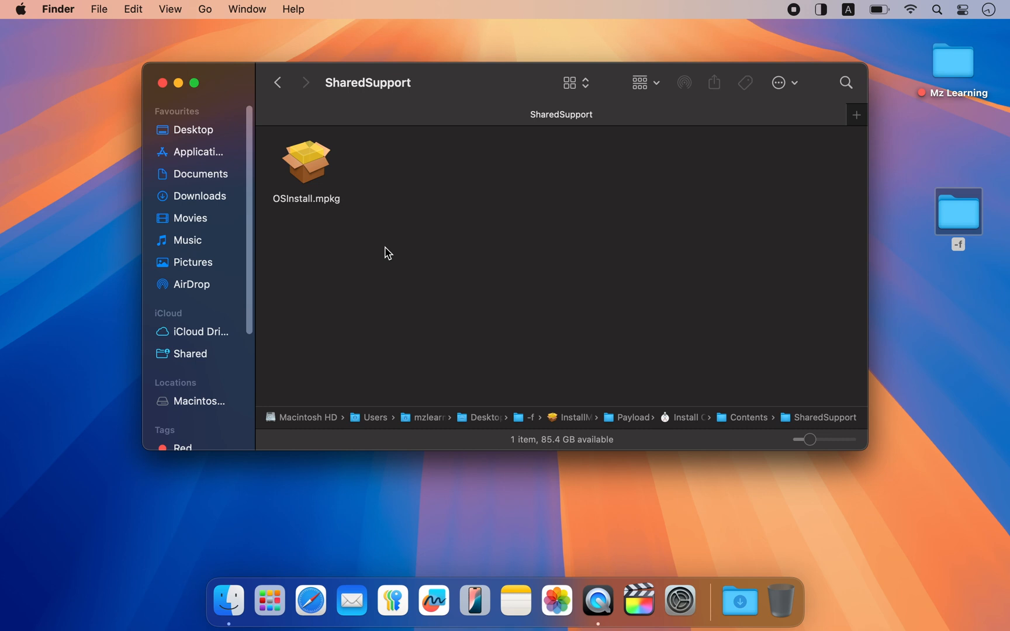
mouse_move(399, 280)
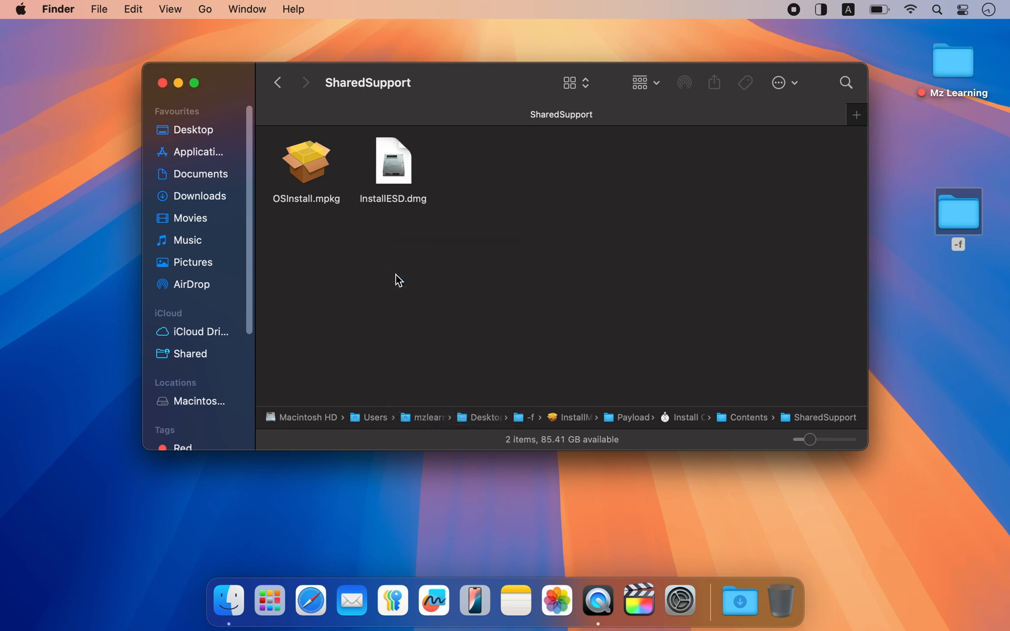
Step: Move Install OS X El Capitan from Payload into Applications and close the Finder window
left_click(277, 83)
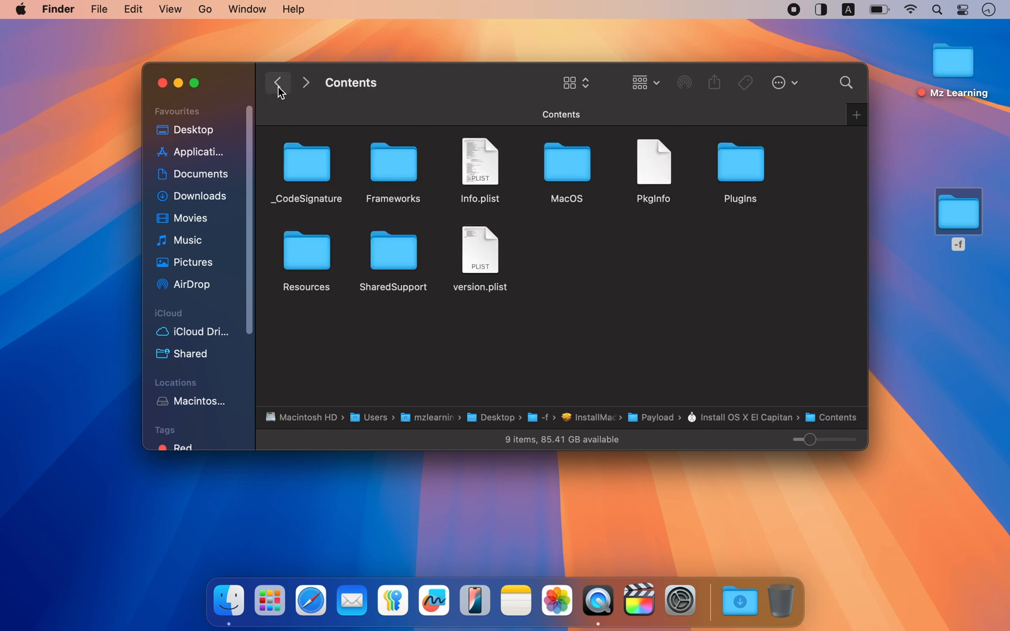
left_click(277, 83)
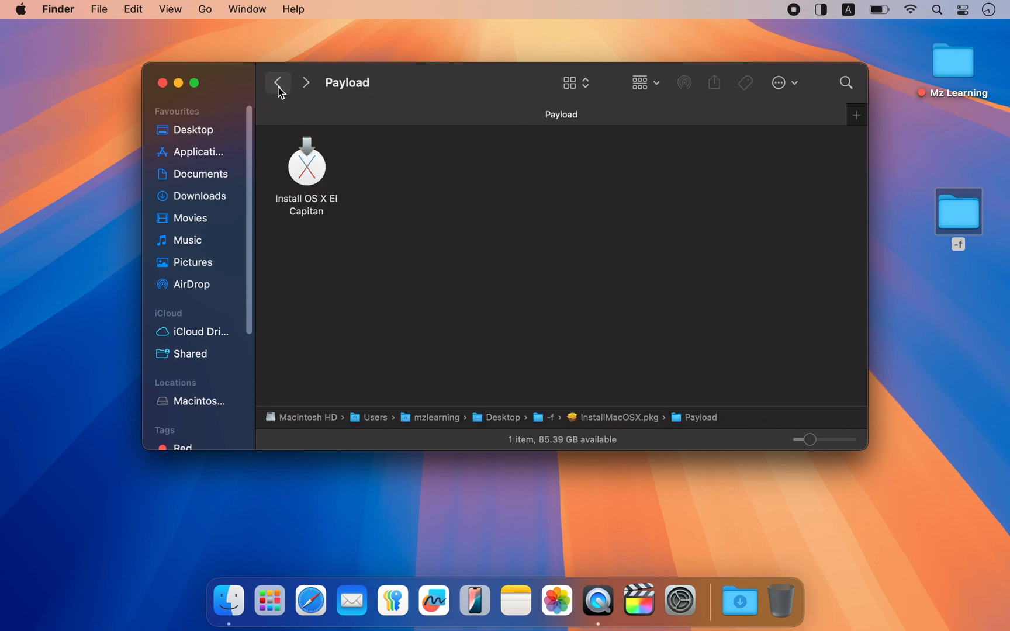
mouse_move(305, 167)
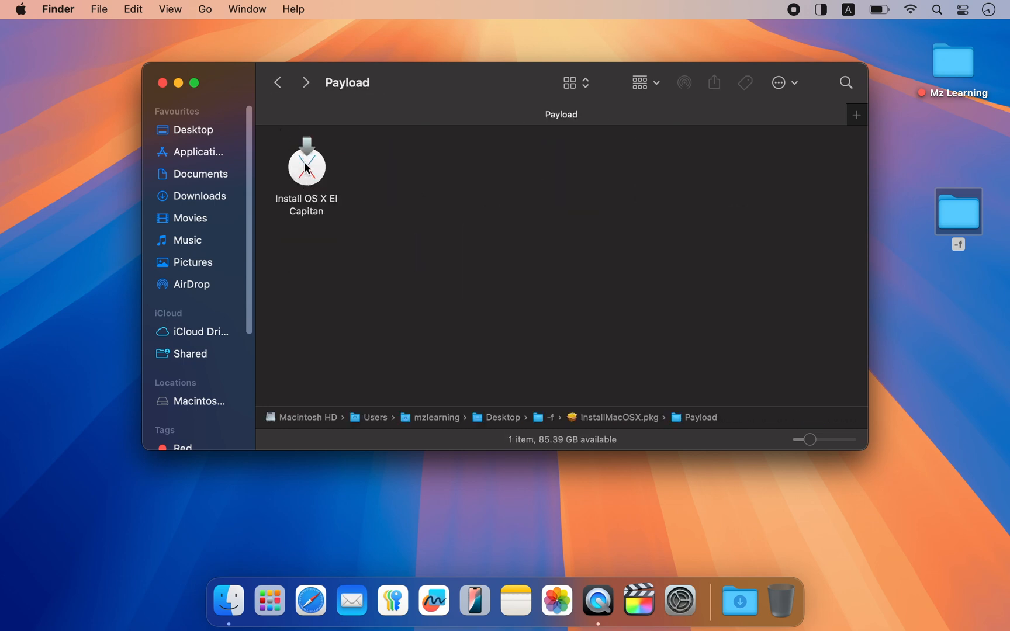
left_click(307, 162)
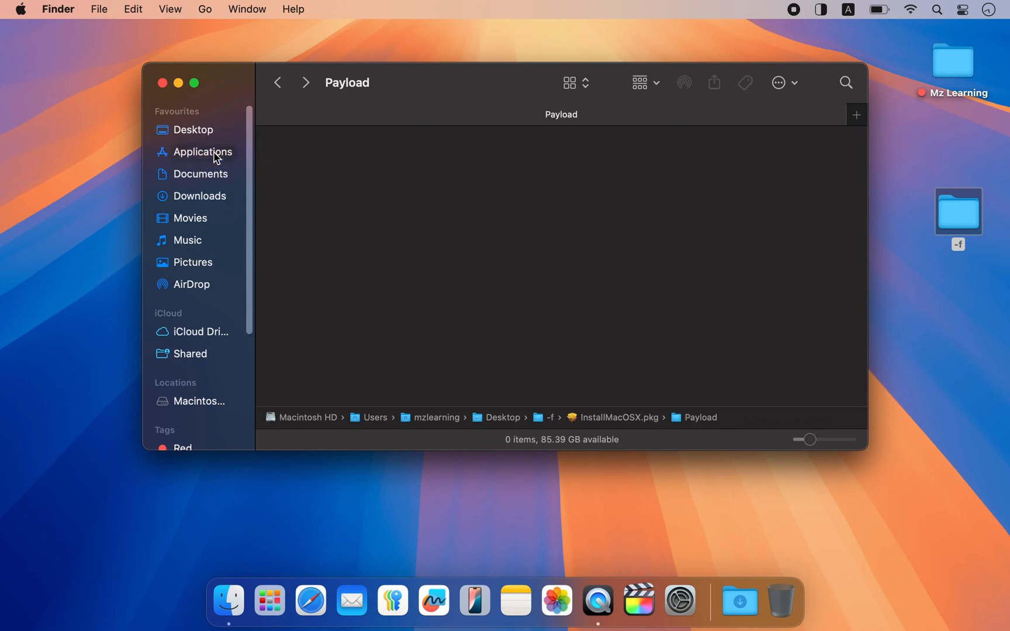
left_click(163, 83)
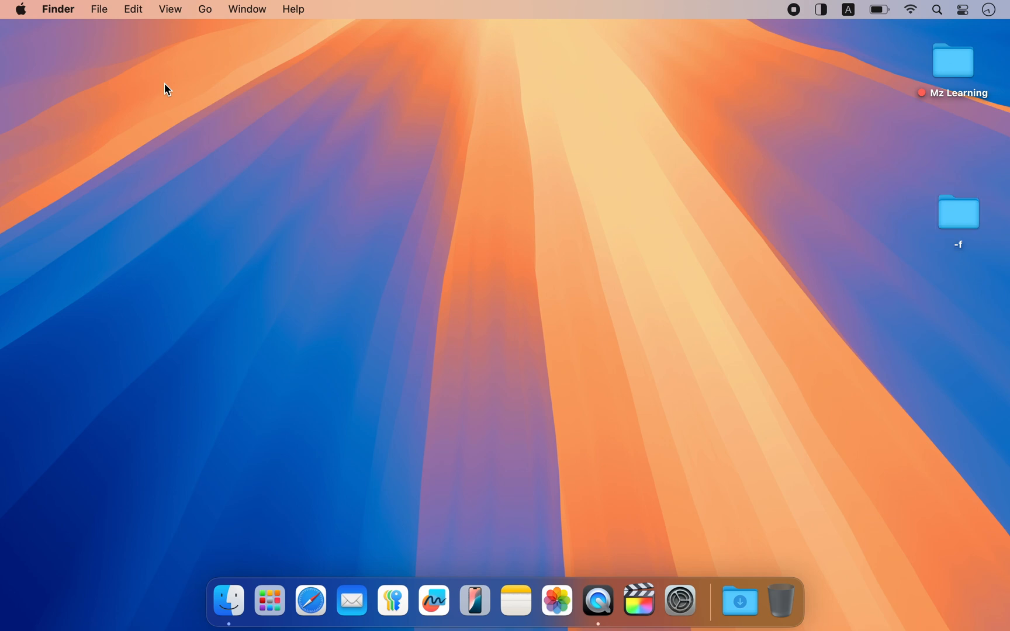
mouse_move(129, 198)
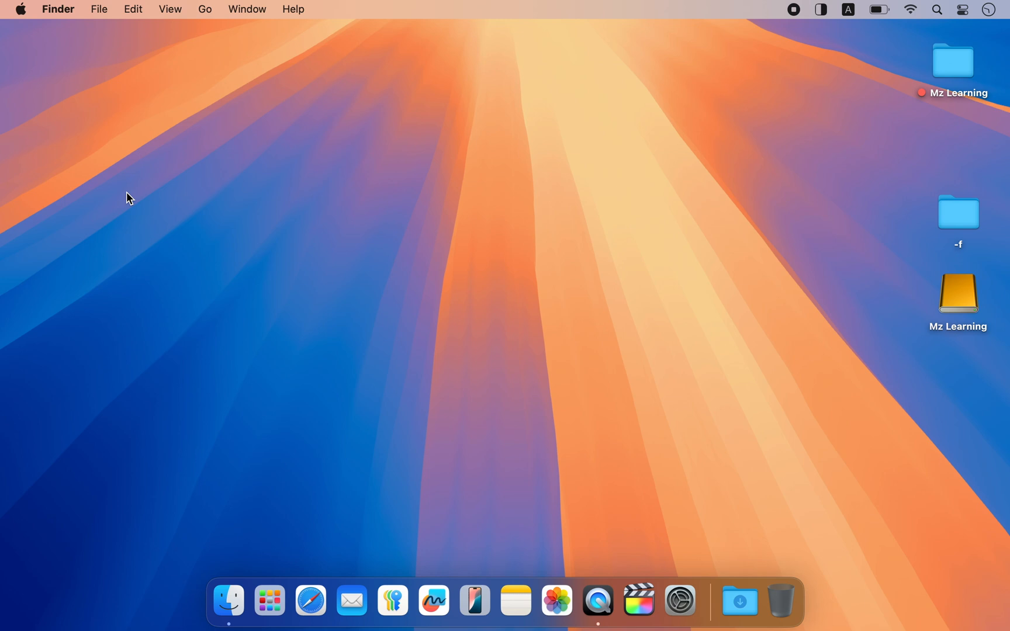
Step: Launch Disk Utility via Spotlight with the Mz Learning USB drive plugged in
type("terminal")
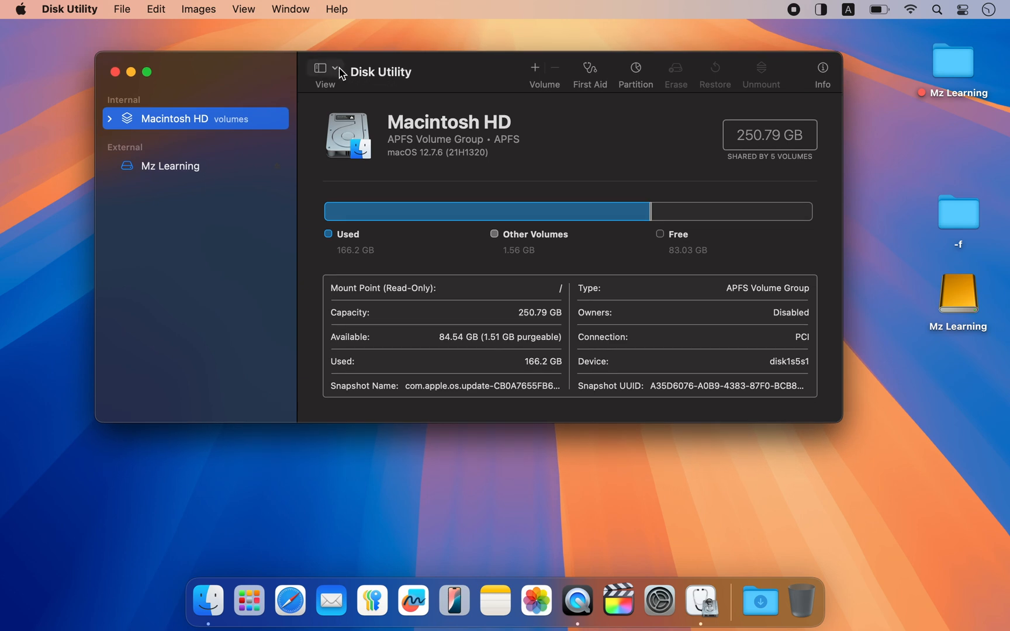
Step: Show All Devices and select the whole StoreJet Transcend Media 250 GB external disk
left_click(325, 68)
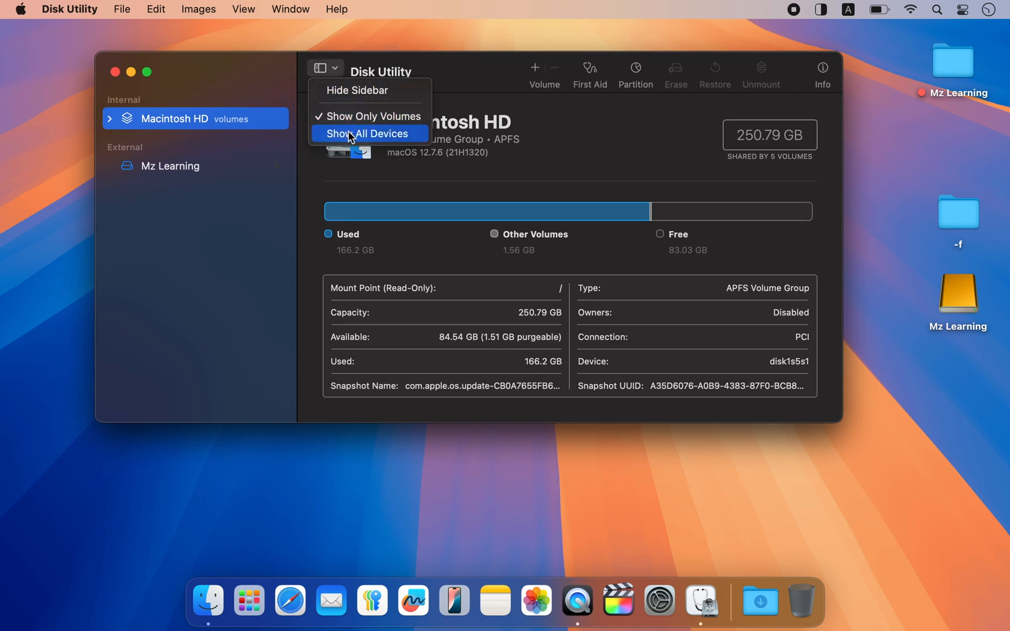
left_click(369, 133)
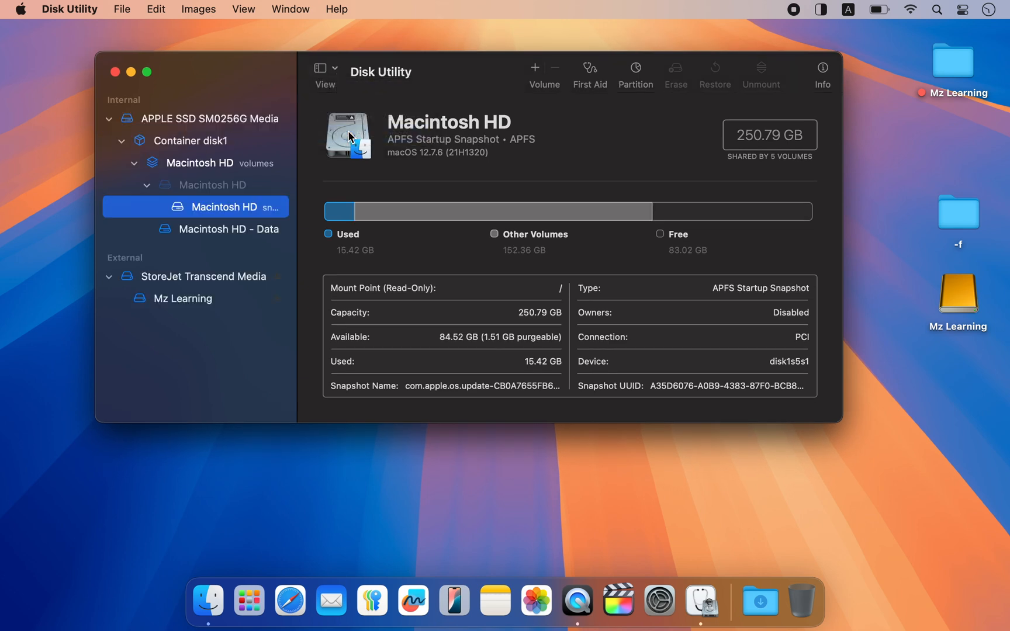
mouse_move(237, 280)
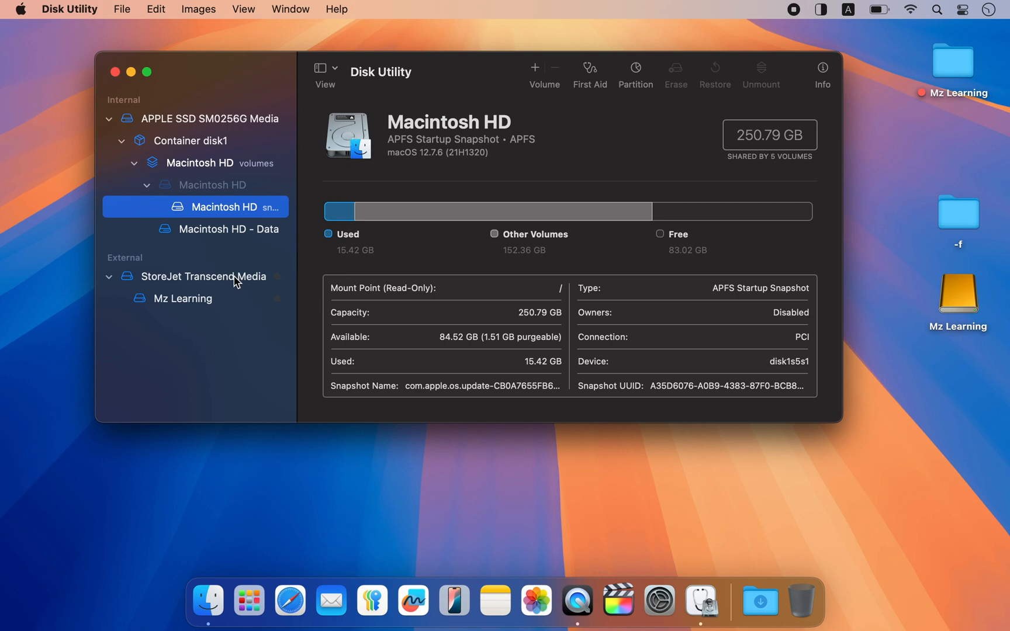
left_click(200, 276)
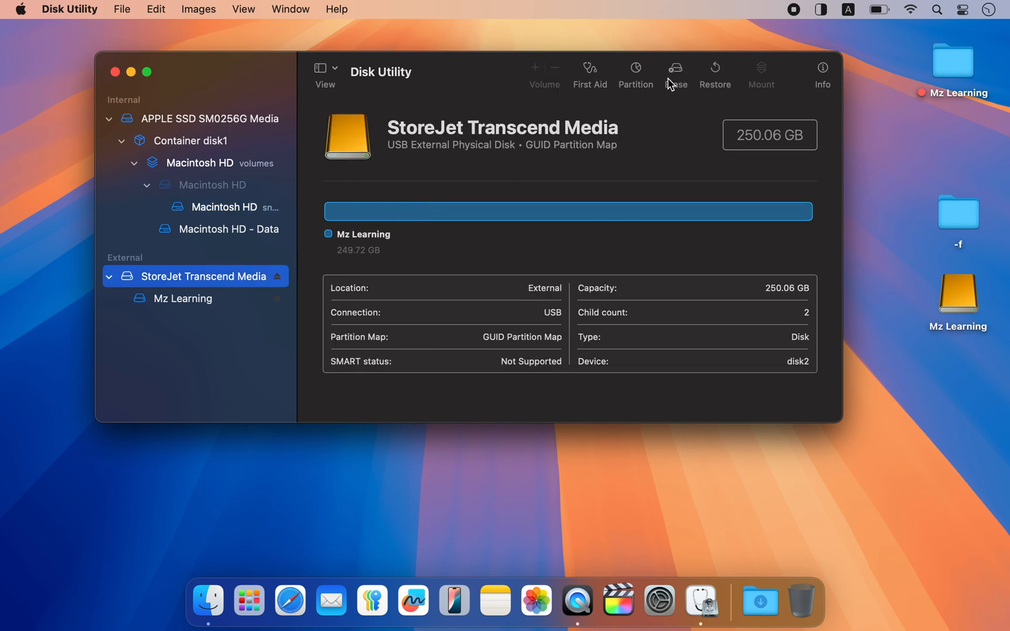
Step: Erase the StoreJet disk as Mac OS Extended (Journaled) named MyVolume and finish the erase
left_click(675, 71)
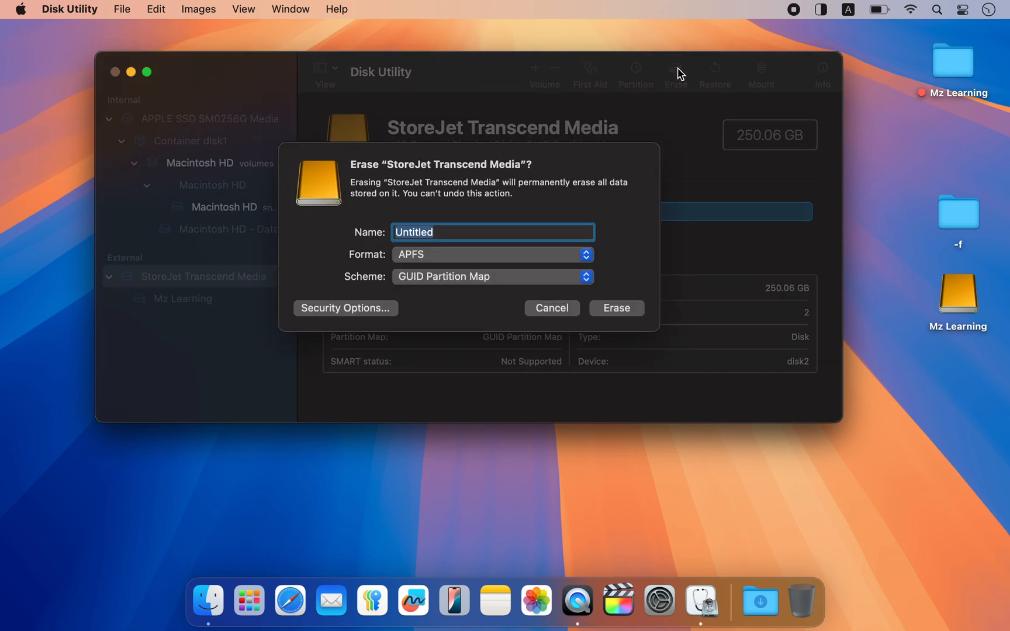
type("MyVolume")
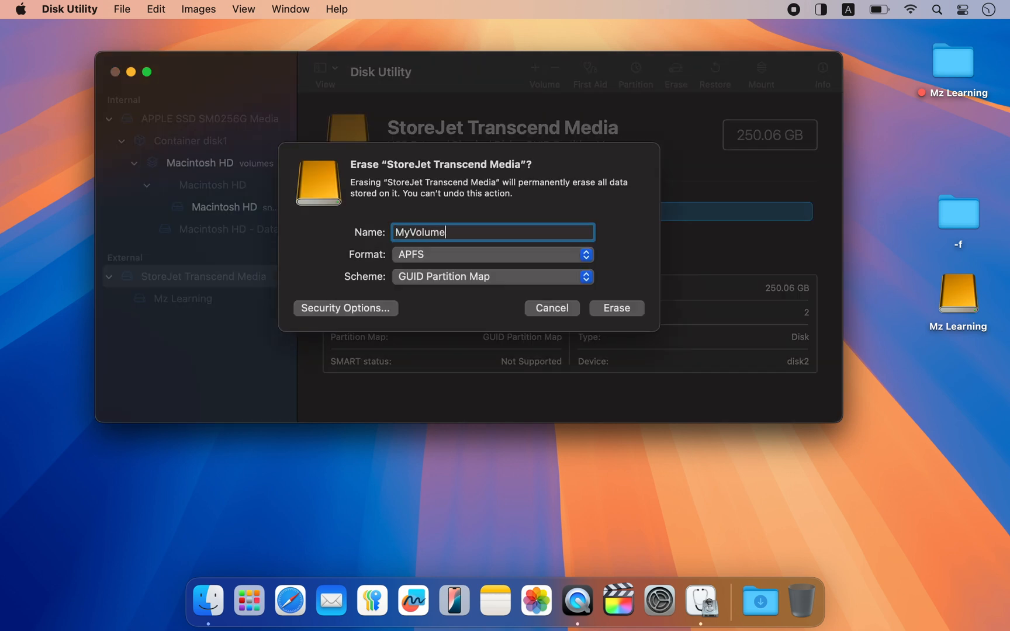
mouse_move(555, 261)
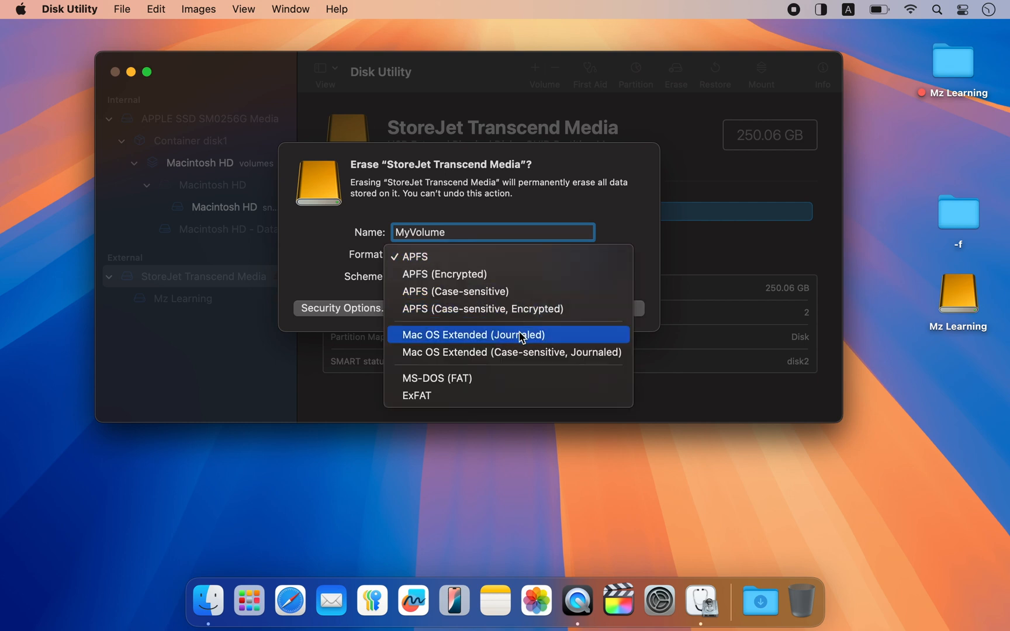
left_click(472, 334)
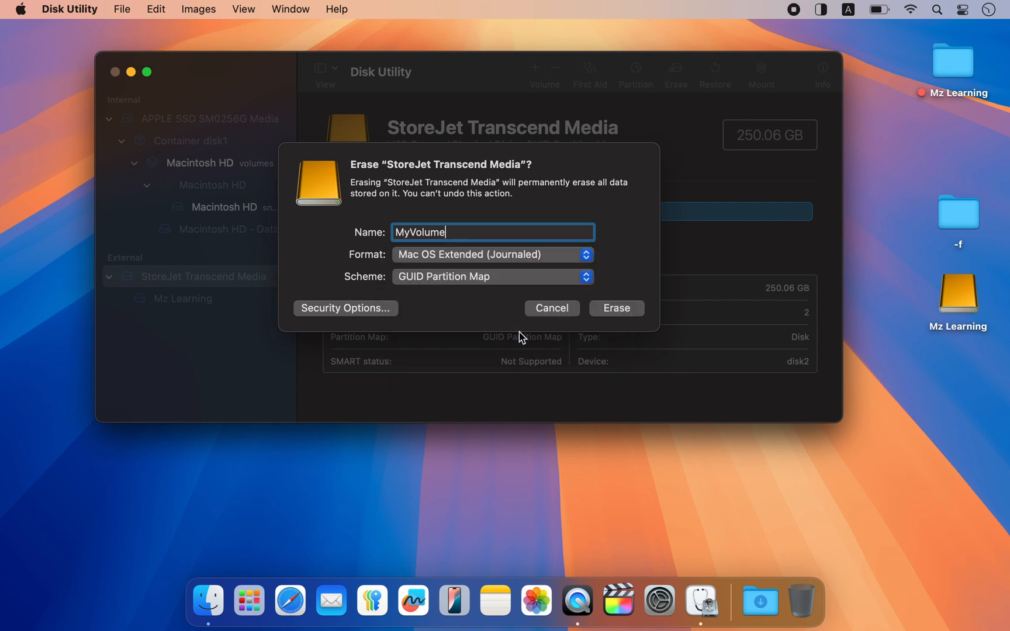
mouse_move(437, 283)
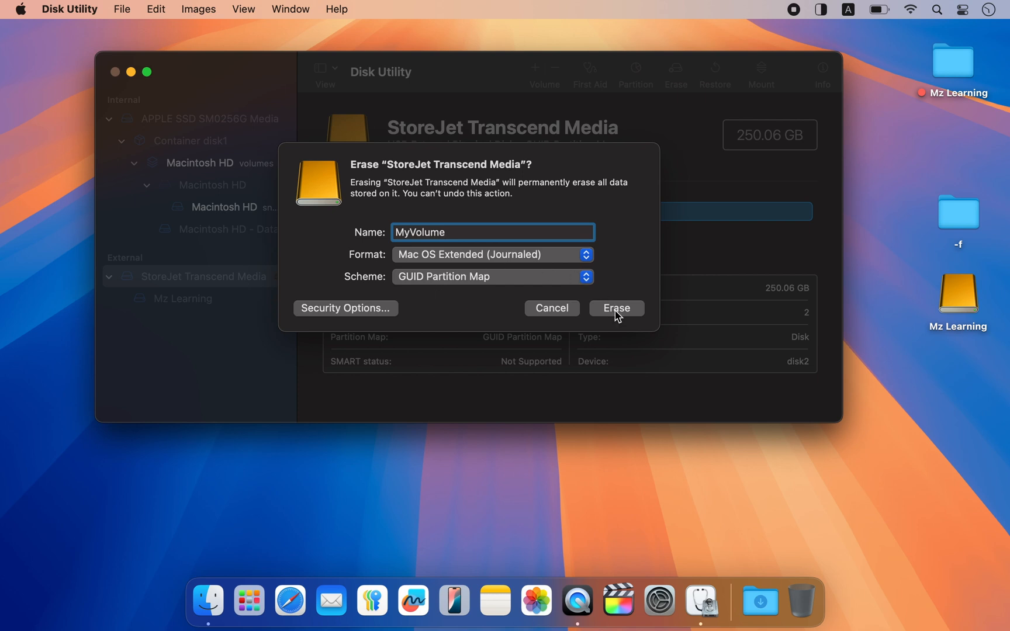
left_click(615, 308)
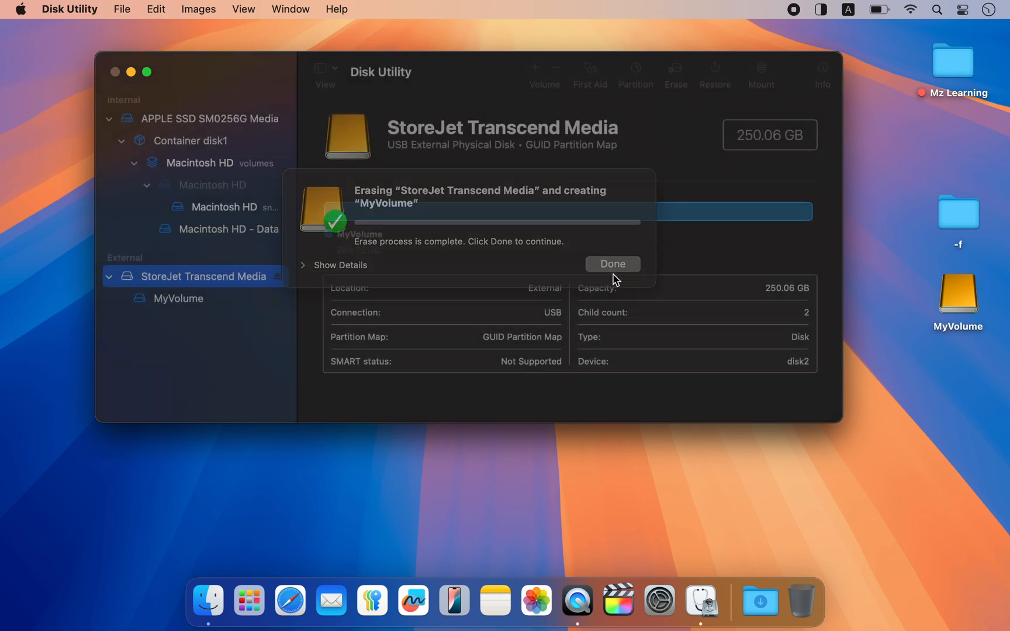
left_click(611, 265)
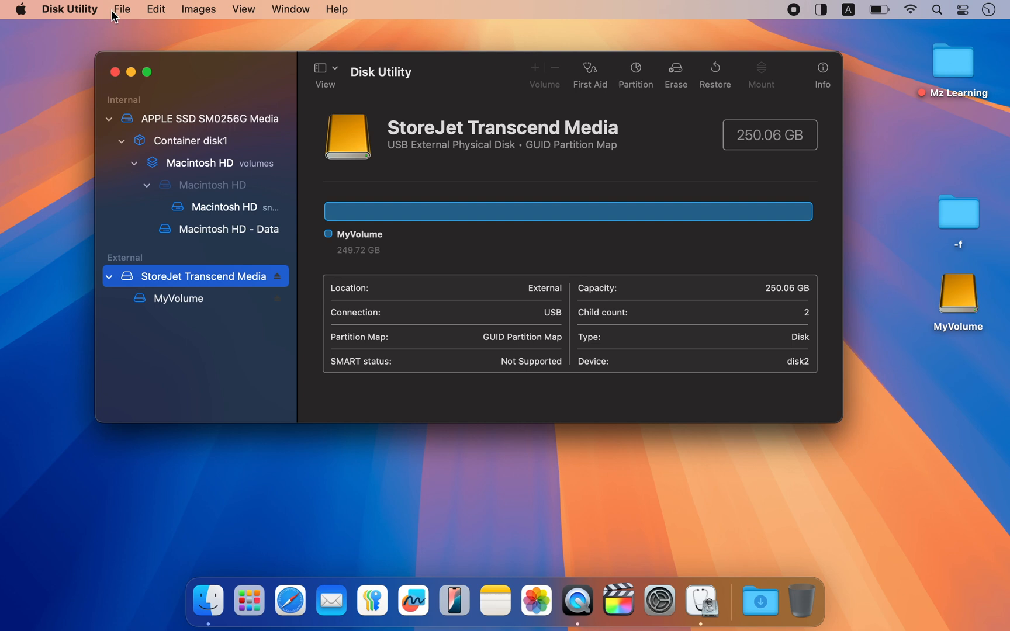
Step: Quit Disk Utility from its application menu
left_click(70, 8)
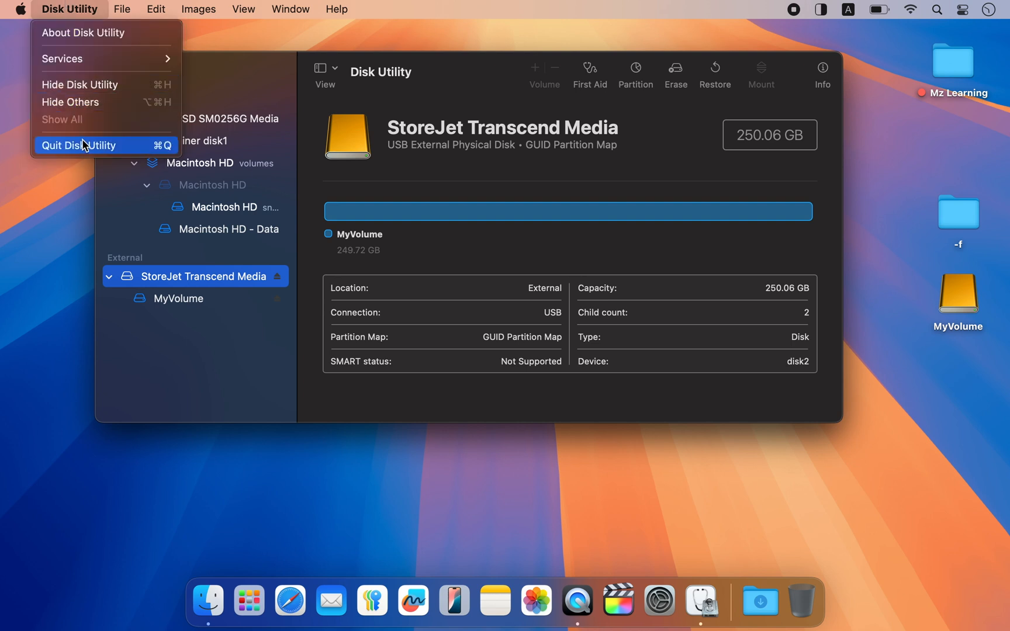
left_click(80, 145)
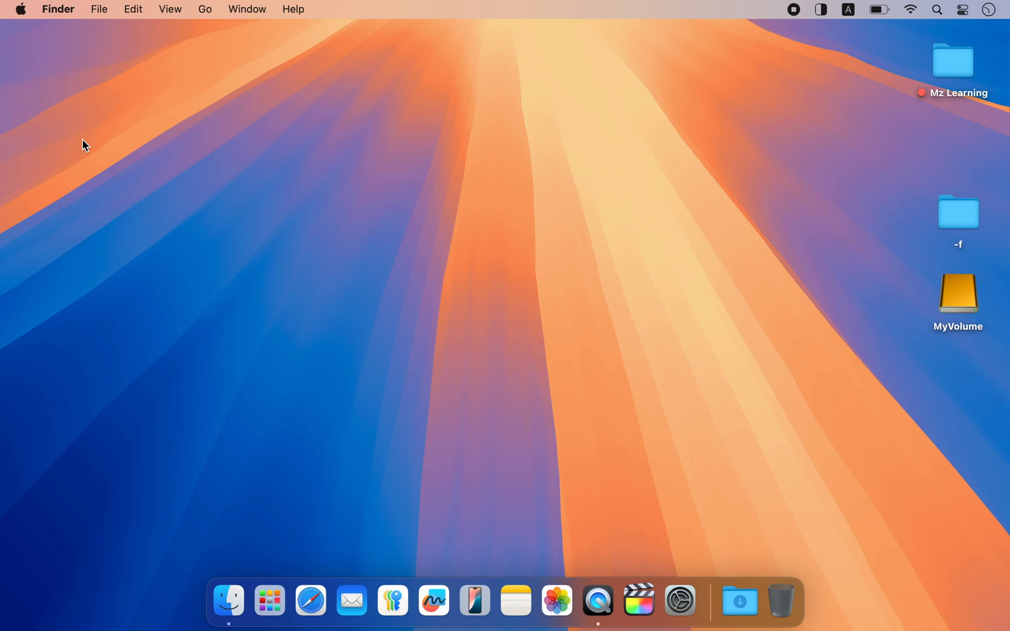
Step: Run sudo createinstallmedia for Install OS X El Capitan with --volume /Volumes/MyVolume, after checking the volume name
type("disk Utility")
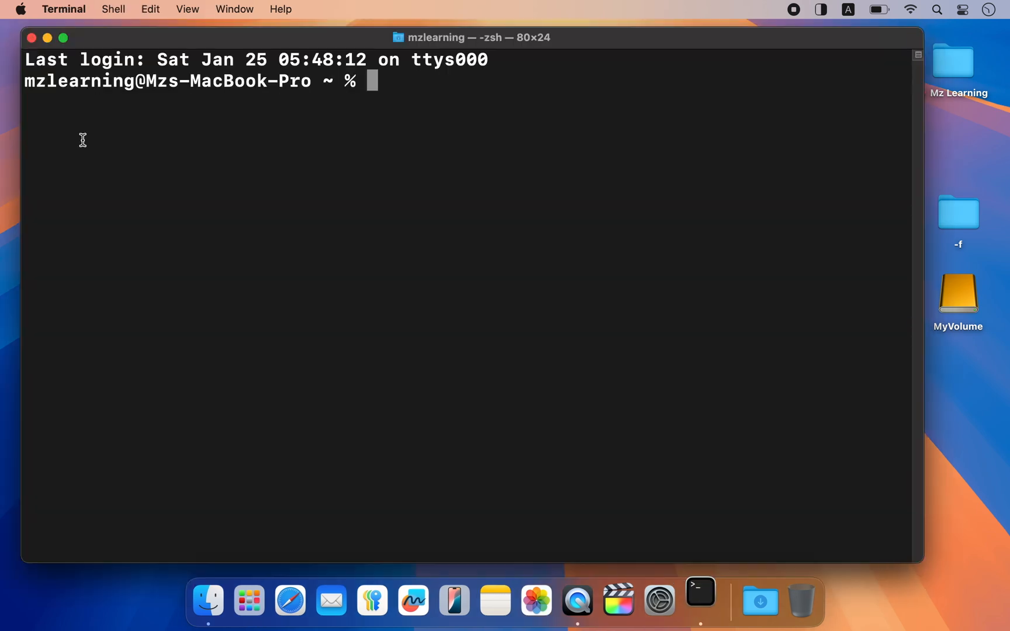
type("sudo /Applications/Install\\ OS\\ X\\ El\\ Capitan.app/Contents/Resources/createinstallmedia --volume /Volumes/MyVolume --applicationpath /Applications/Install\\ OS\\ X\\ El\\ Capitan.app")
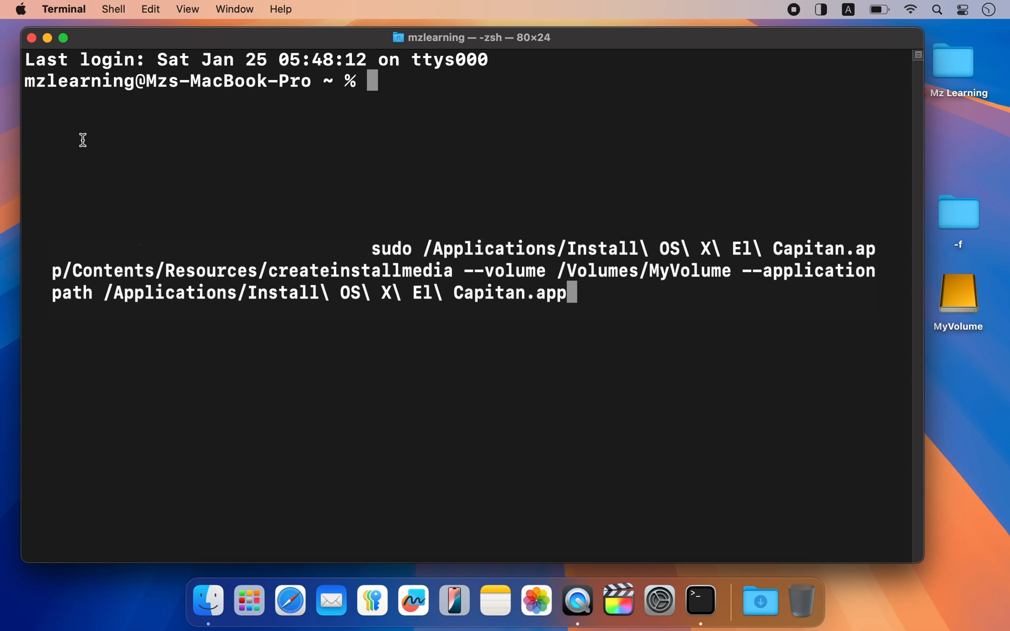
key("ctrl+u")
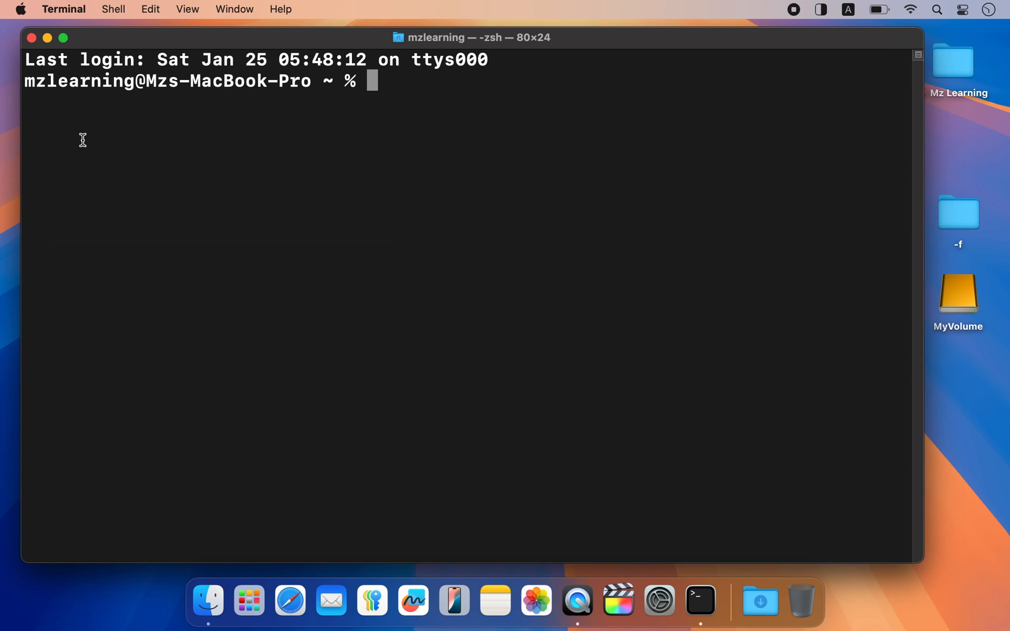
type("sudo /Applications/Install\\ OS\\ X\\ El\\ Capitan.app/Contents/Resources/createinstallmedia --volume /Volumes/MyVolume --applicationpath /Applications/Install\\ OS\\ X\\ El\\ Capitan.app")
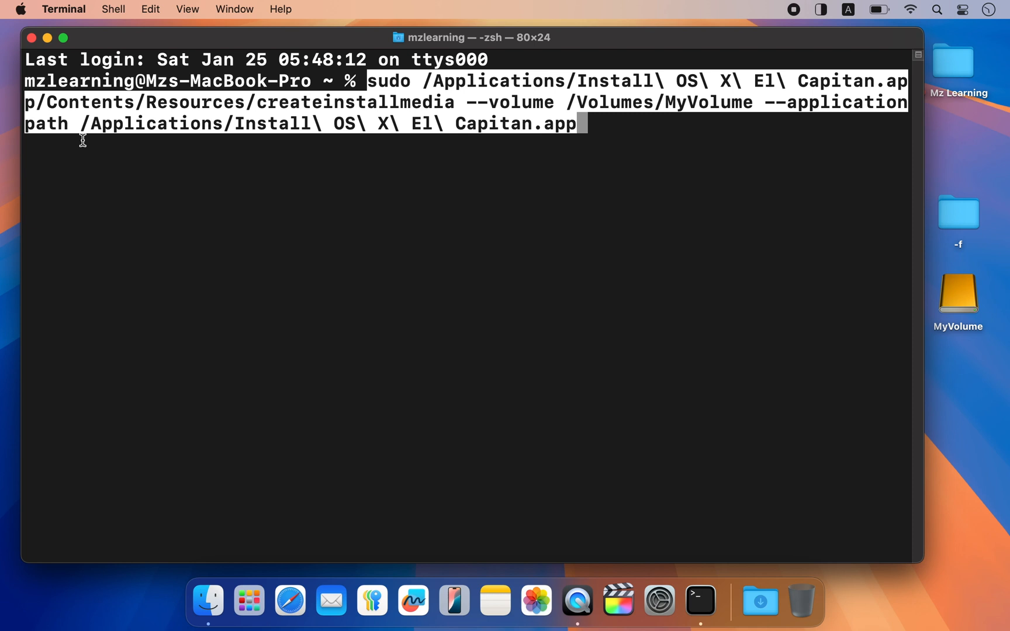
mouse_move(631, 118)
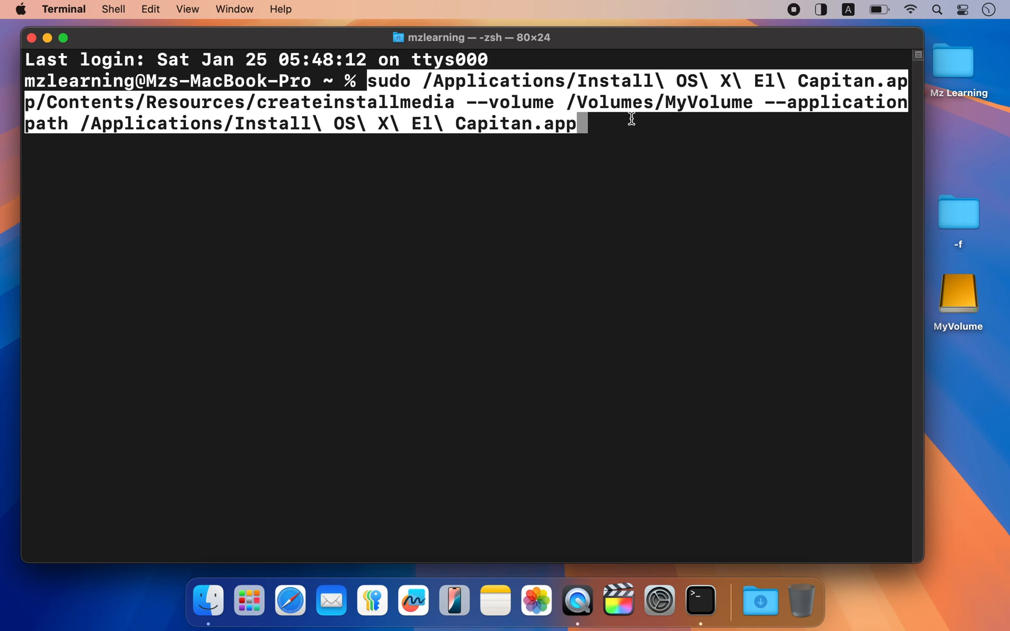
double_click(705, 101)
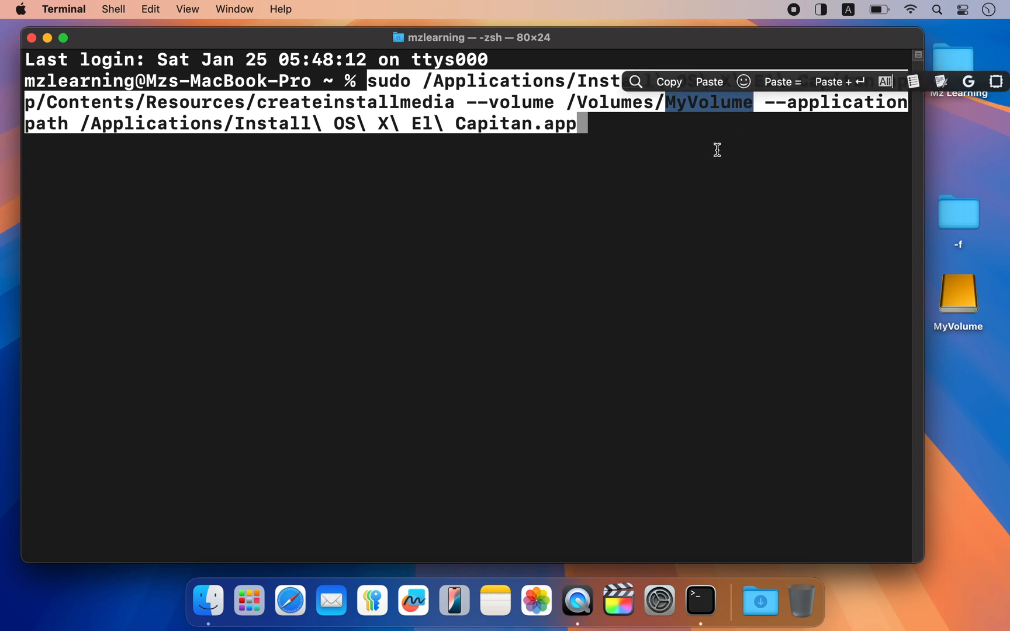
key("Return")
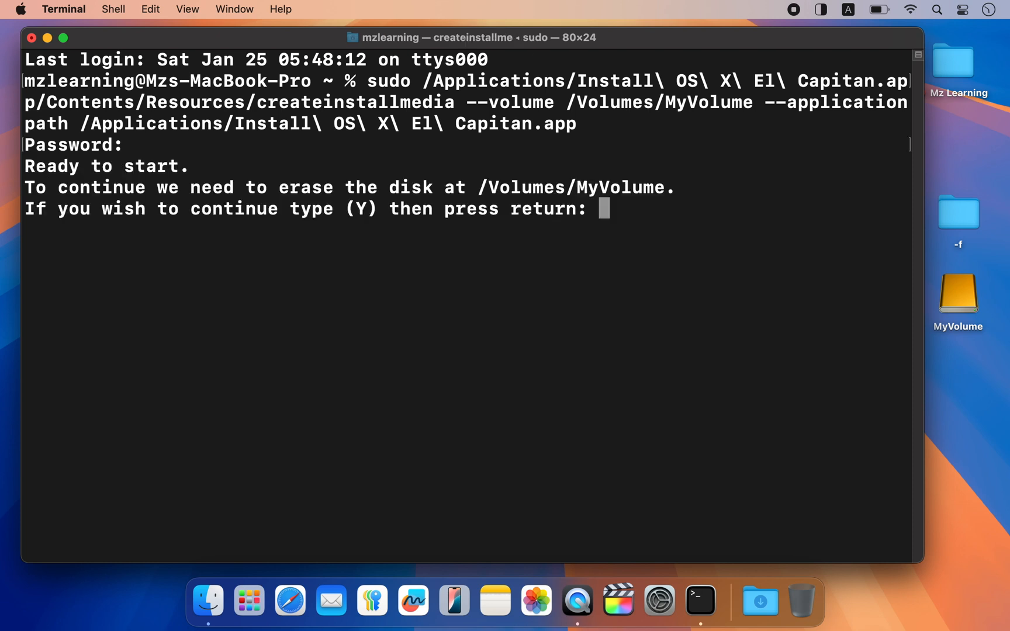
Step: Answer y to erase MyVolume and wait for createinstallmedia to report Done
type("y")
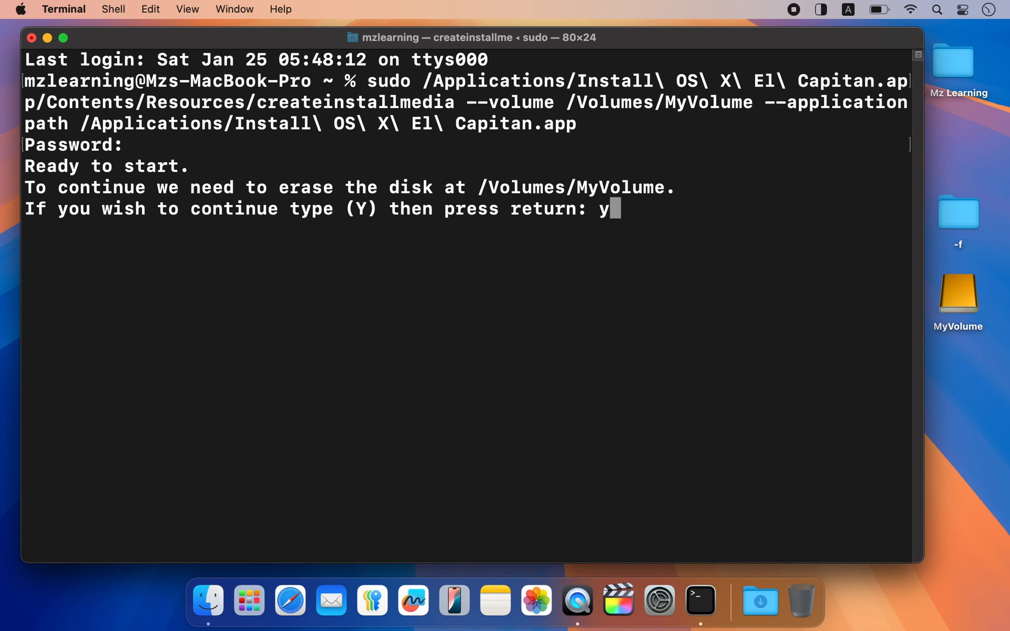
key("Return")
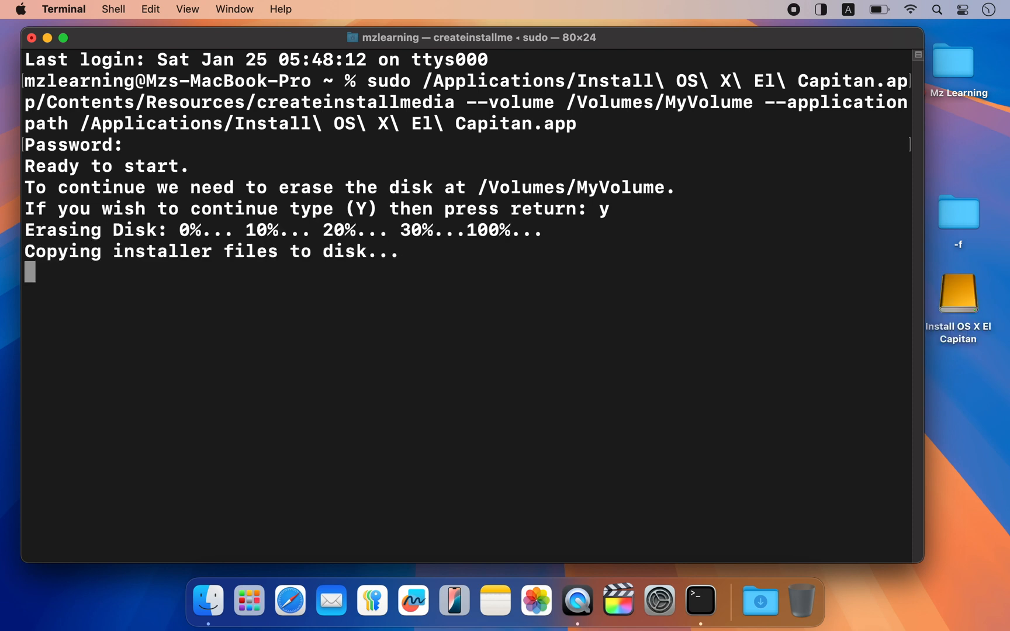
mouse_move(716, 150)
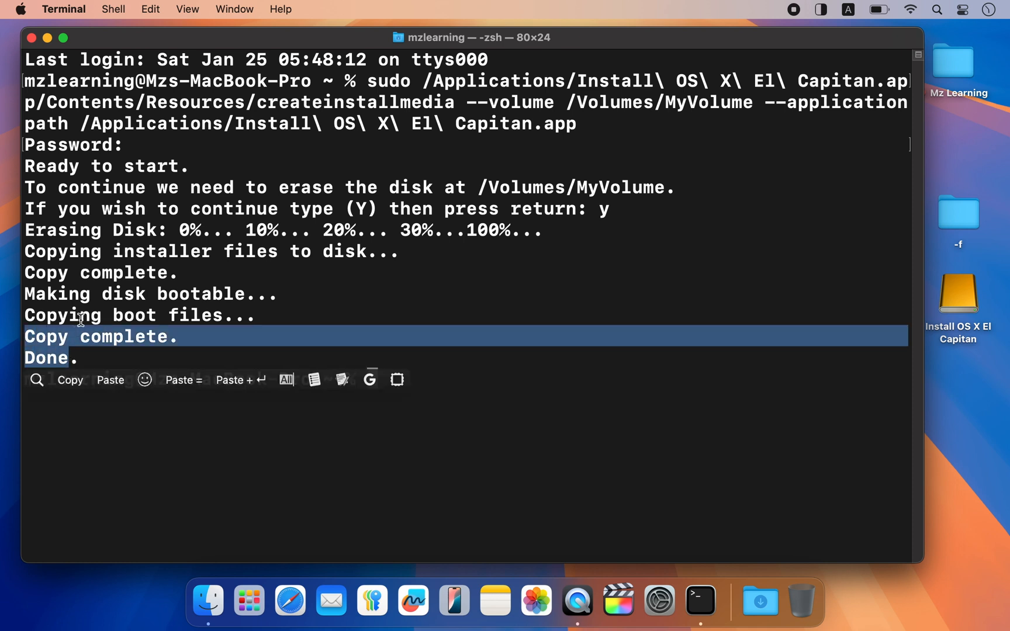
left_click(63, 9)
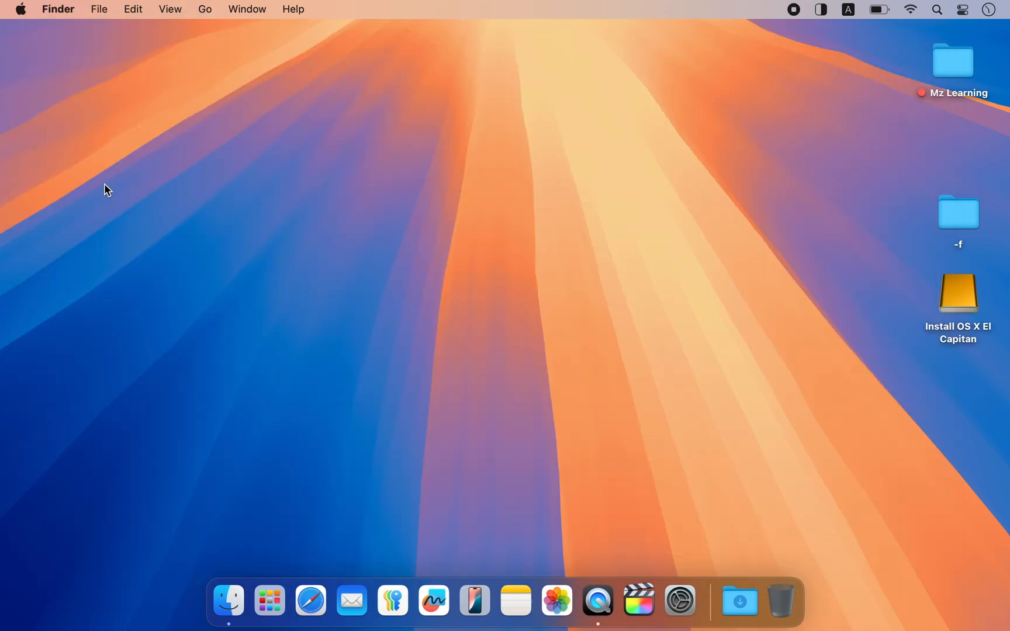
mouse_move(957, 290)
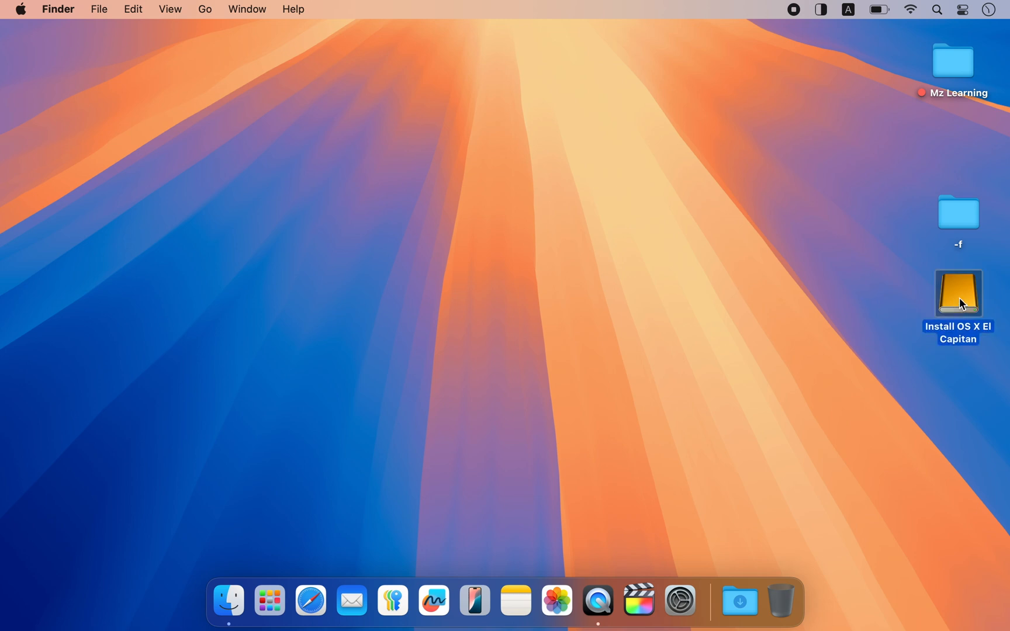
Step: Open the Install OS X El Capitan drive from the desktop to view the installer app
double_click(957, 293)
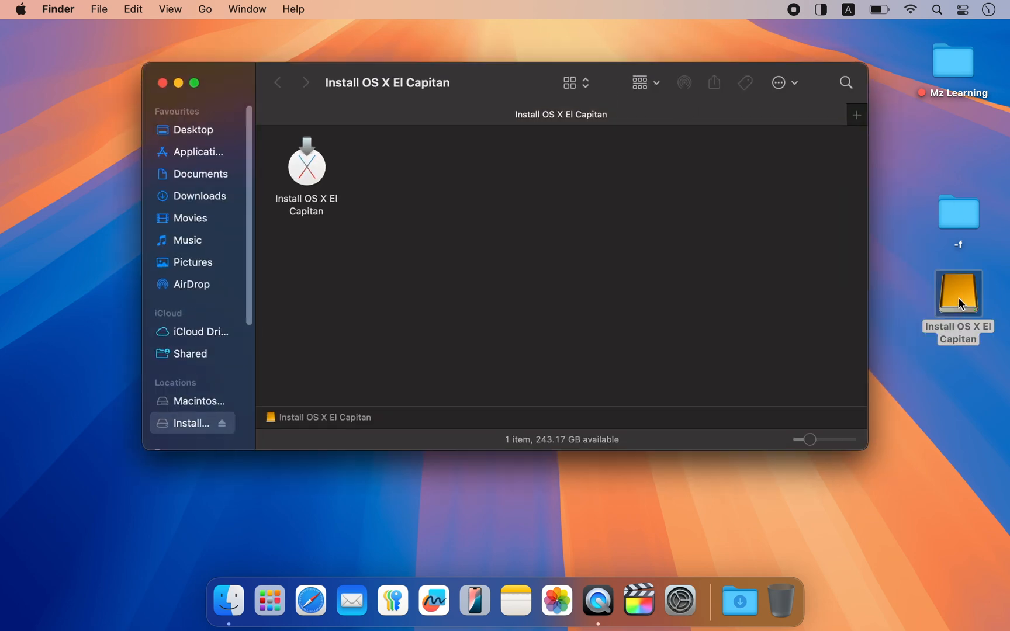
mouse_move(723, 324)
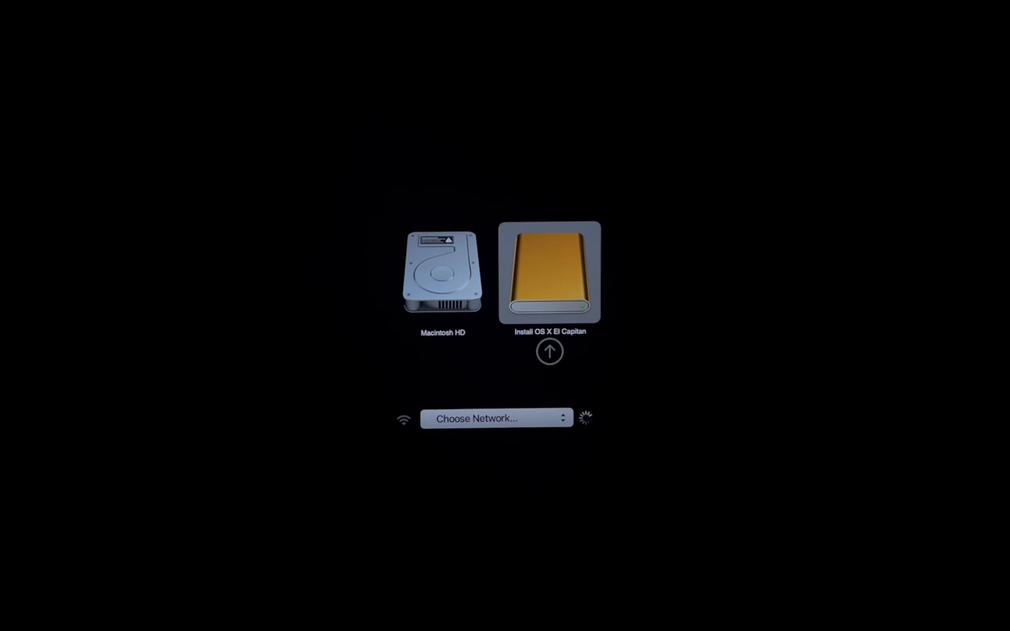
Step: Boot from the Install OS X El Capitan drive and choose Install OS X from the utilities
double_click(548, 273)
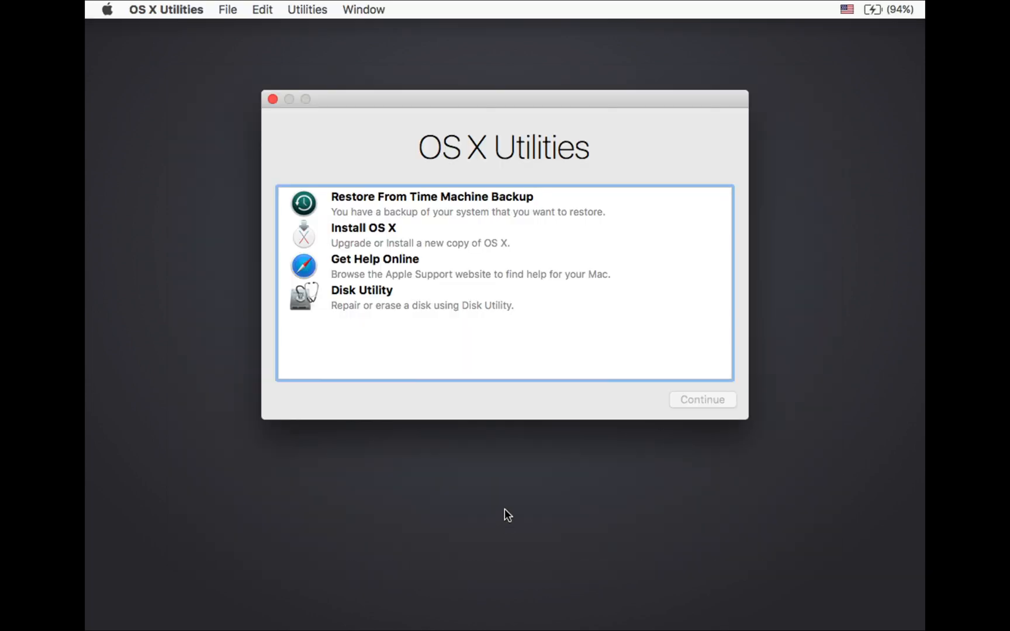
left_click(419, 235)
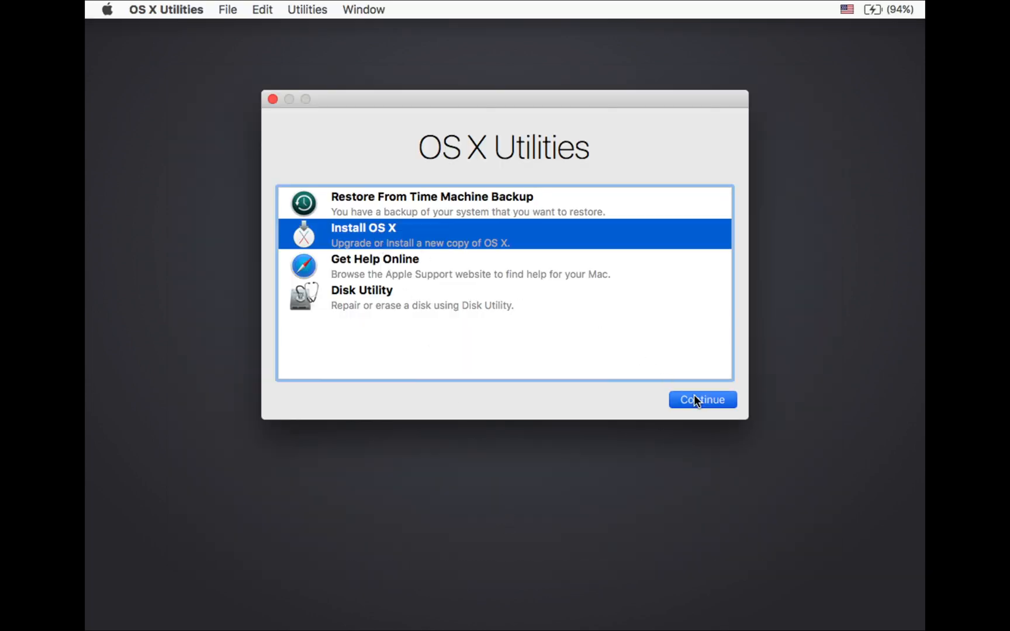
left_click(701, 399)
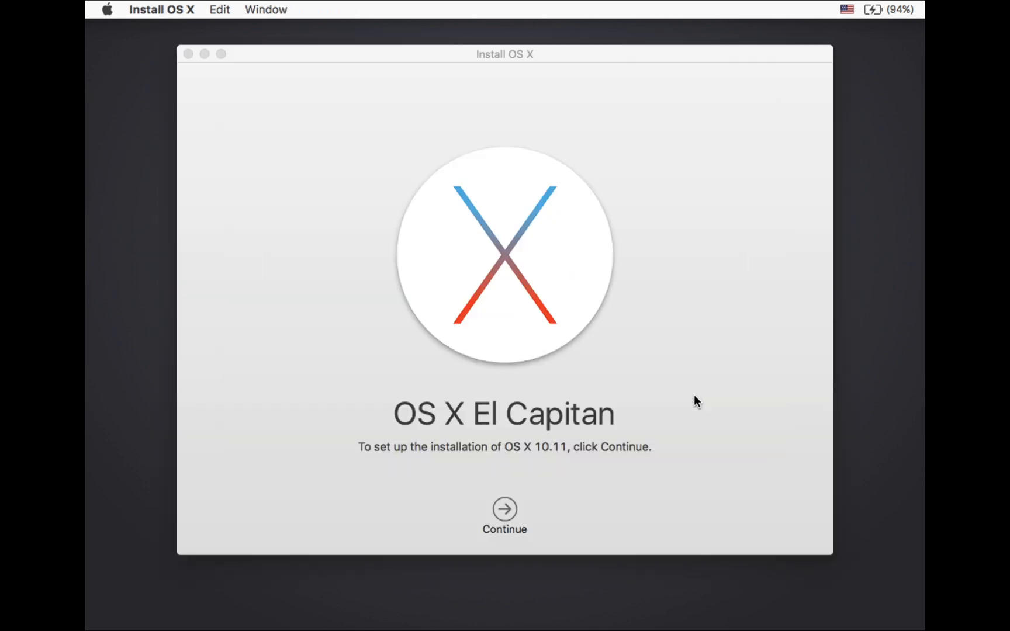
Step: Continue through the installer welcome and agree to the software license to reach disk selection
left_click(503, 509)
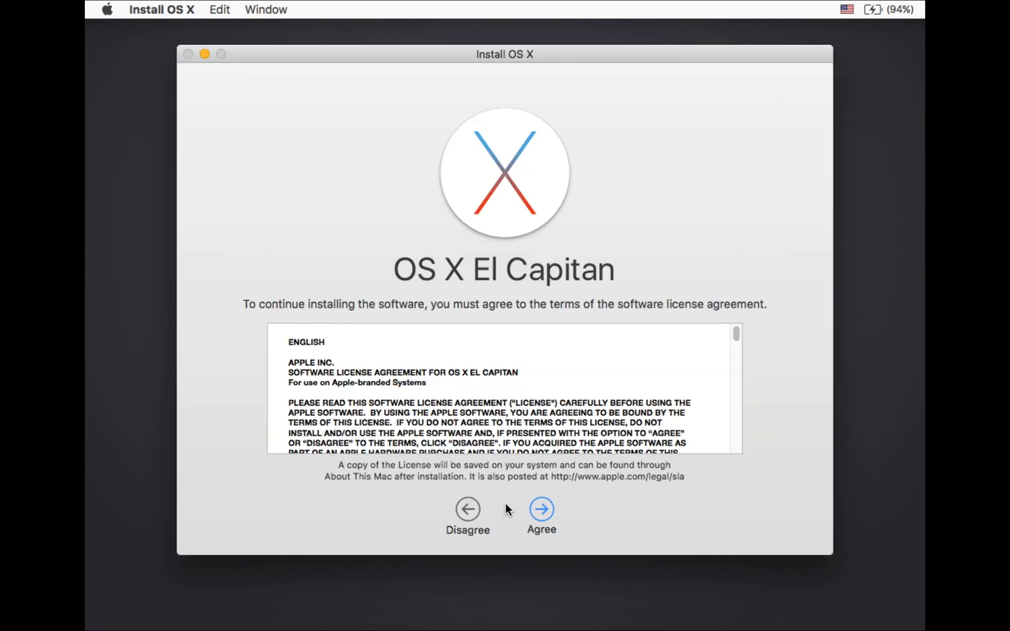
left_click(540, 509)
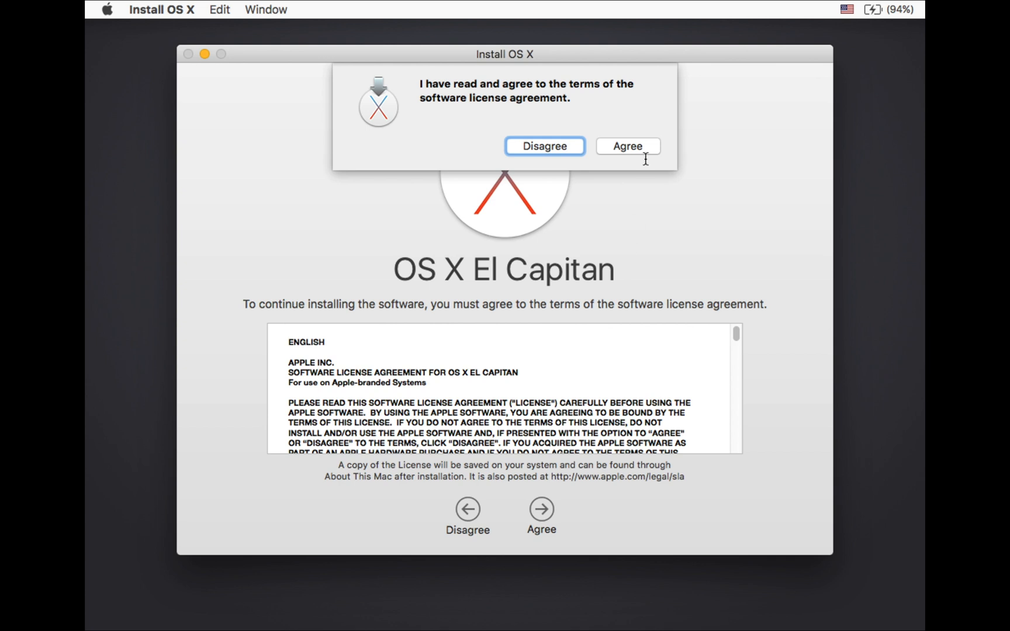
left_click(626, 146)
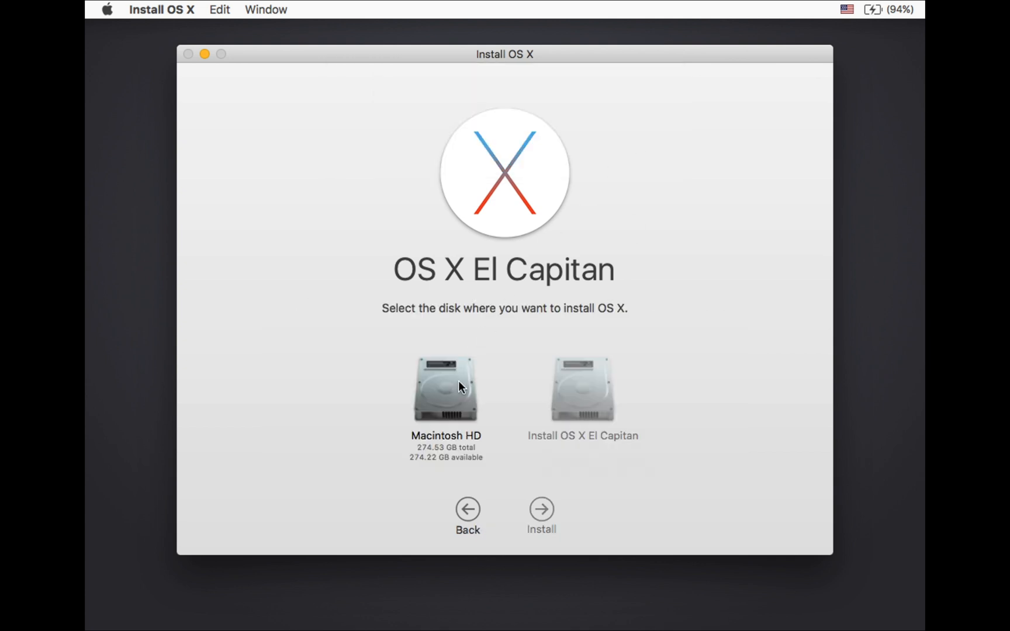
left_click(541, 508)
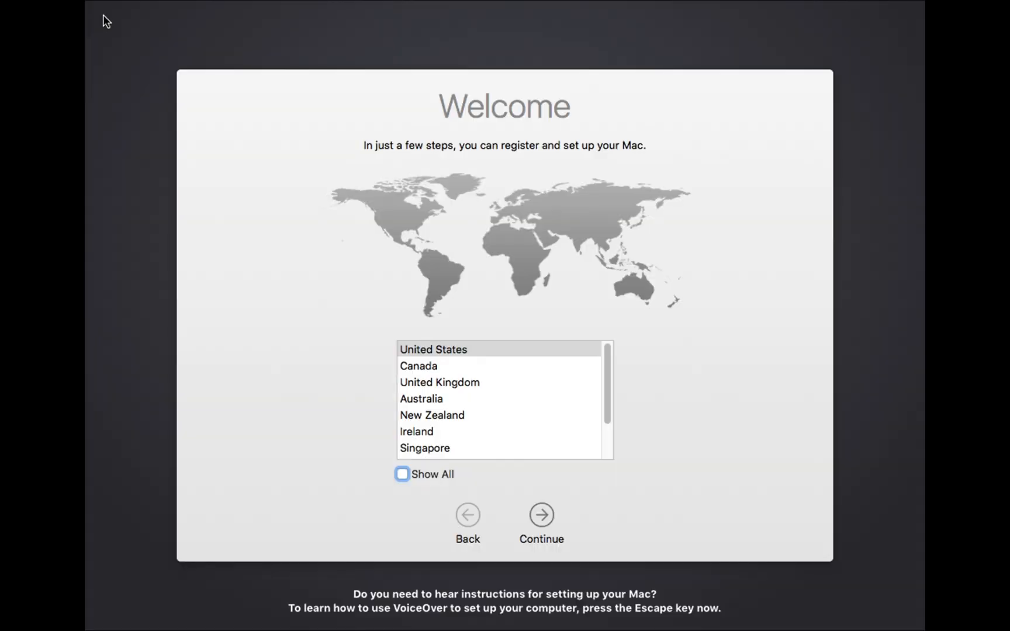
mouse_move(379, 252)
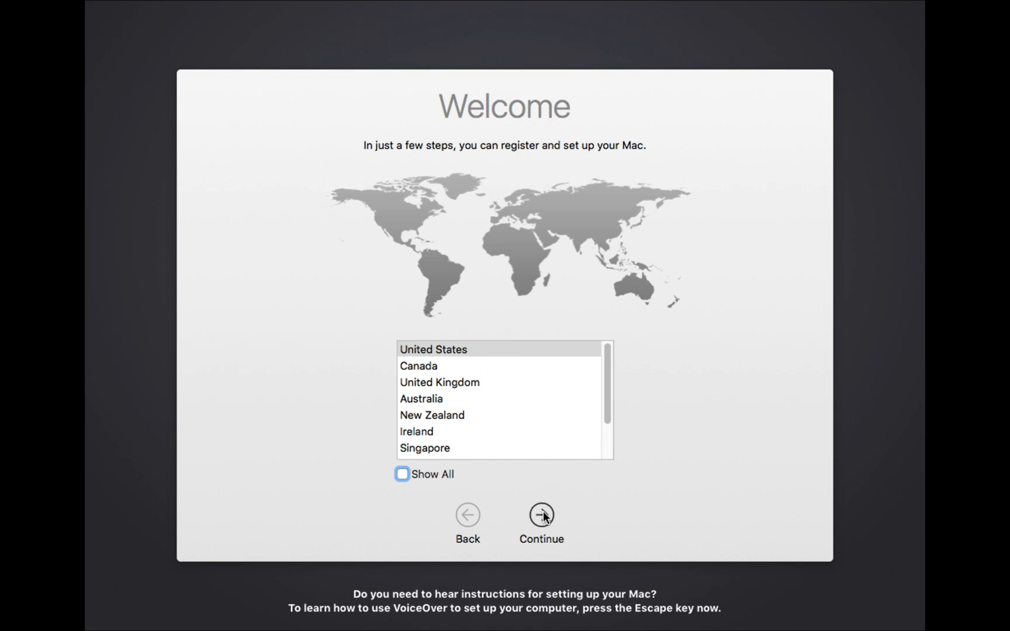
Step: Continue with United States, decline location services, skip Apple ID sign-in and agree to the license
left_click(540, 514)
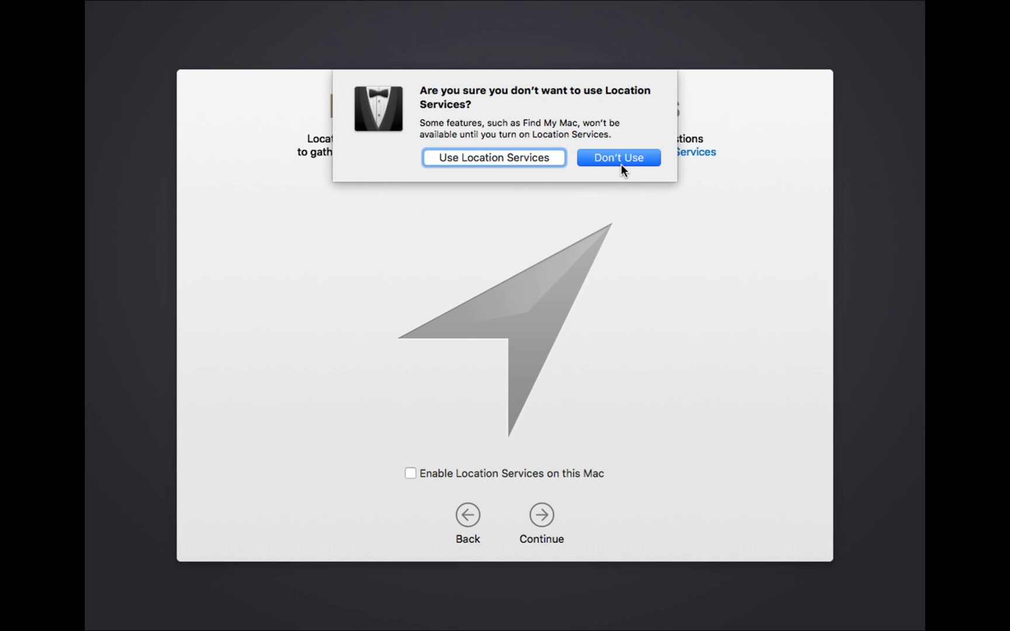
left_click(616, 157)
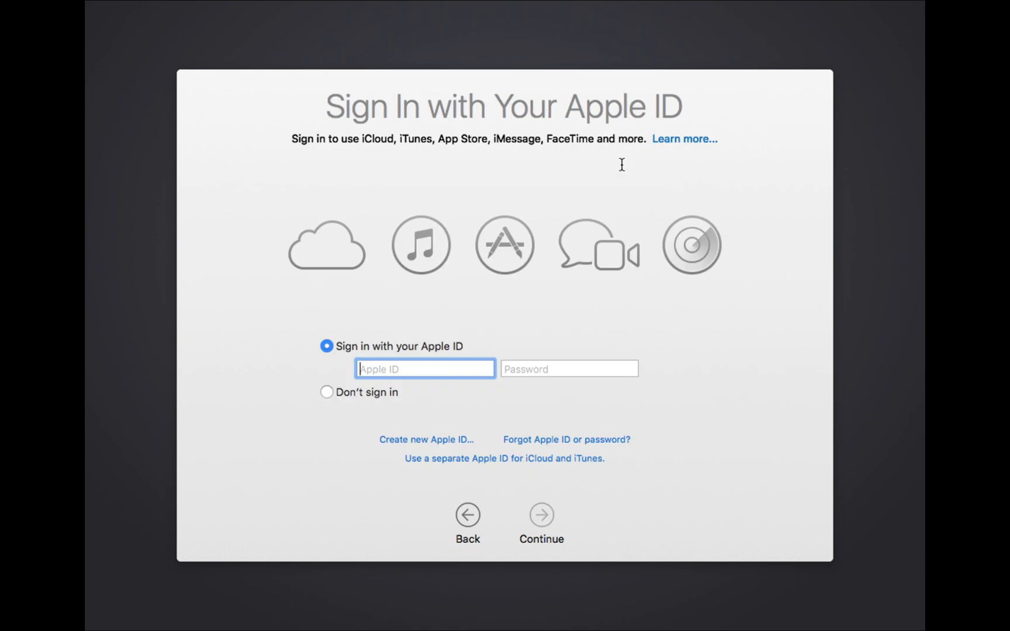
left_click(326, 393)
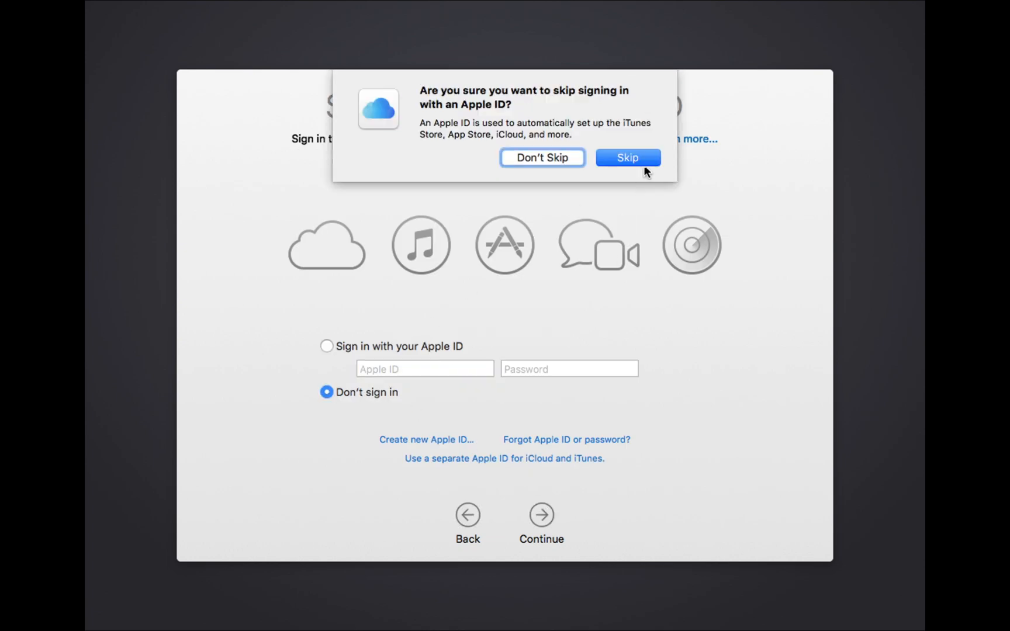
left_click(627, 156)
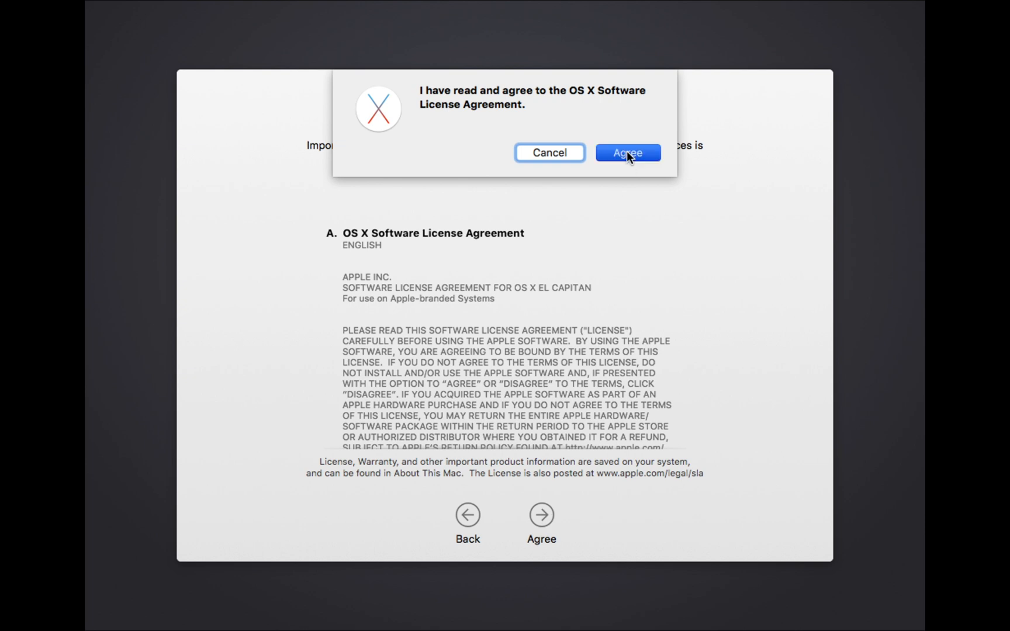
left_click(627, 153)
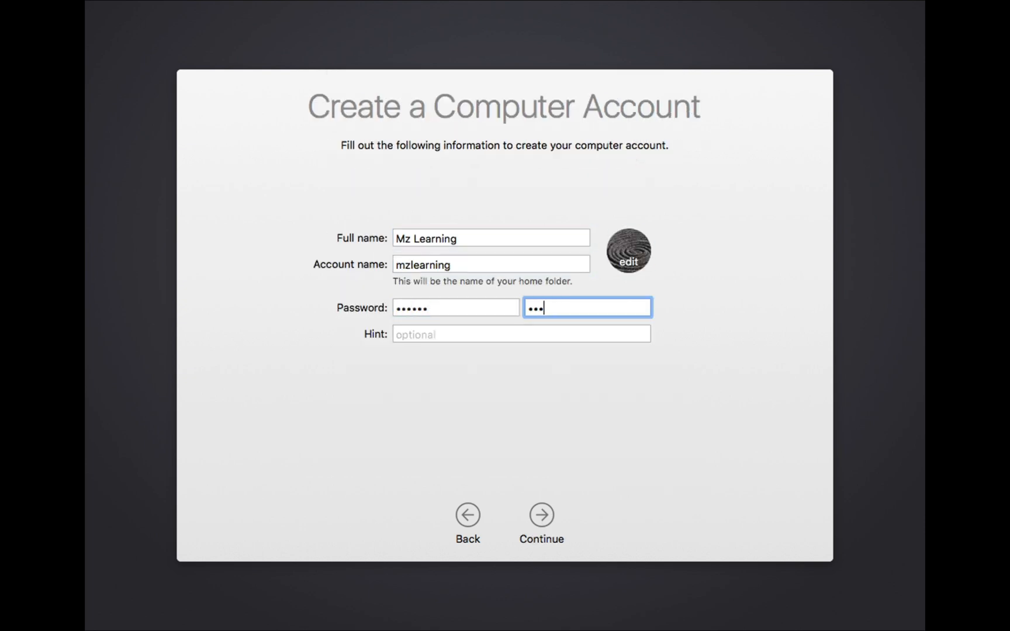
Step: Create the Mz Learning computer account and pick Pakistan on the time zone map
left_click(541, 514)
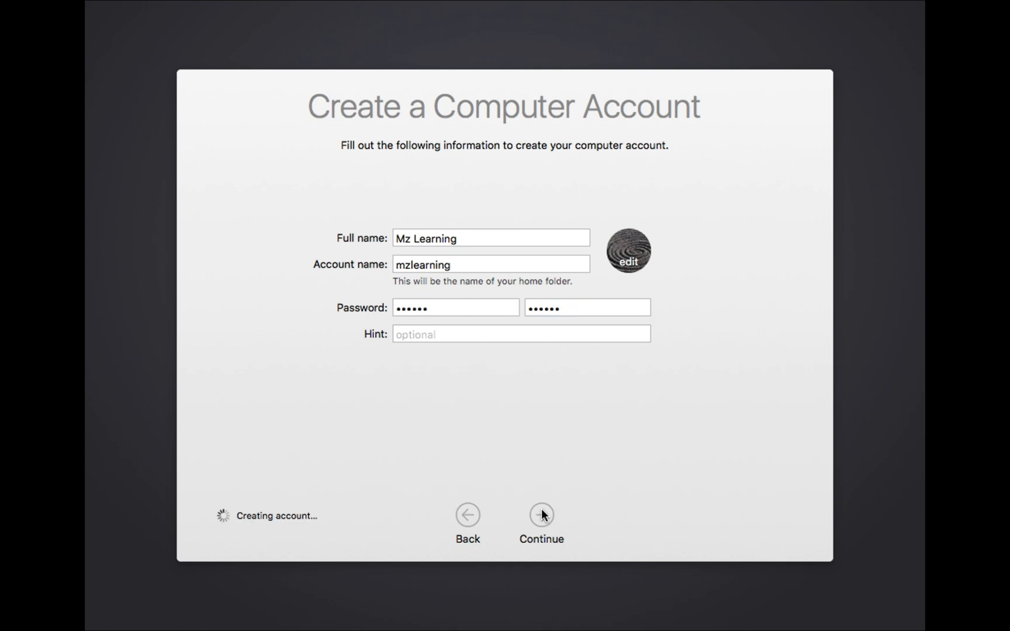
left_click(540, 517)
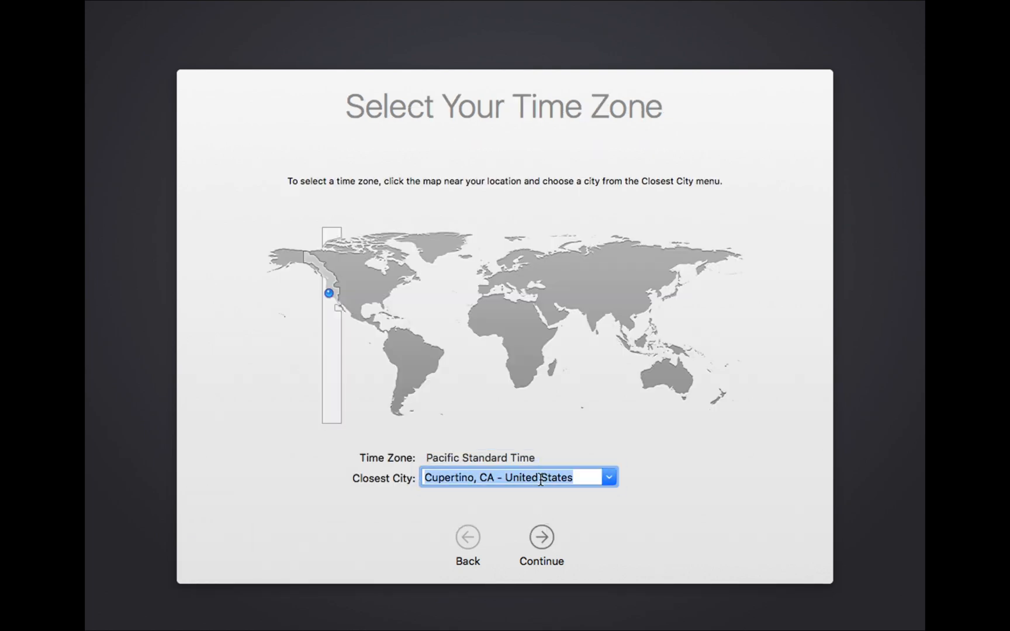
left_click(589, 299)
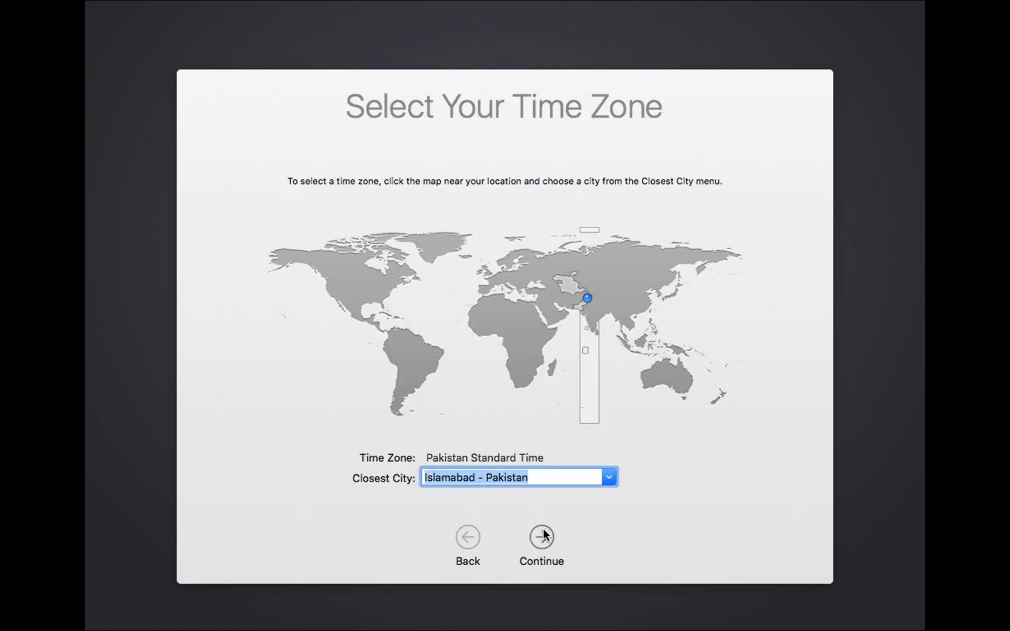